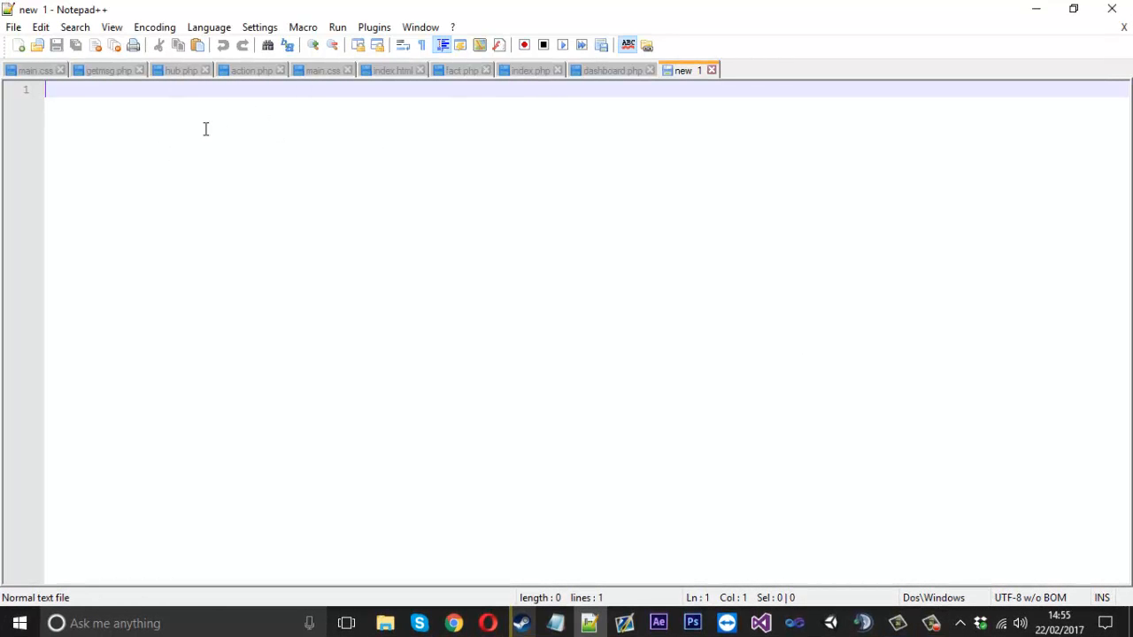
Type empty <?php ?> tags with a blank line and save as page.php on the Desktop
text(<??>)
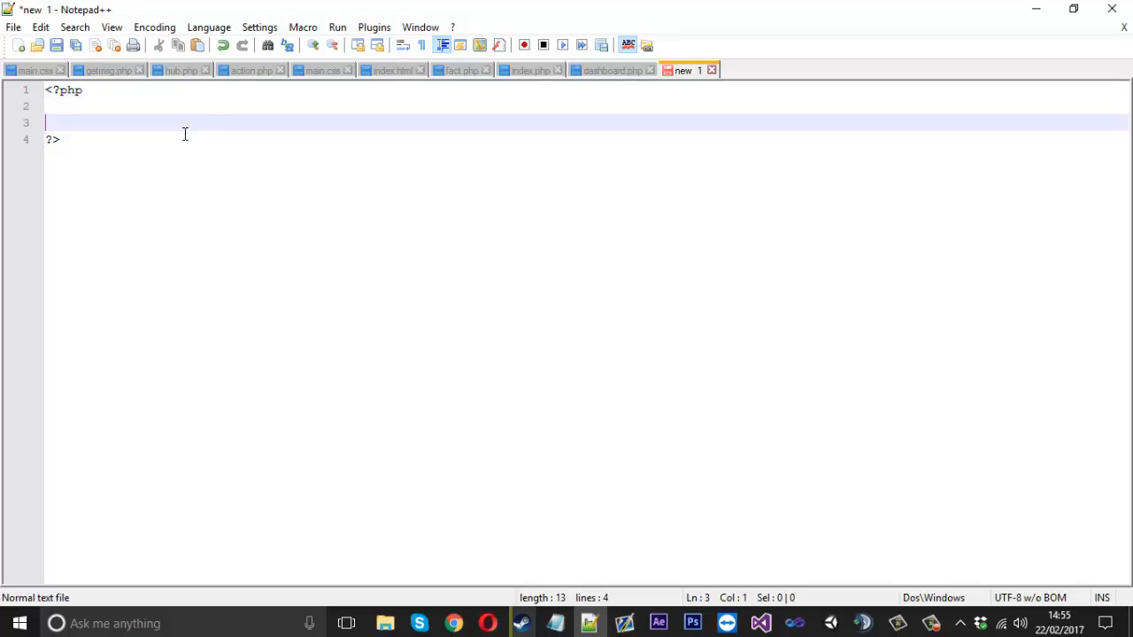
key(enter)
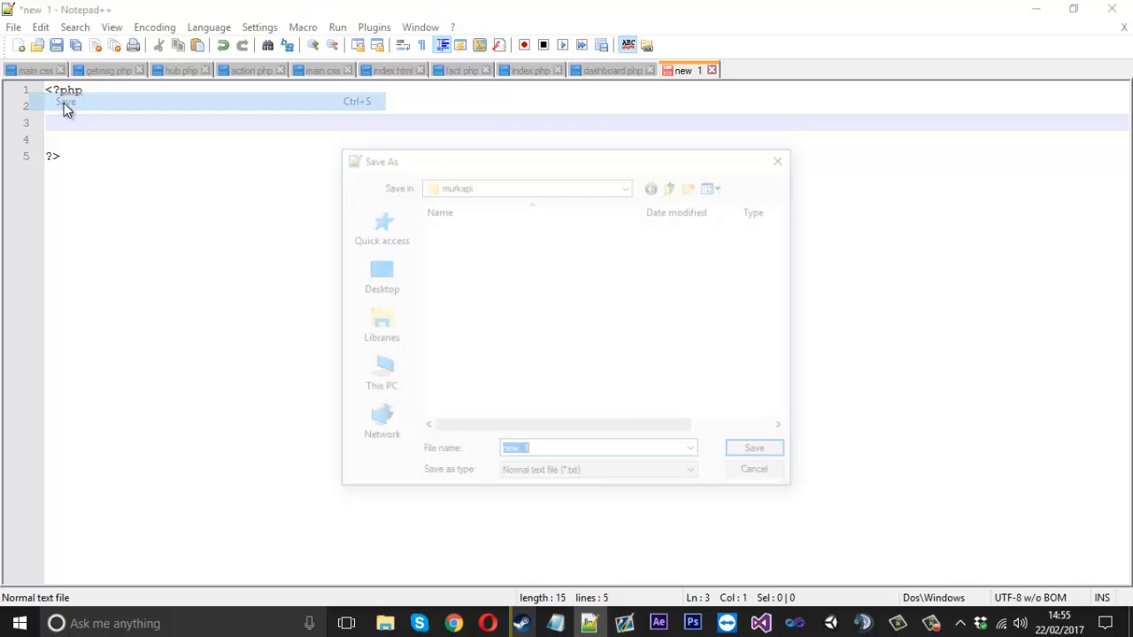
click(377, 276)
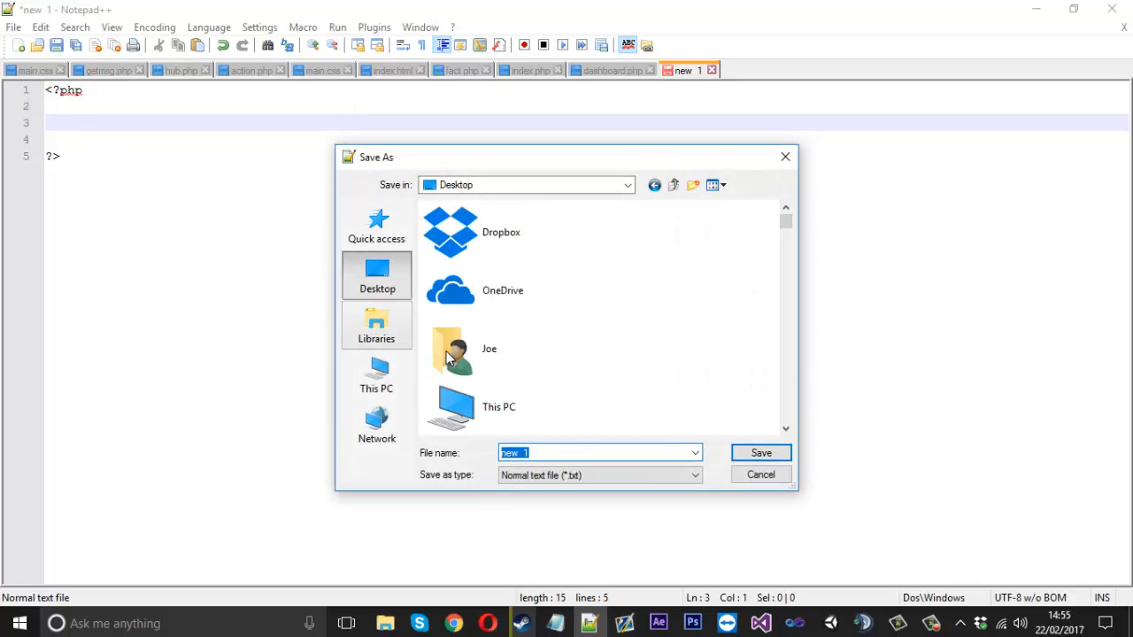
text(page)
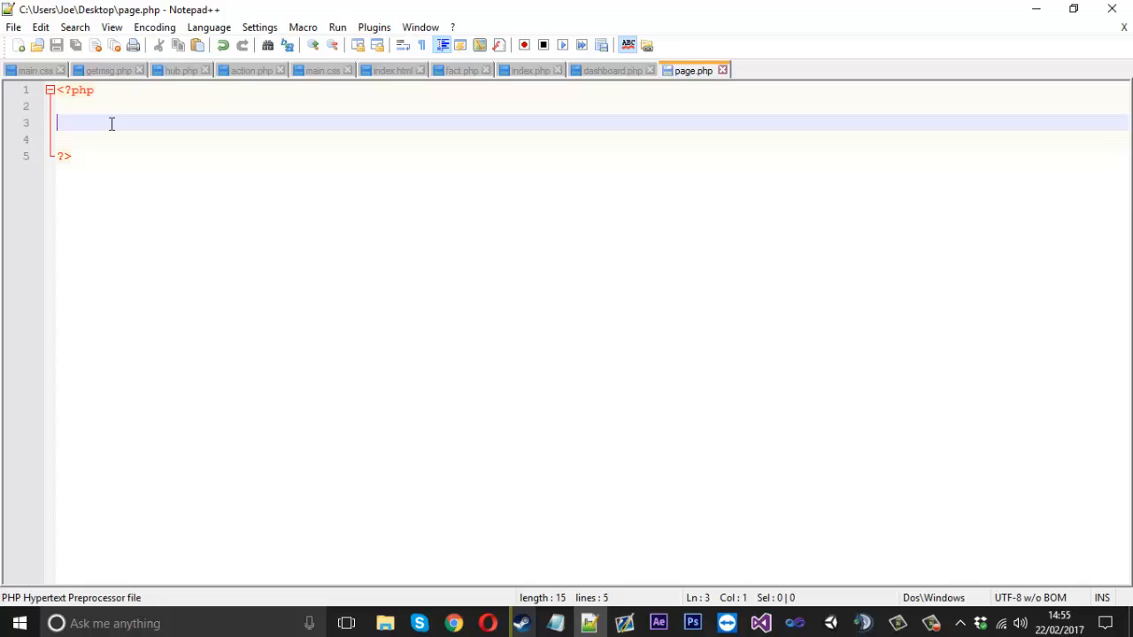
Write $ip = $_SERVER['REMOTE_ADDR']; on line 3, then move down to line 5
text($ip =)
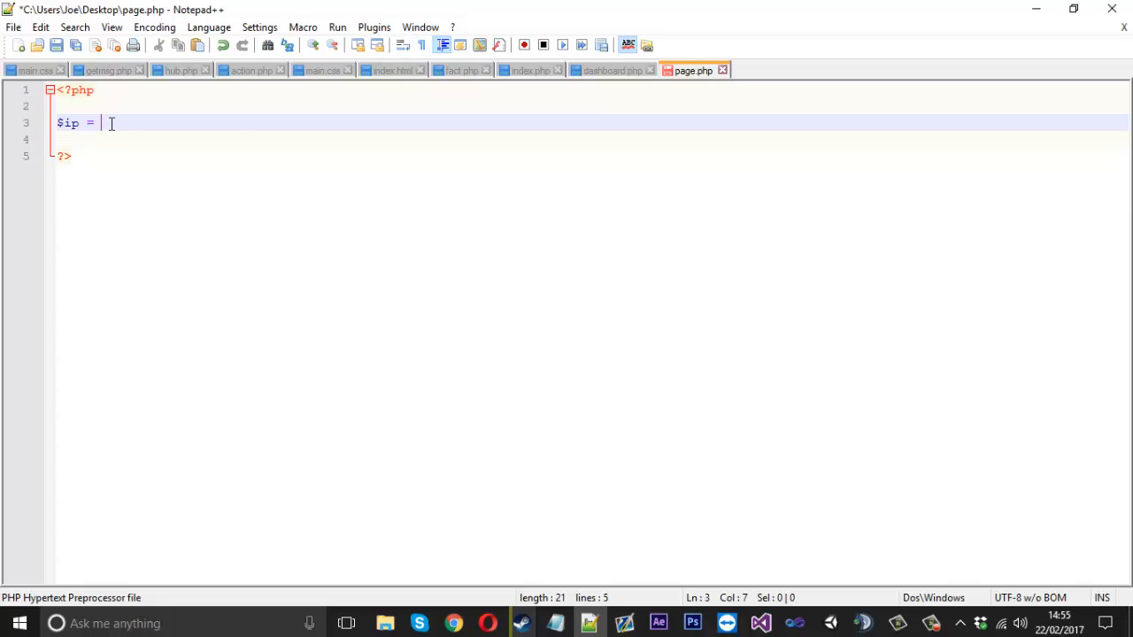
text($)
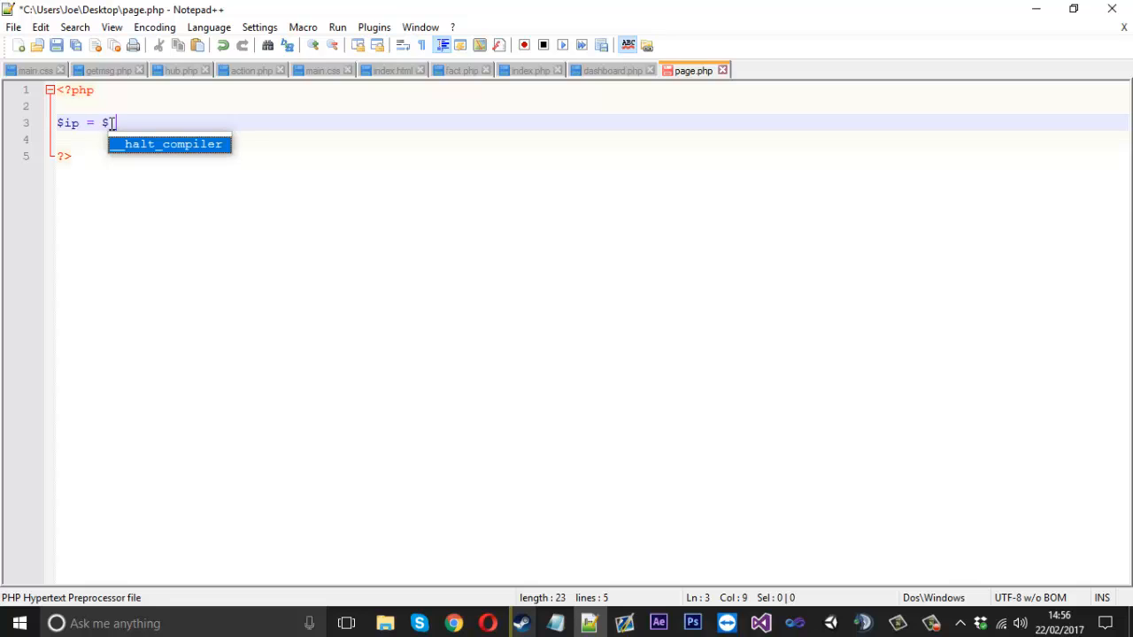
text(_SERVER[])
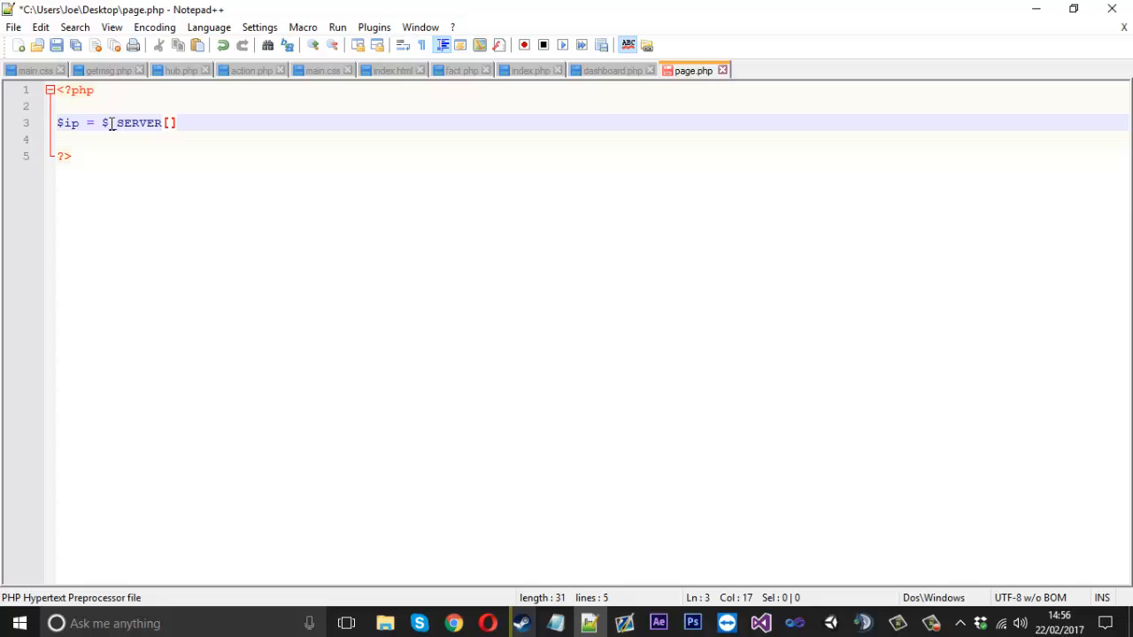
text('')
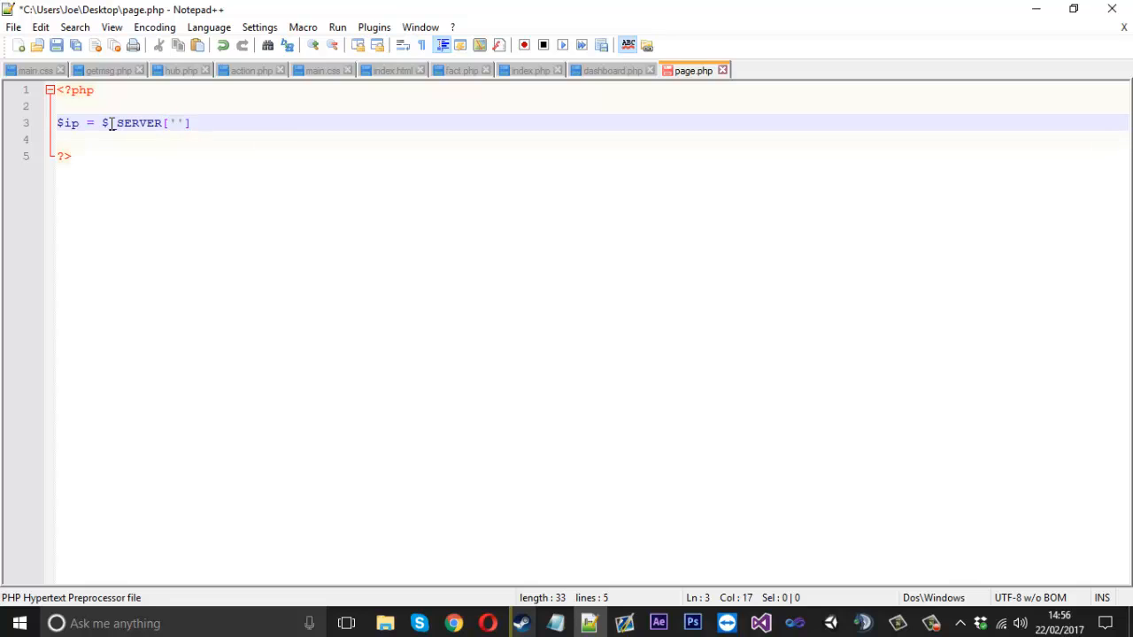
text(REMOTE)
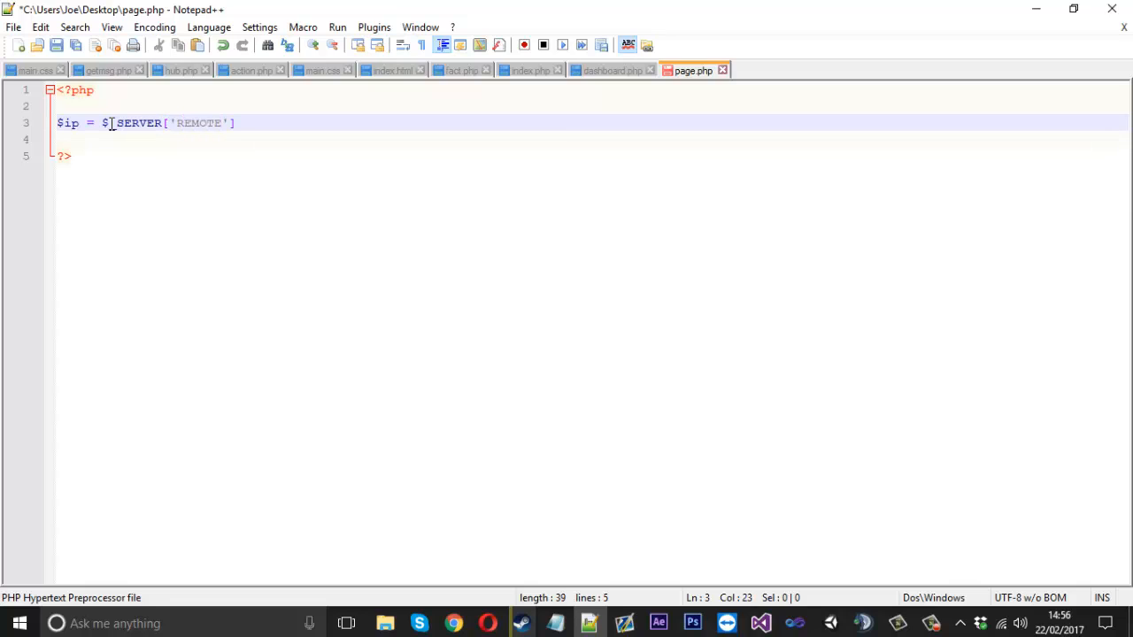
text(_ADDR)
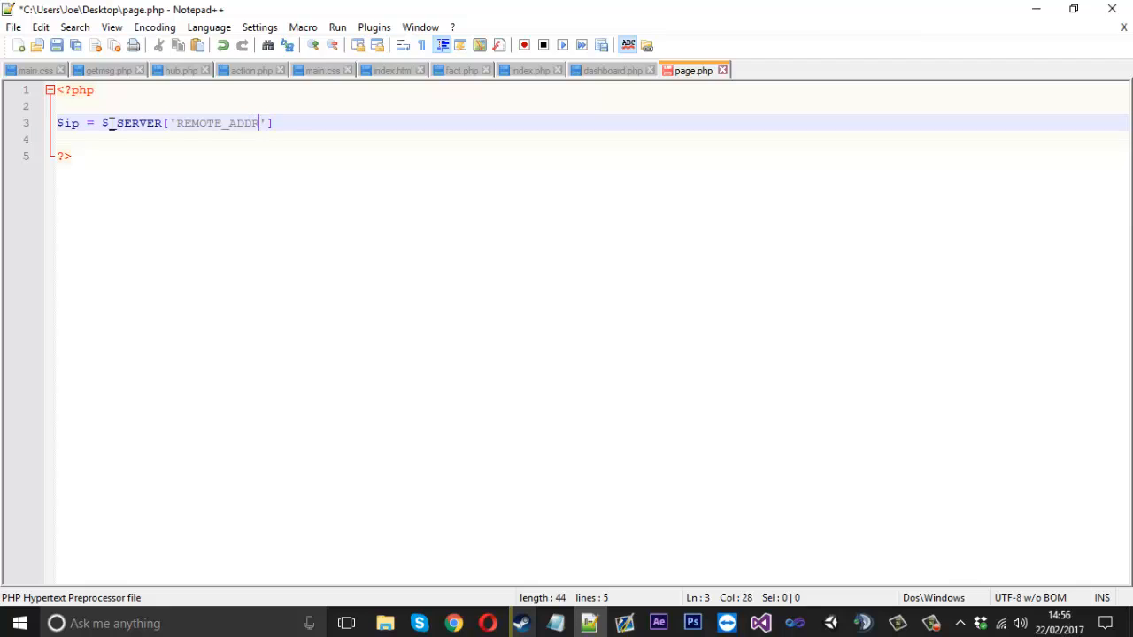
text(;)
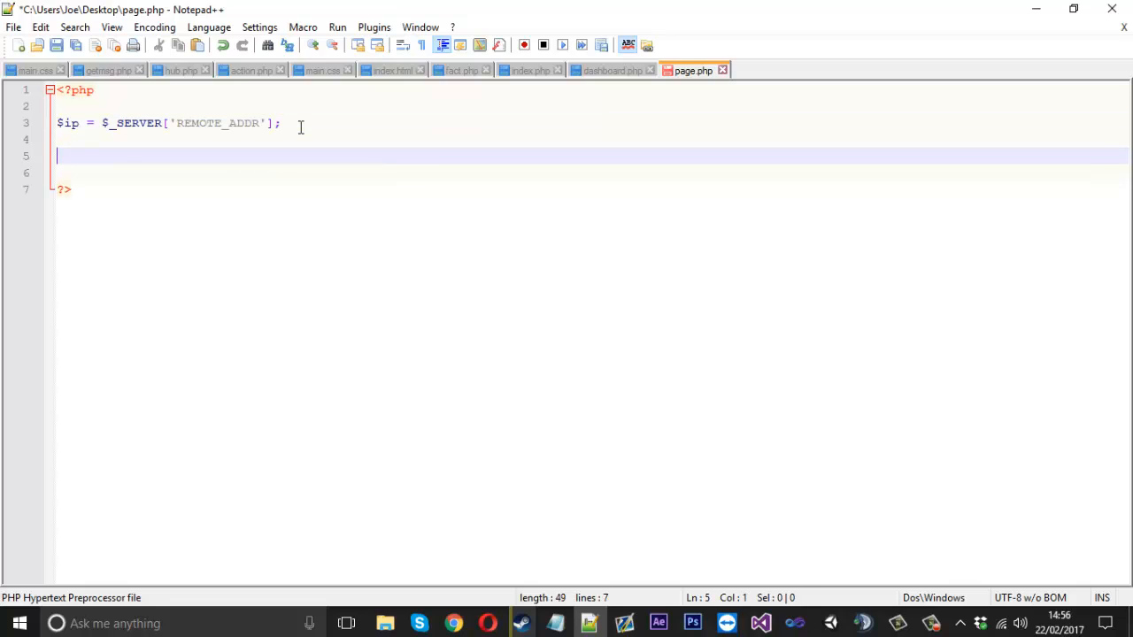
mouse_move(184, 123)
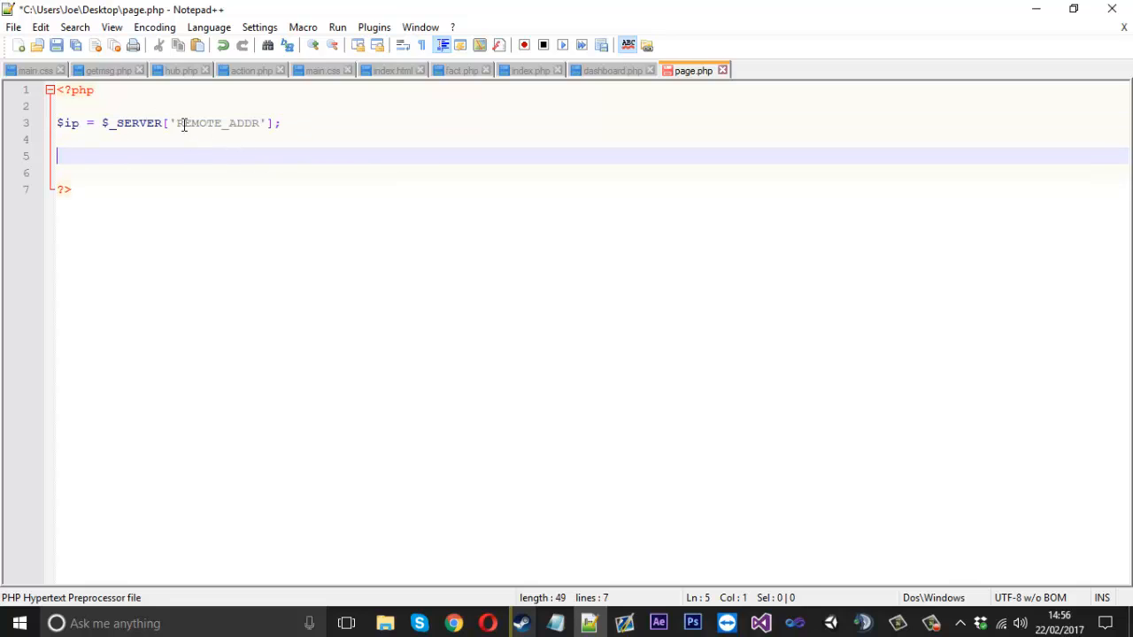
double_click(217, 123)
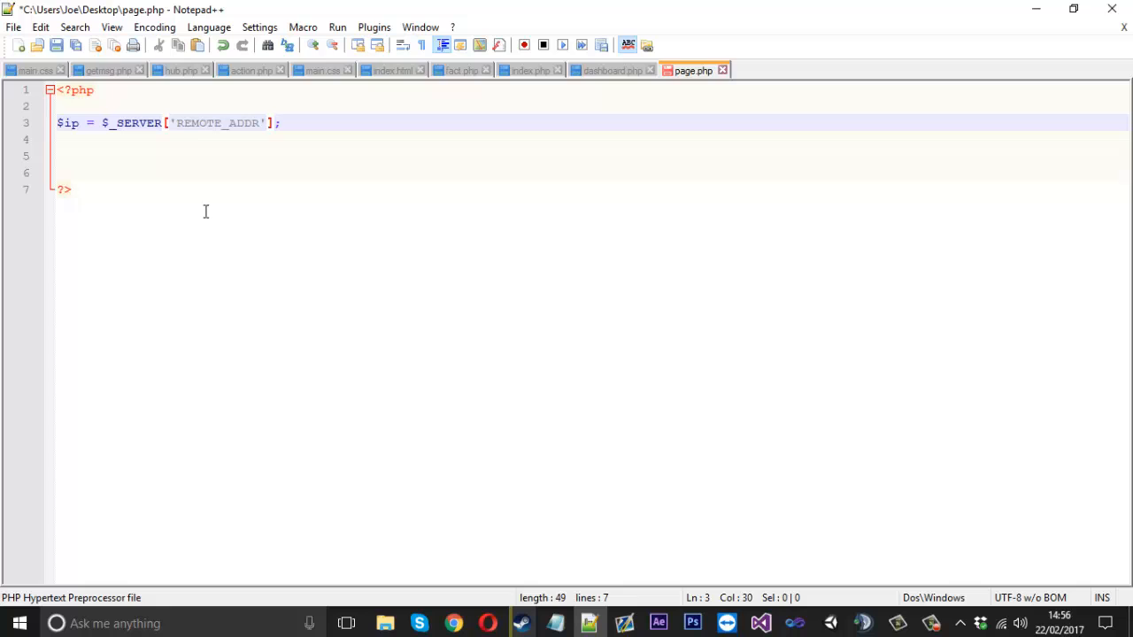
mouse_move(473, 437)
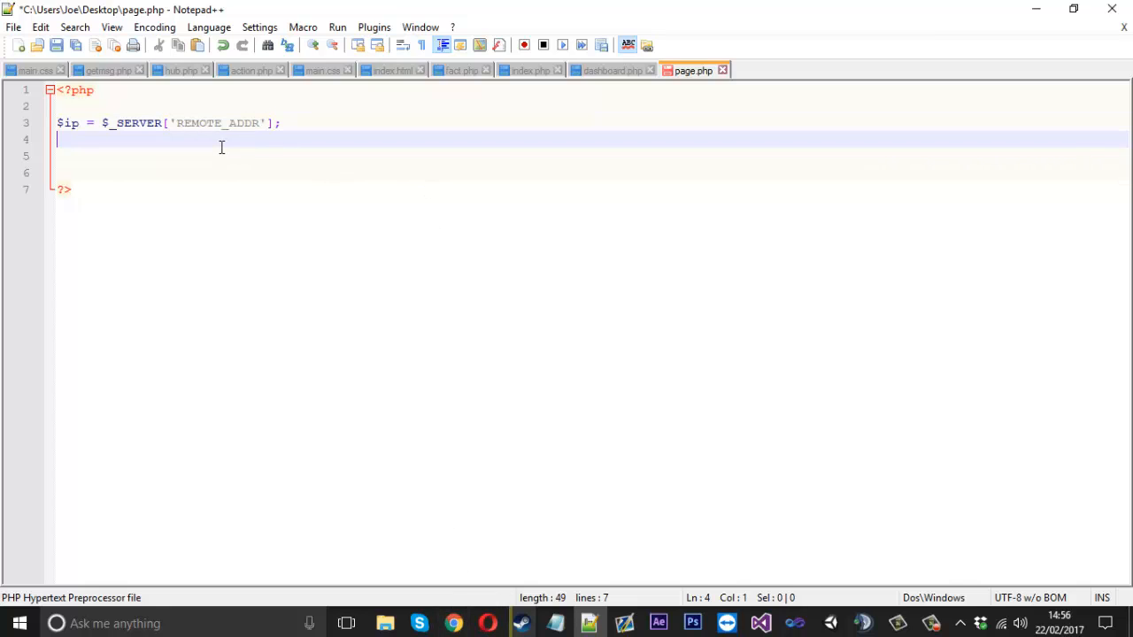
key(Down)
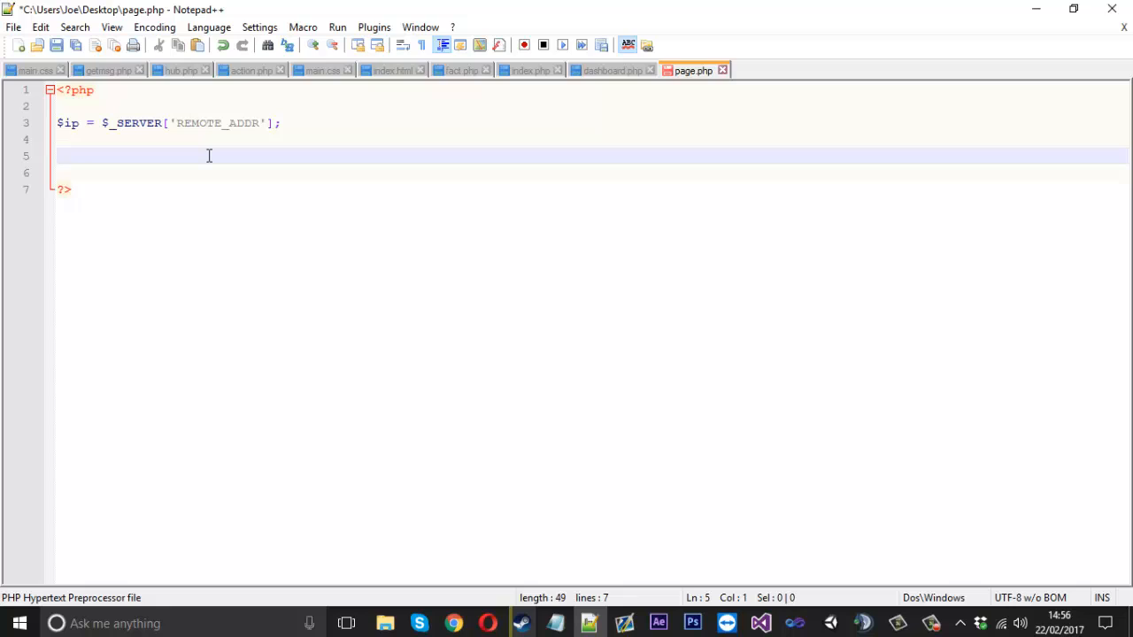
mouse_move(254, 115)
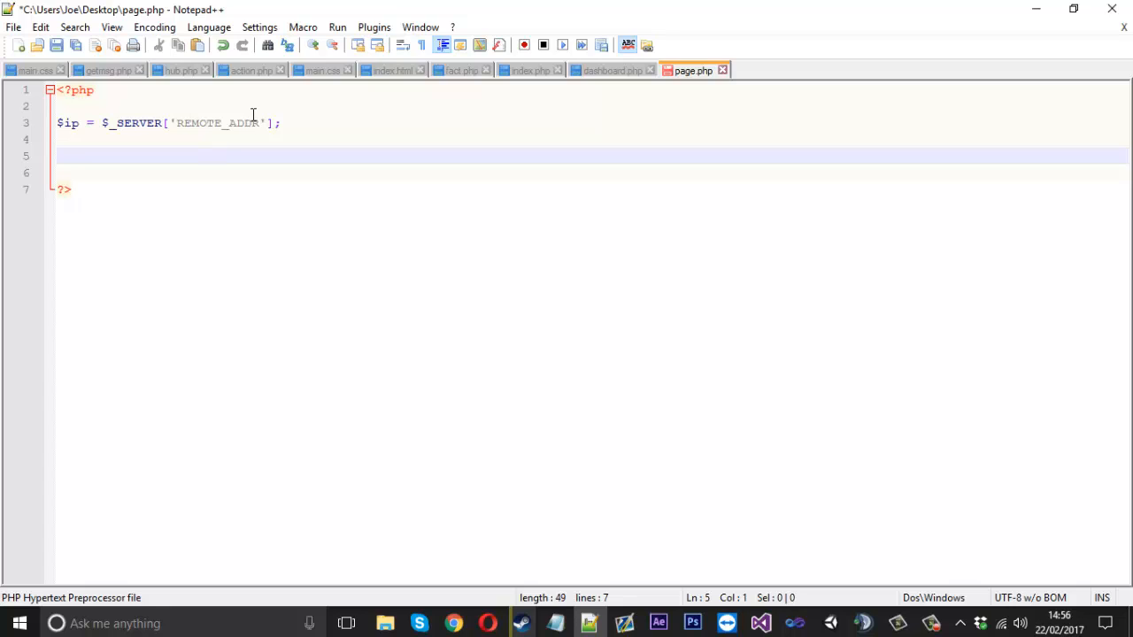
mouse_move(256, 118)
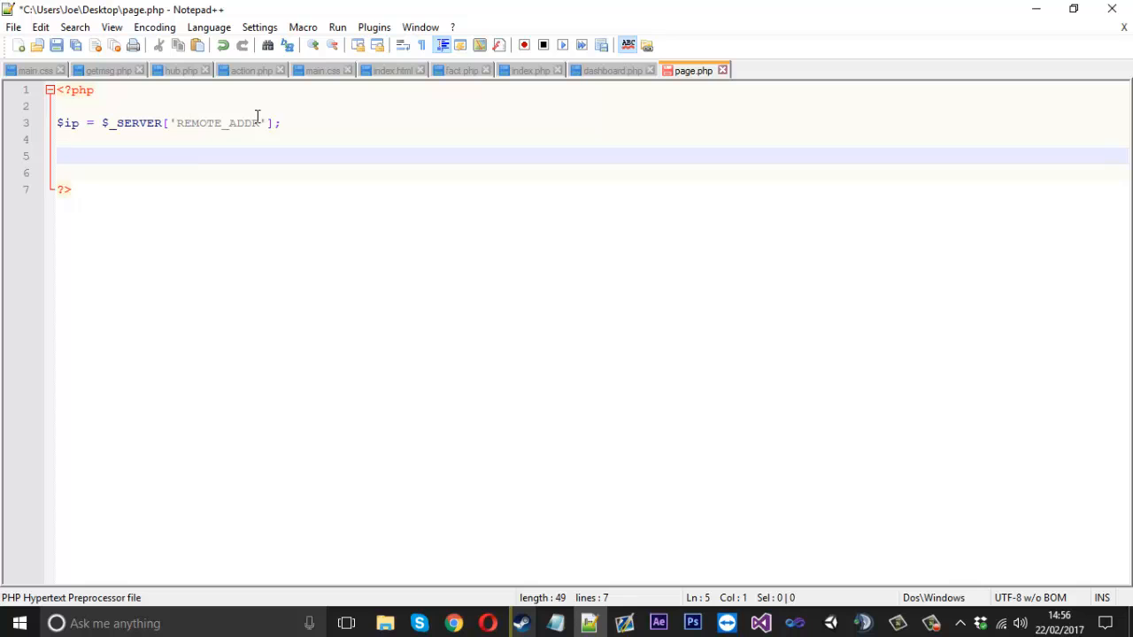
Type $ips = array(); on line 5 with blank lines after it
text($ips)
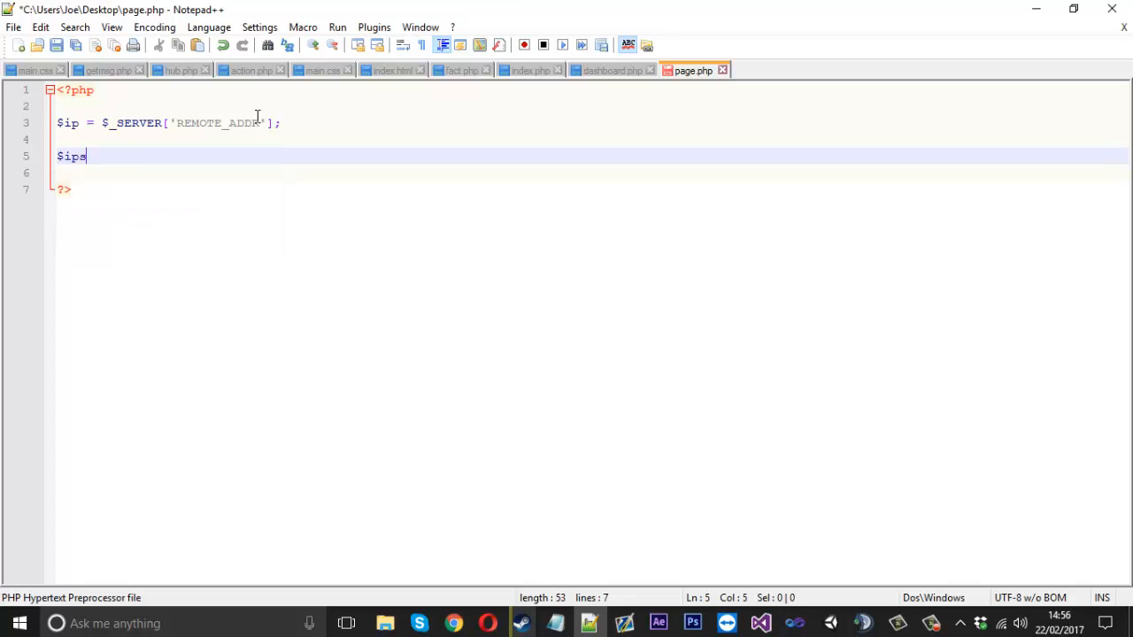
text(= array();)
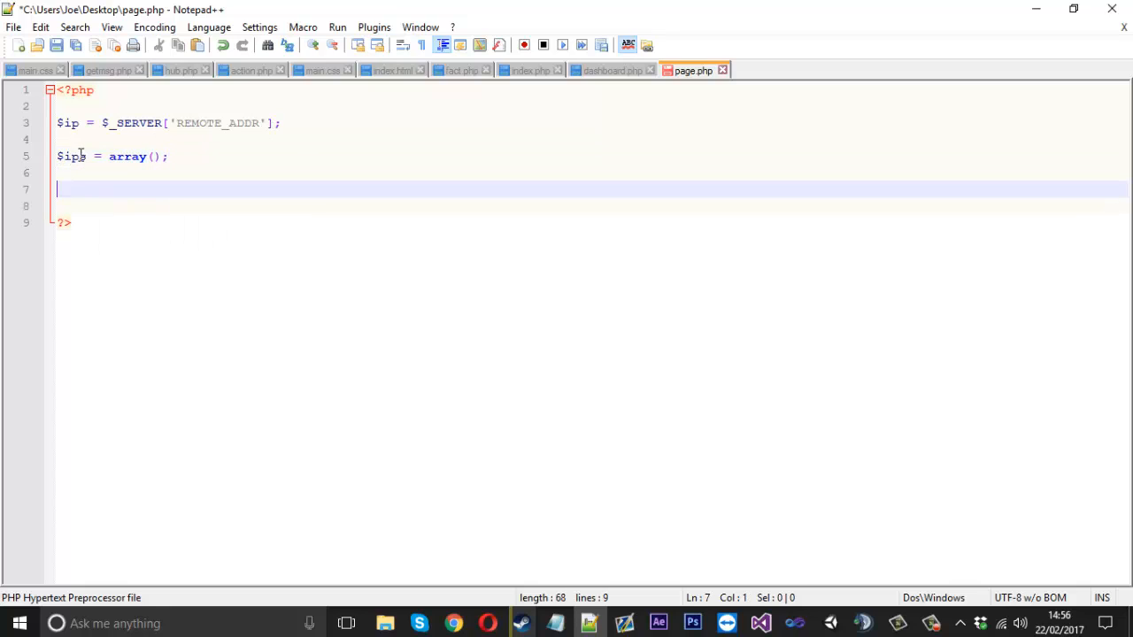
text(s)
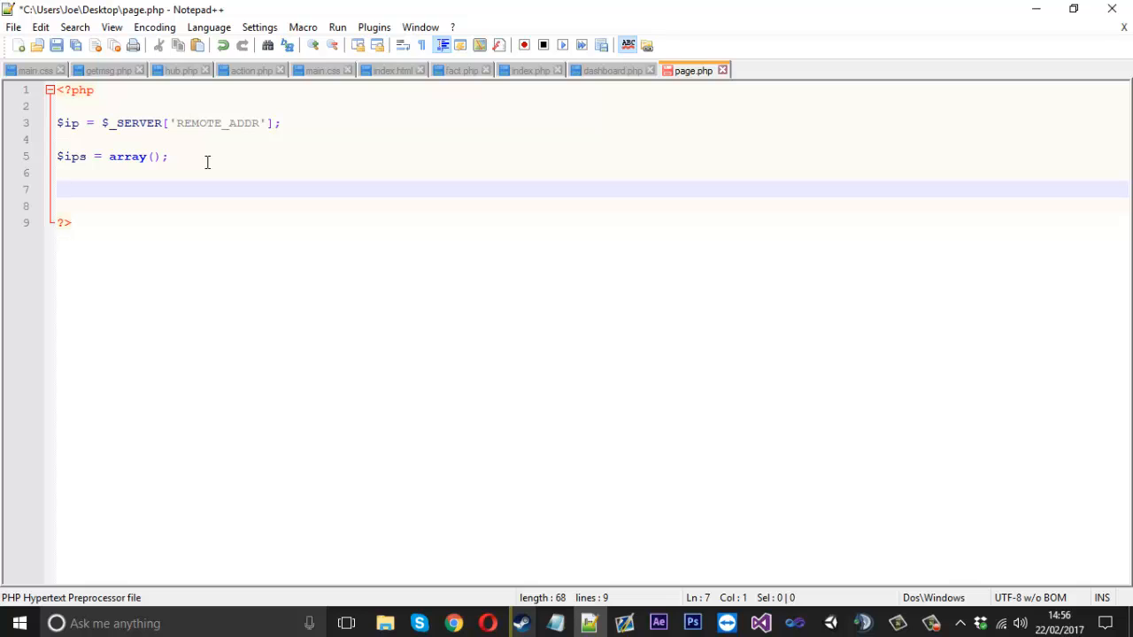
mouse_move(113, 157)
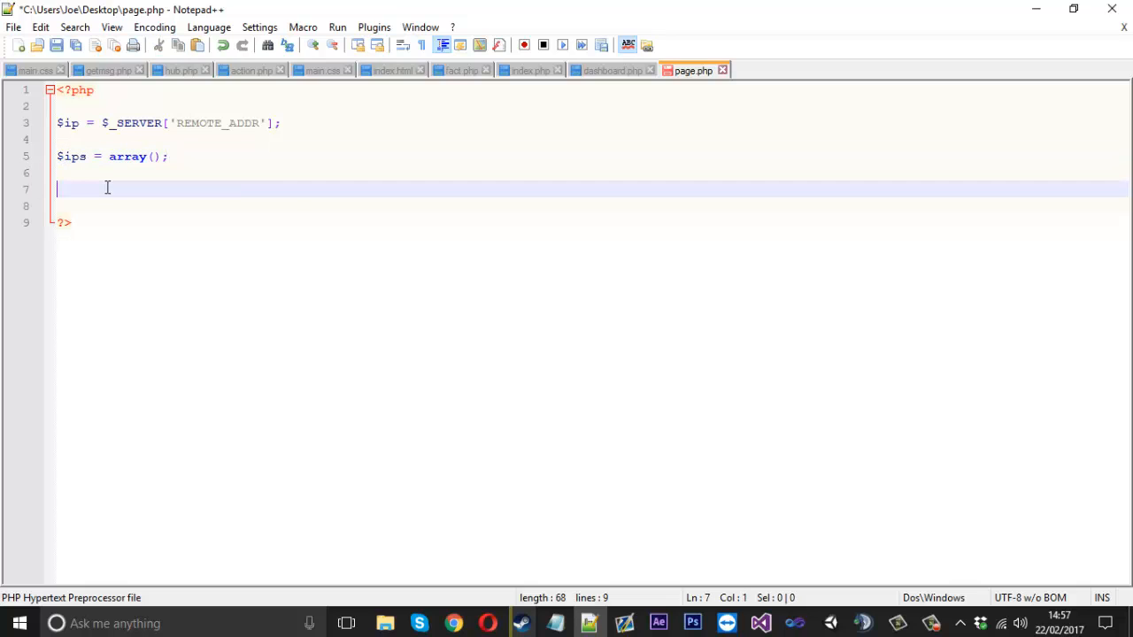
Add an empty foreach() line with $page = file("ips.txt"); above it
text(forea)
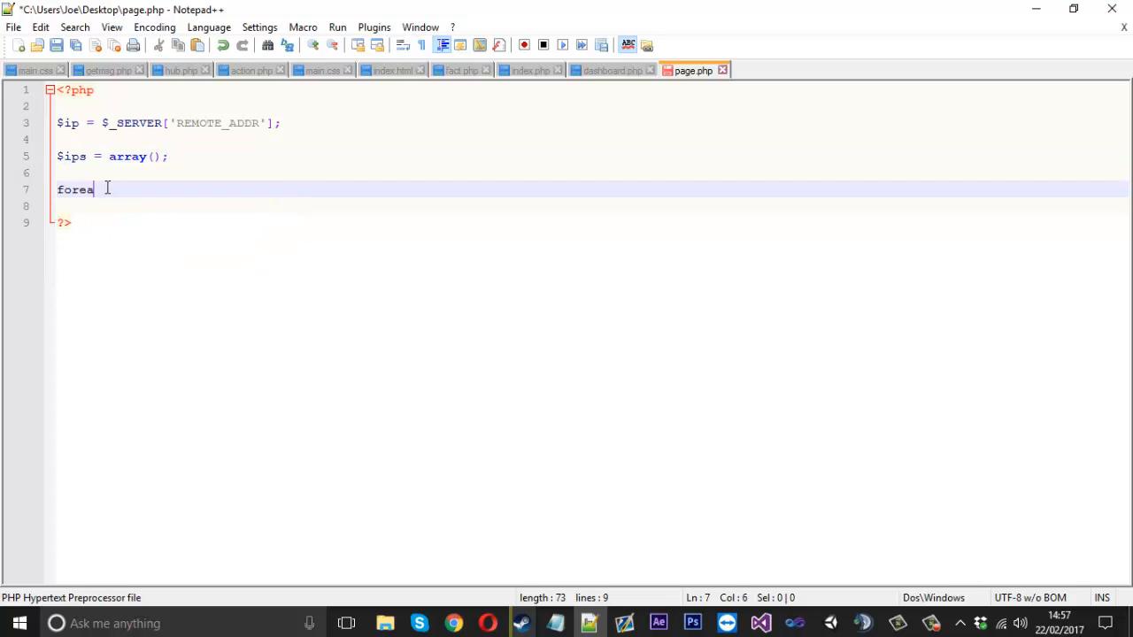
text(ch())
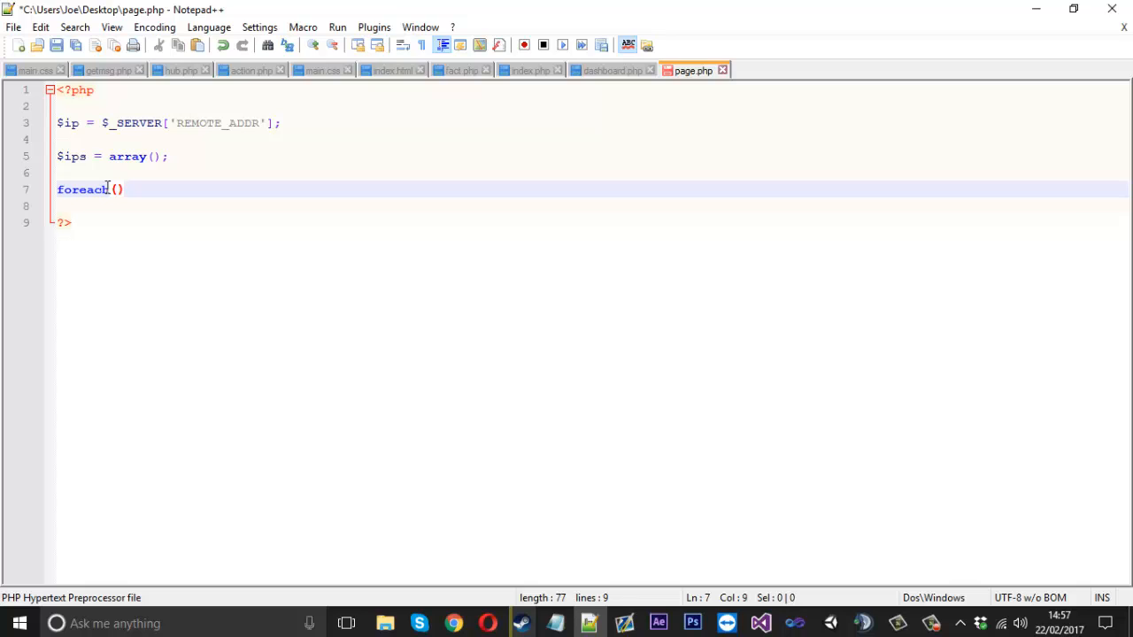
mouse_move(170, 187)
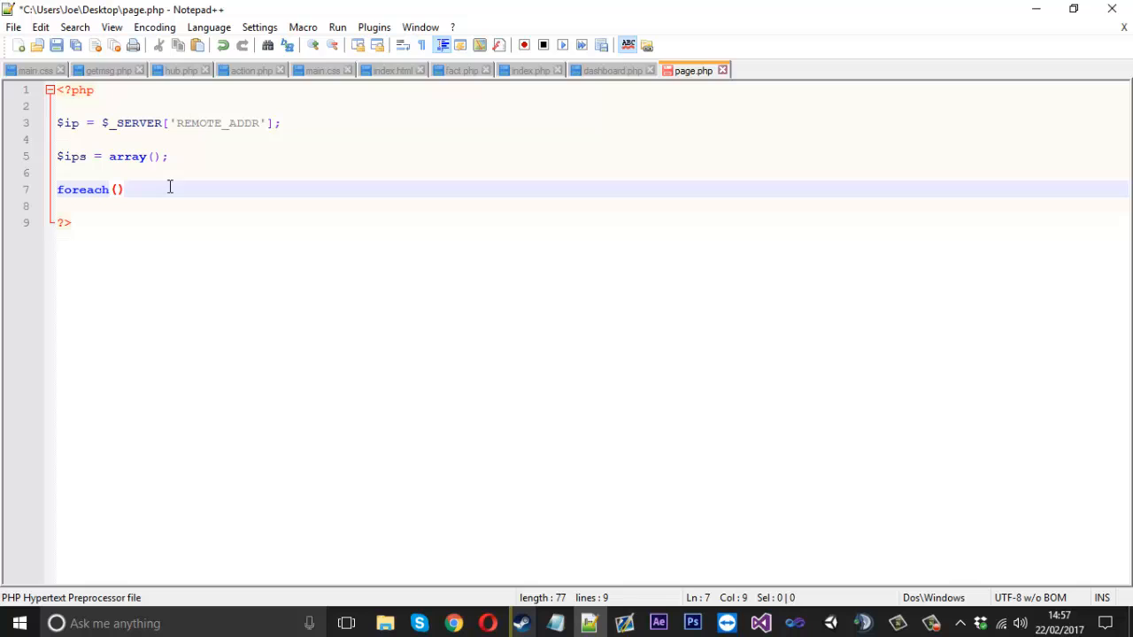
key(Enter)
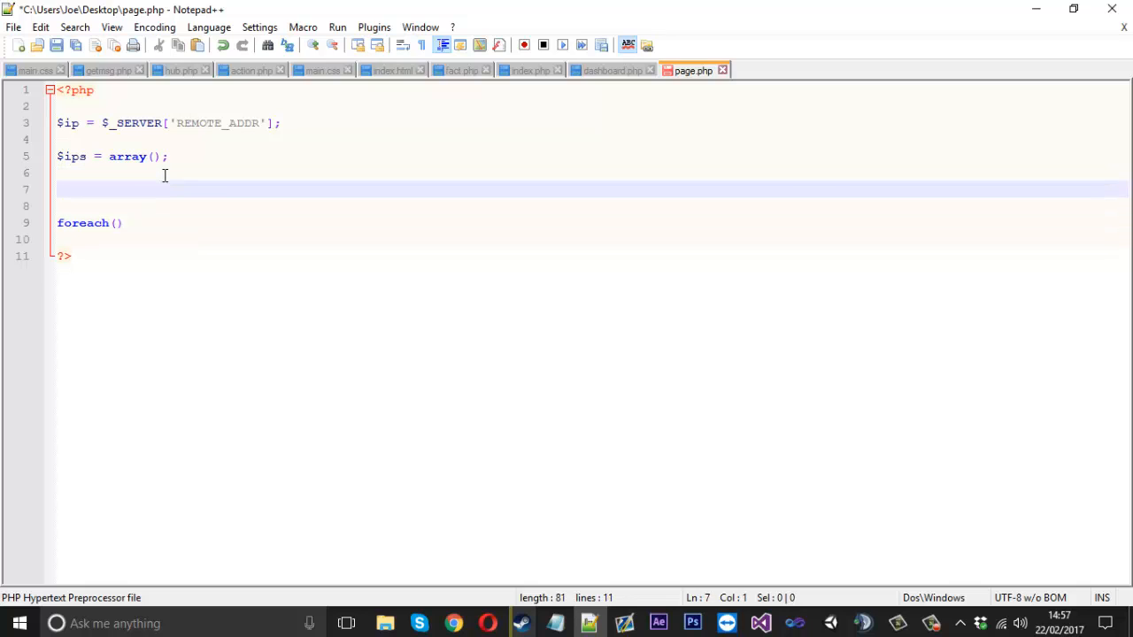
text($)
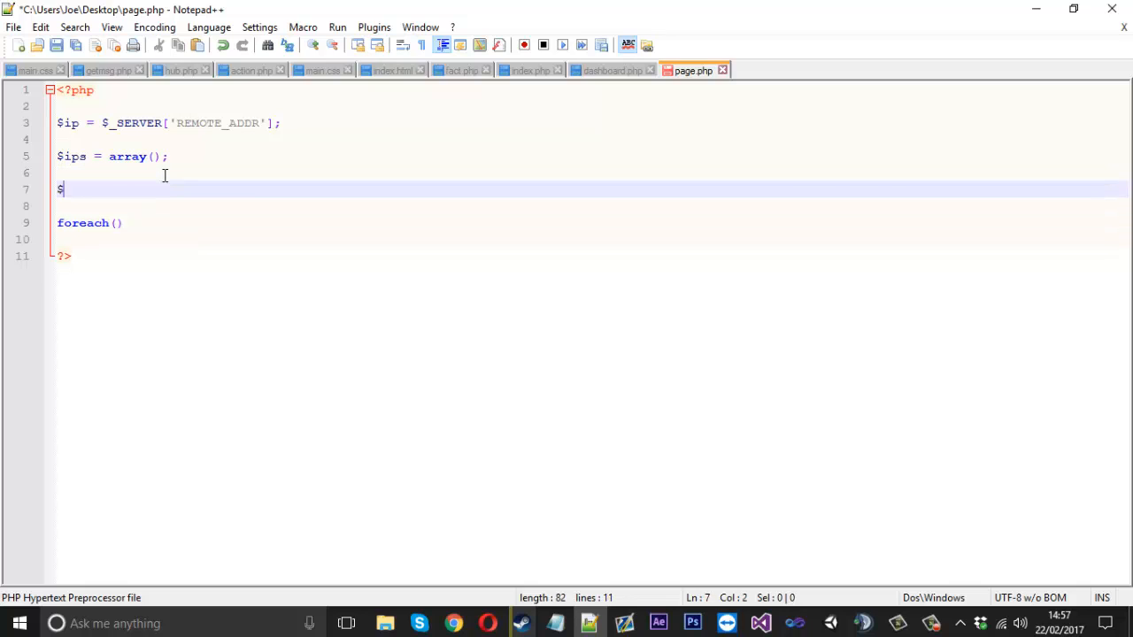
text(page)
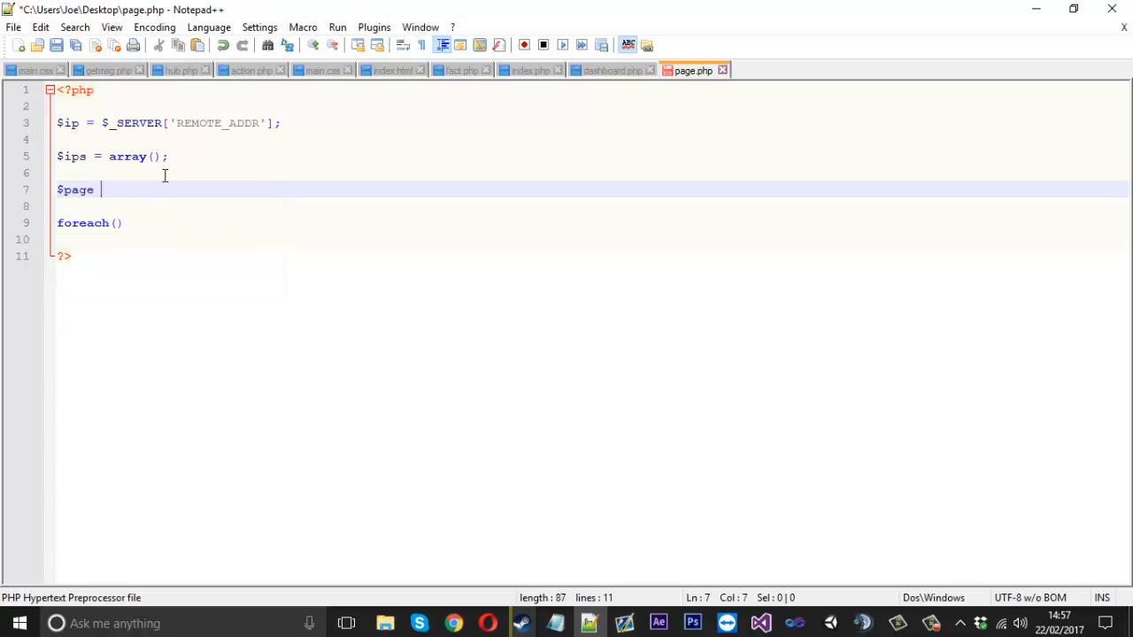
text(= file())
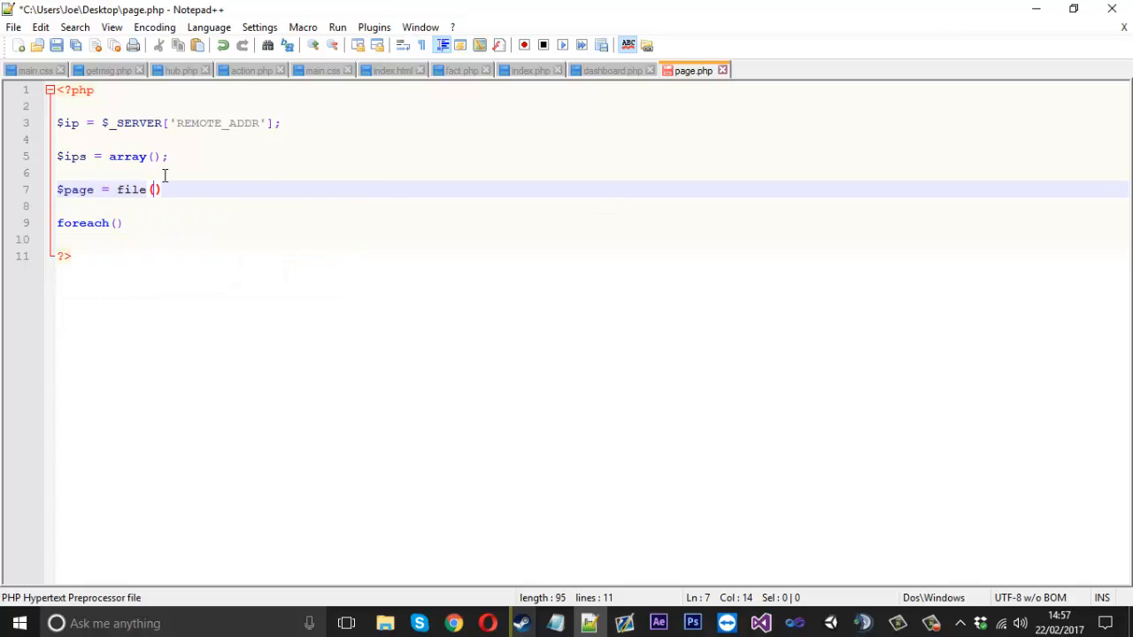
text("ip")
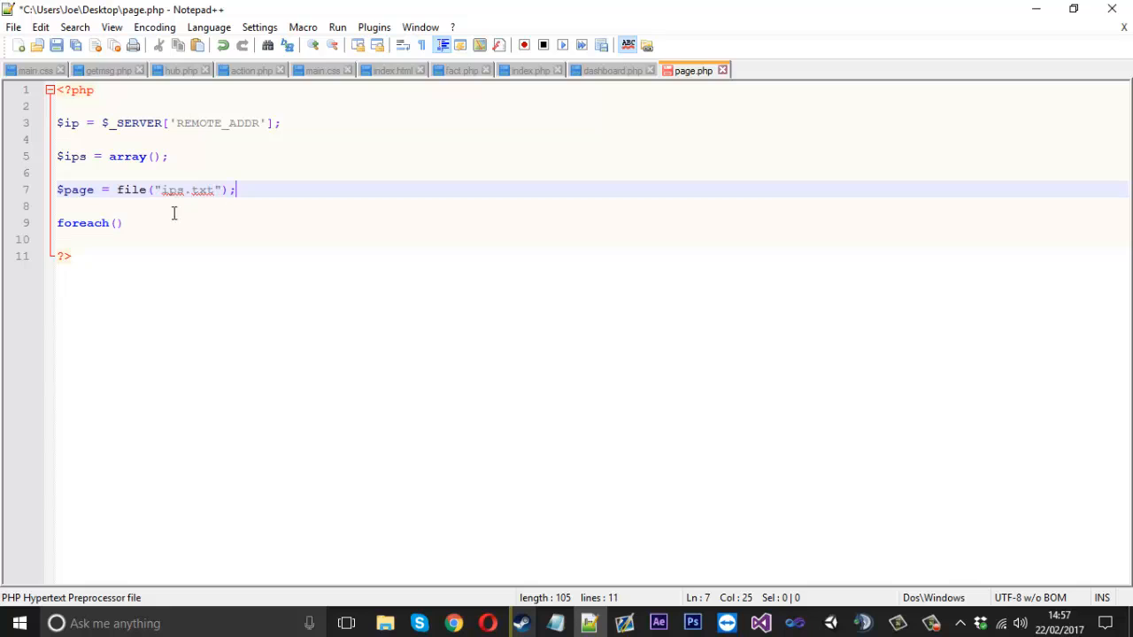
click(119, 222)
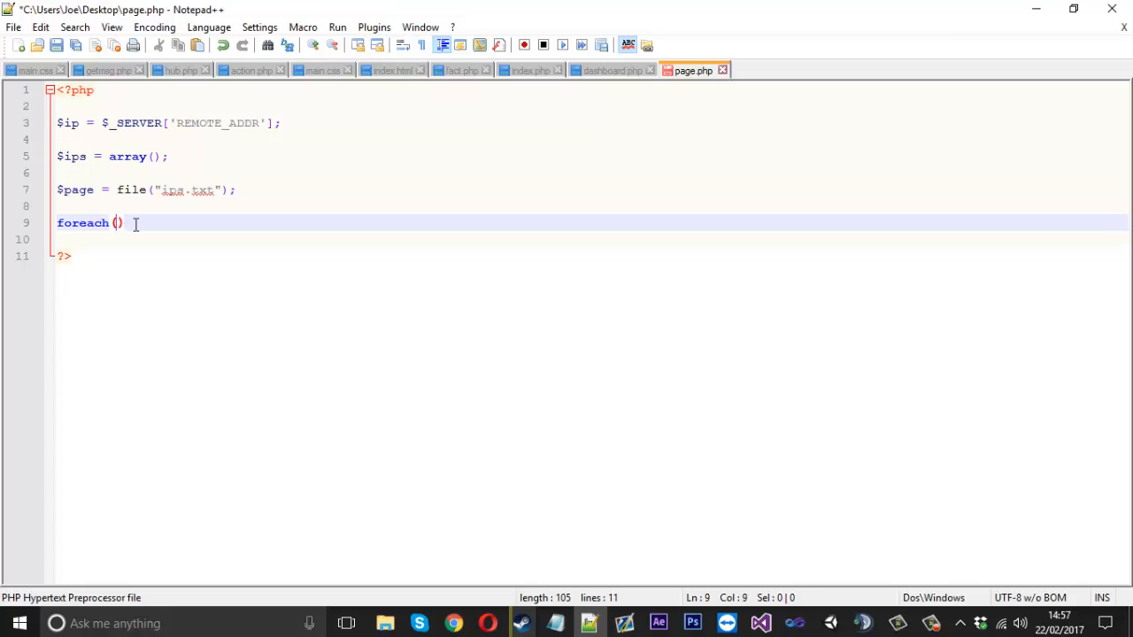
Complete the loop as foreach($page as $line) { array_push($ips, $line); }
text($page as $l)
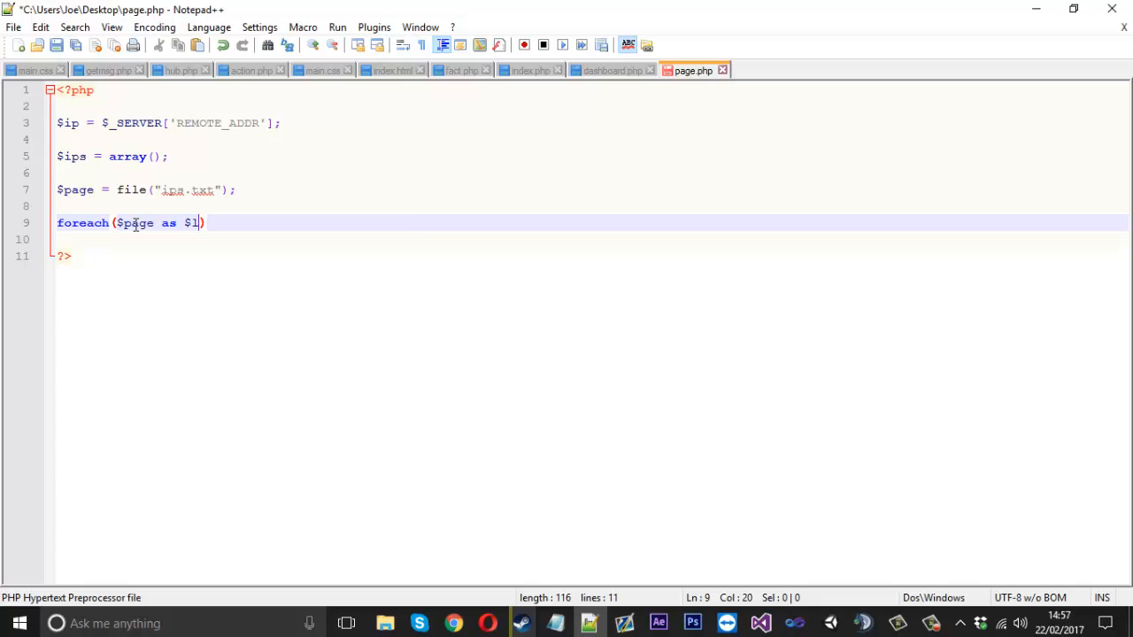
text(ine))
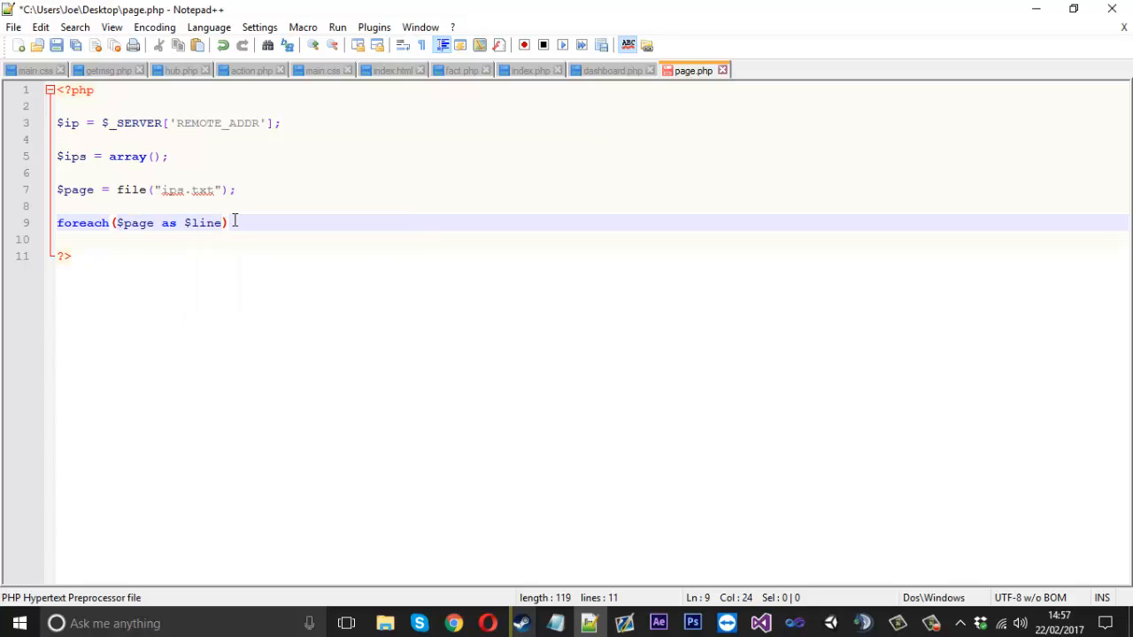
text({)
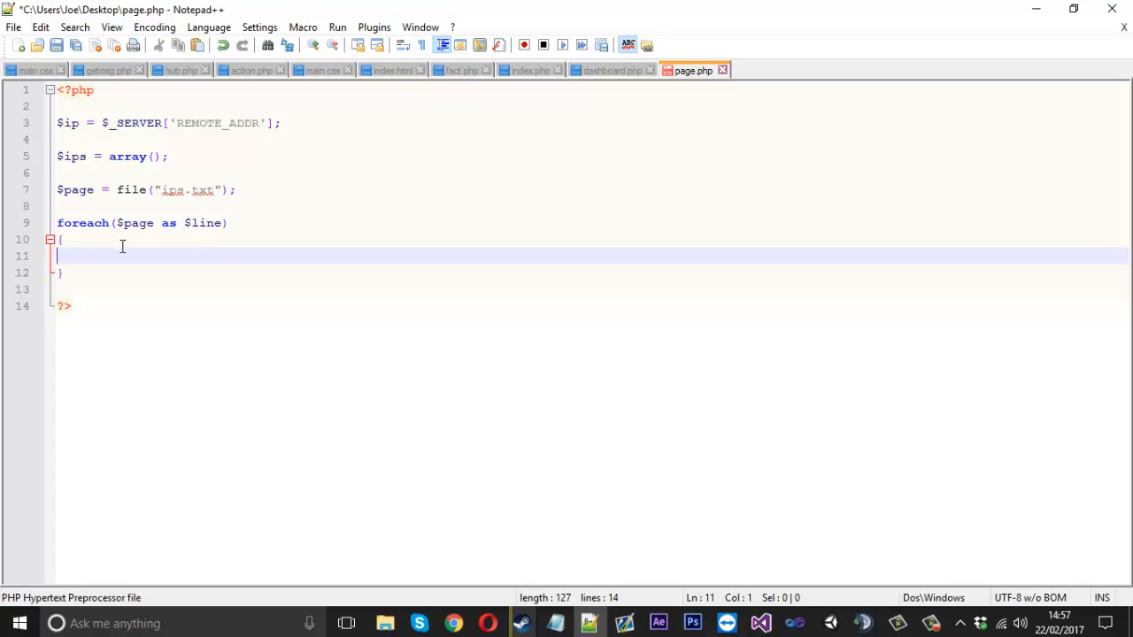
text(arra)
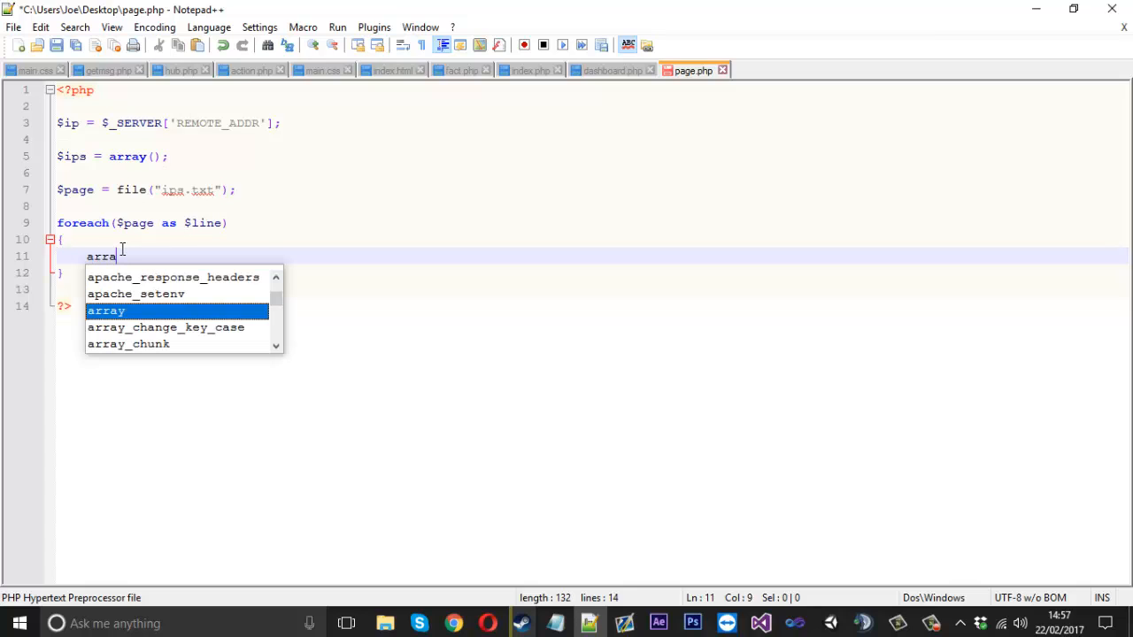
text(y_push())
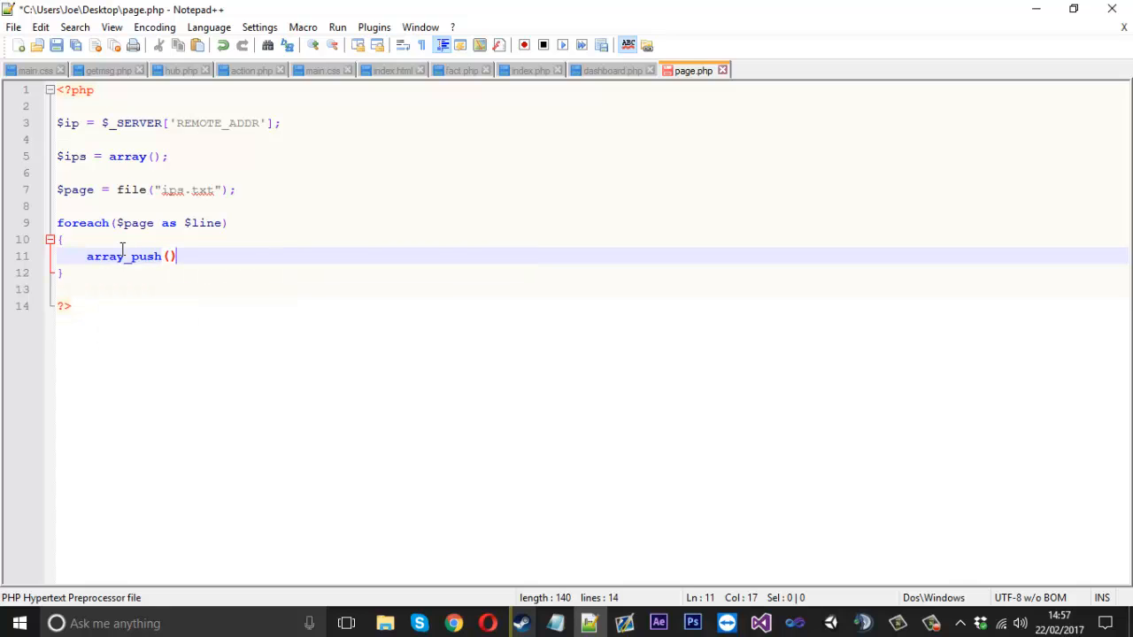
text($ips)
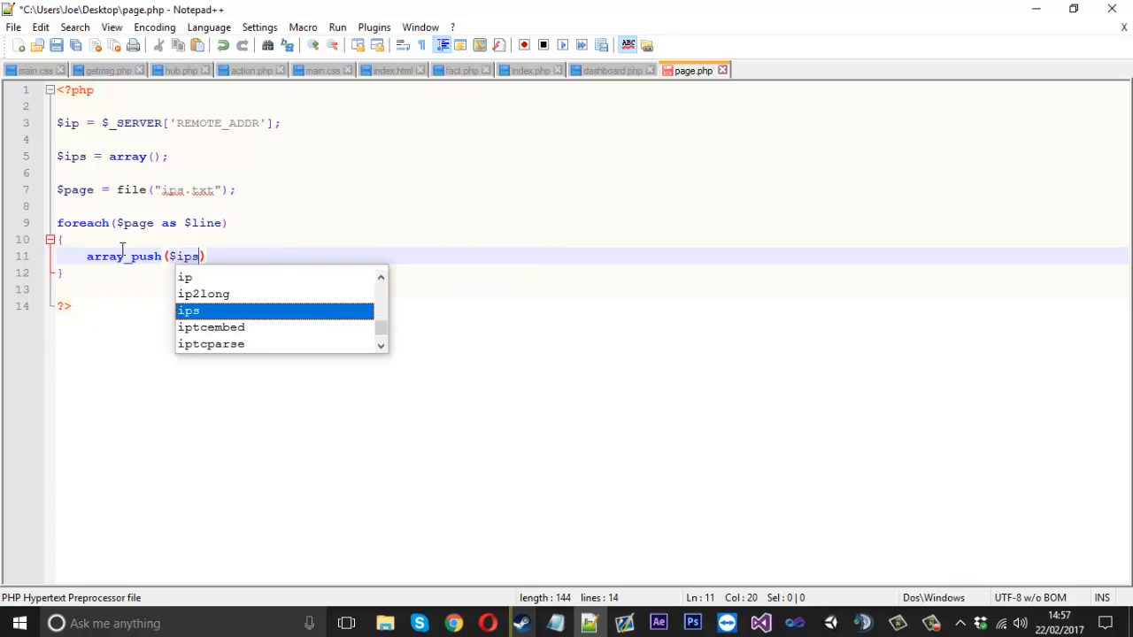
text(, $1)
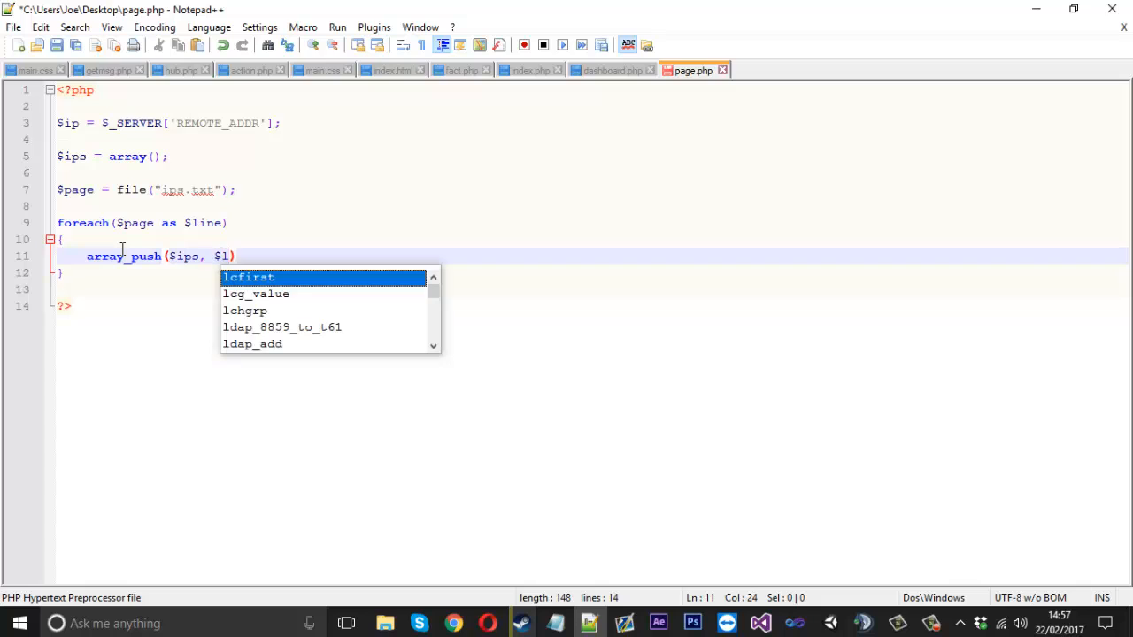
text(ine)
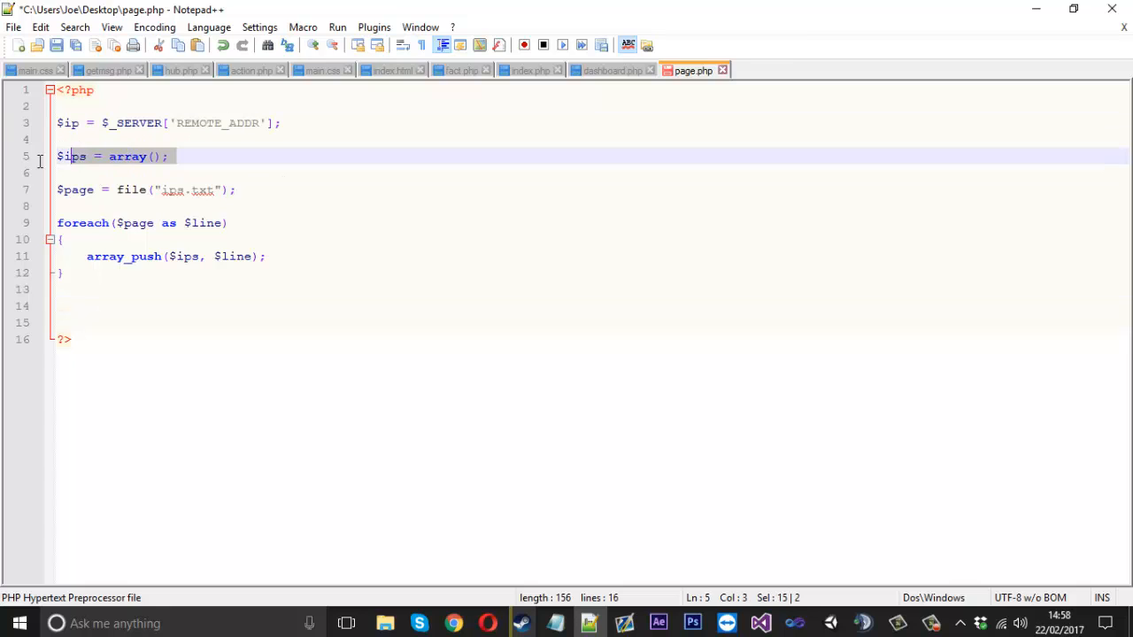
Below the loop, add if(in_array($ip, $ips)) echoing "You are blocked"
click(118, 306)
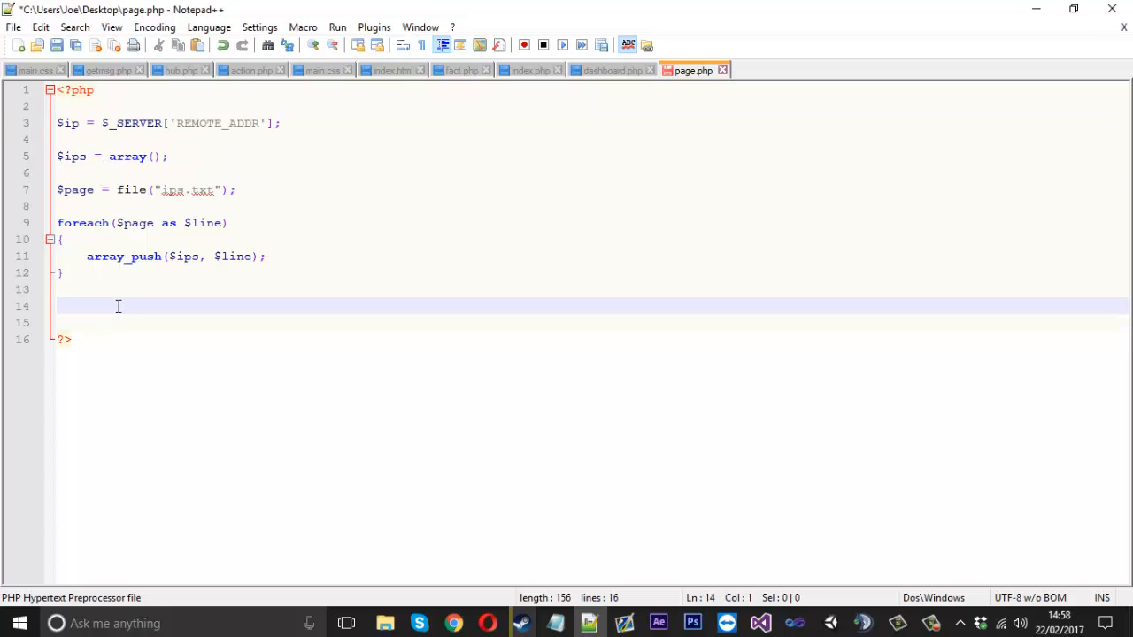
text(if())
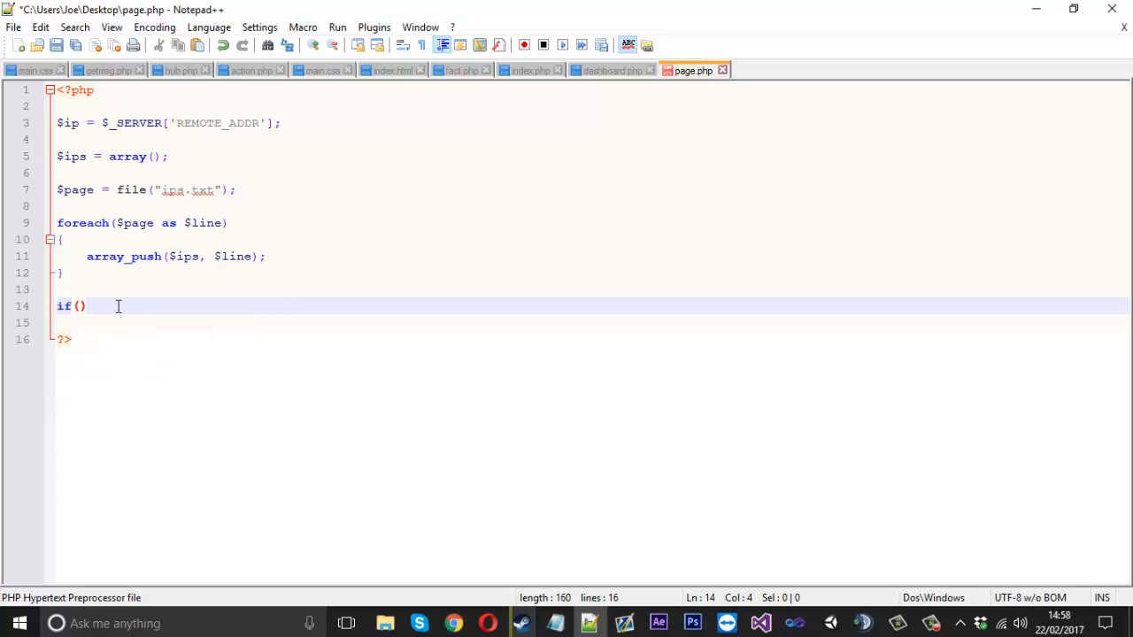
text(in_array)
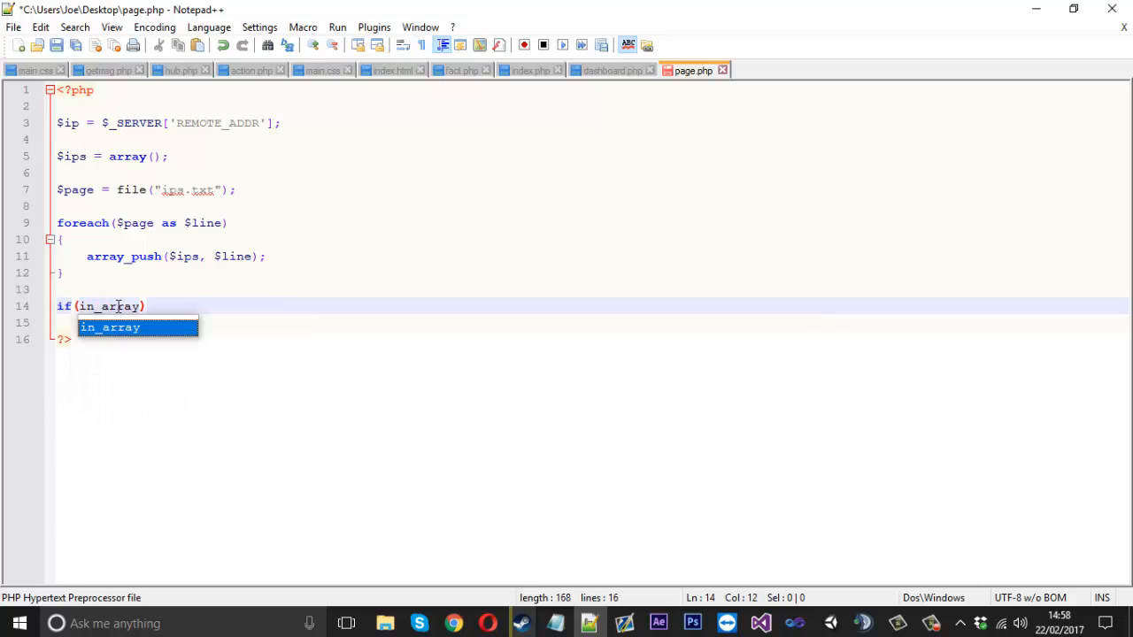
text(($)
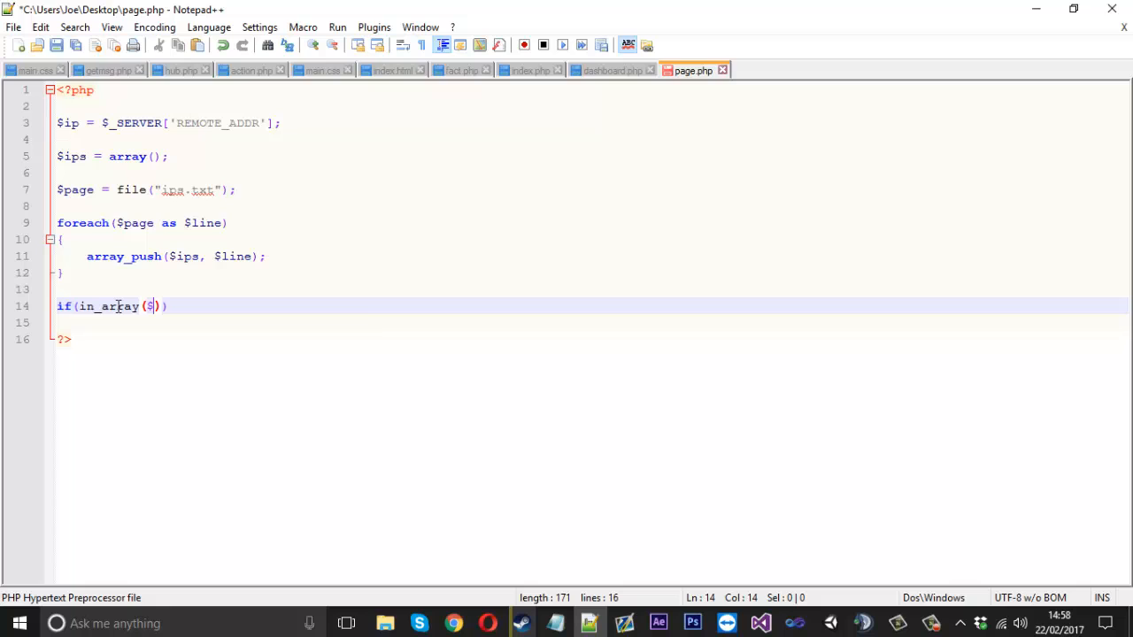
text(p, $ips)
click(590, 323)
text({)
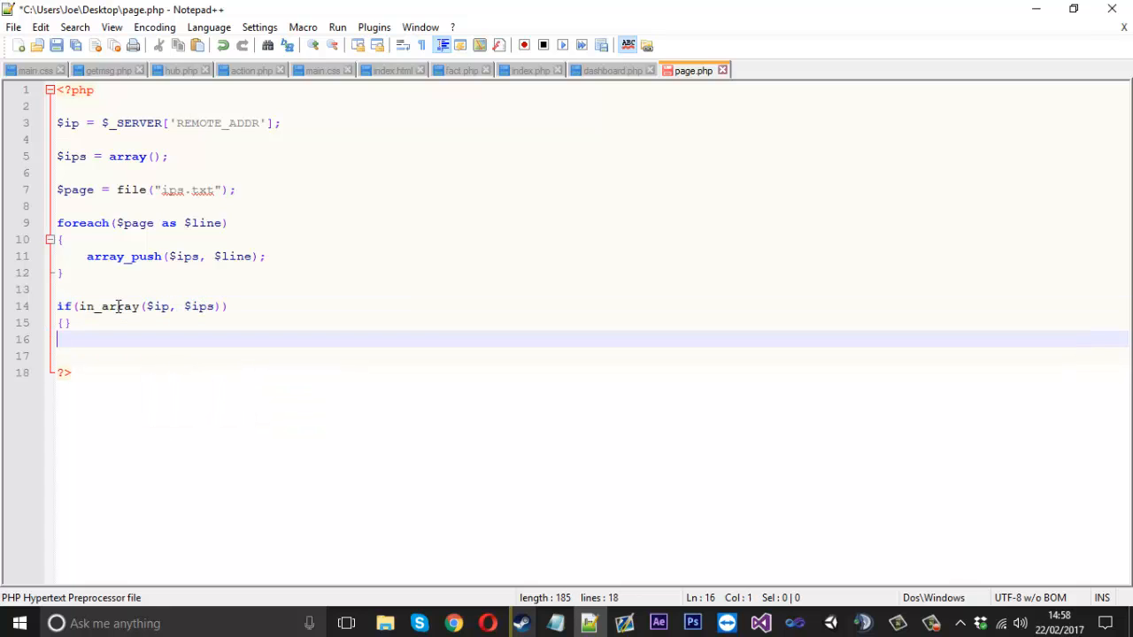
text(e)
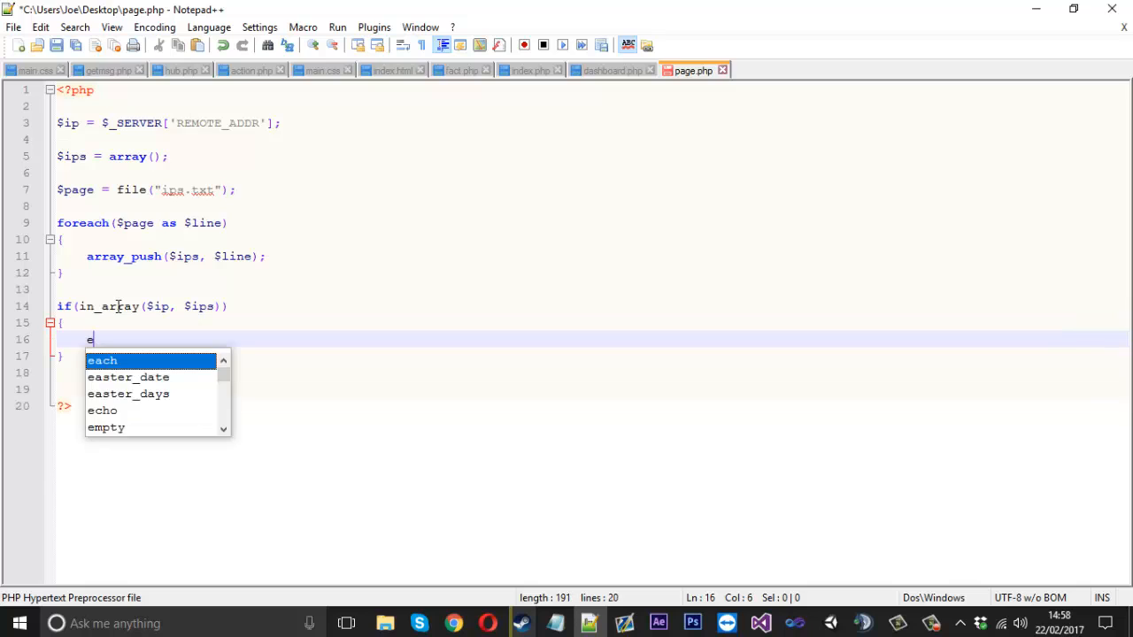
text(cho "You")
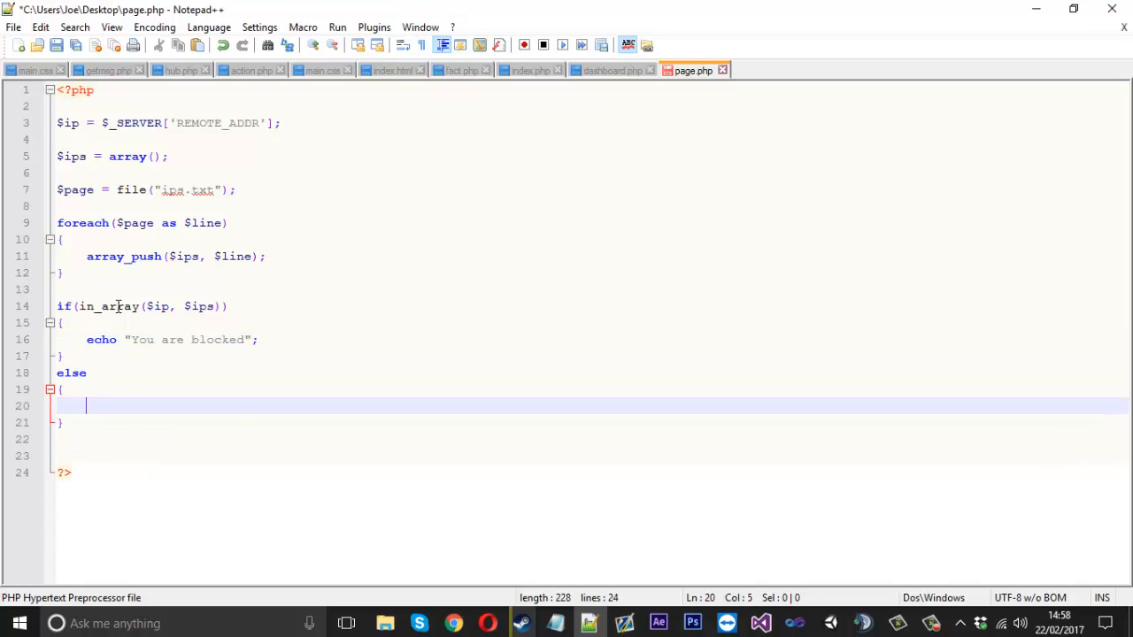
Add an else branch that echoes "You are unblocked."
text(echo ")
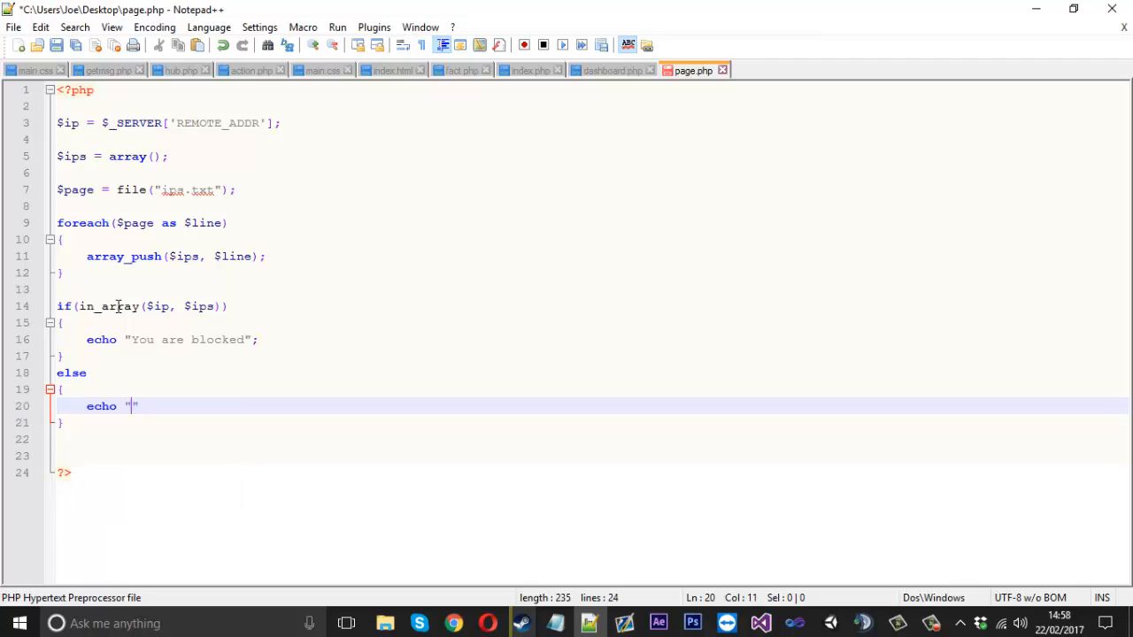
text(You are)
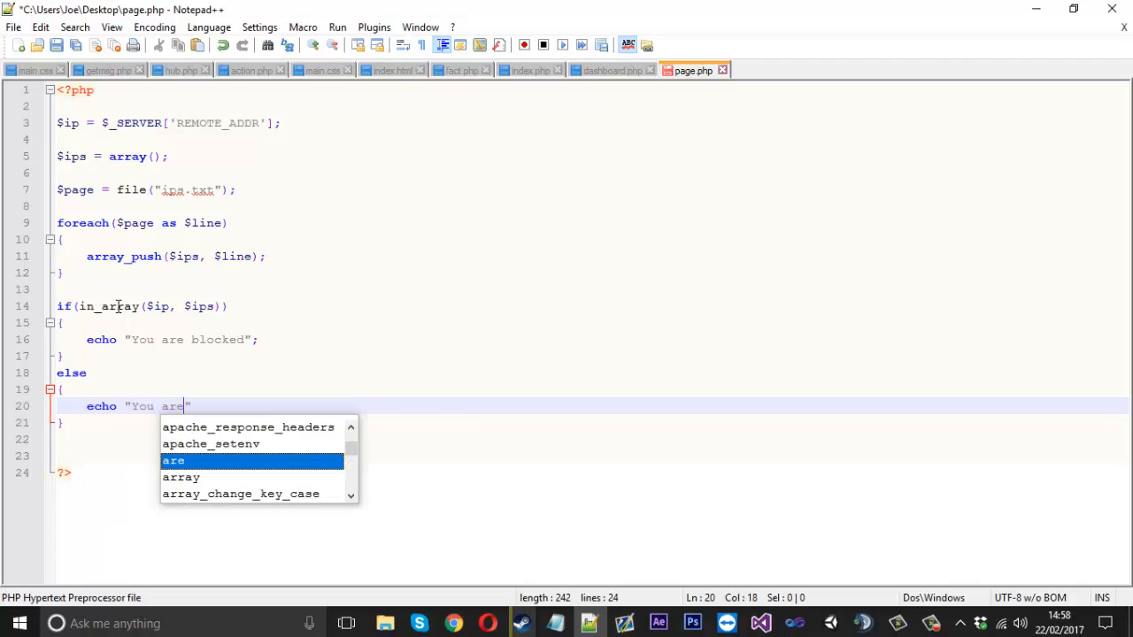
text(unblocked.")
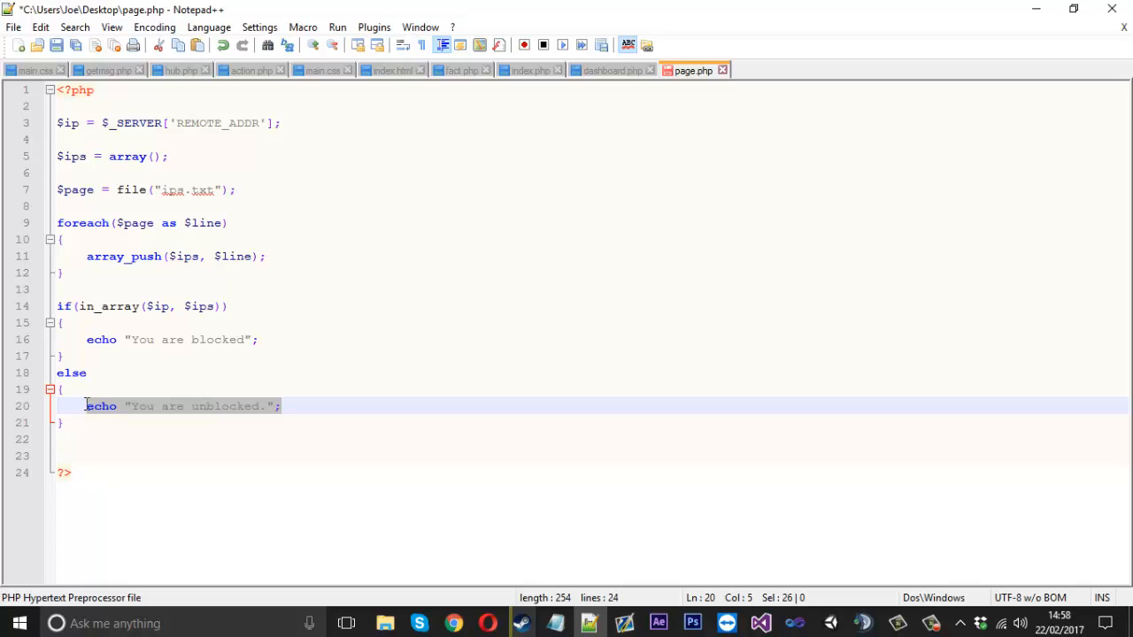
mouse_move(124, 412)
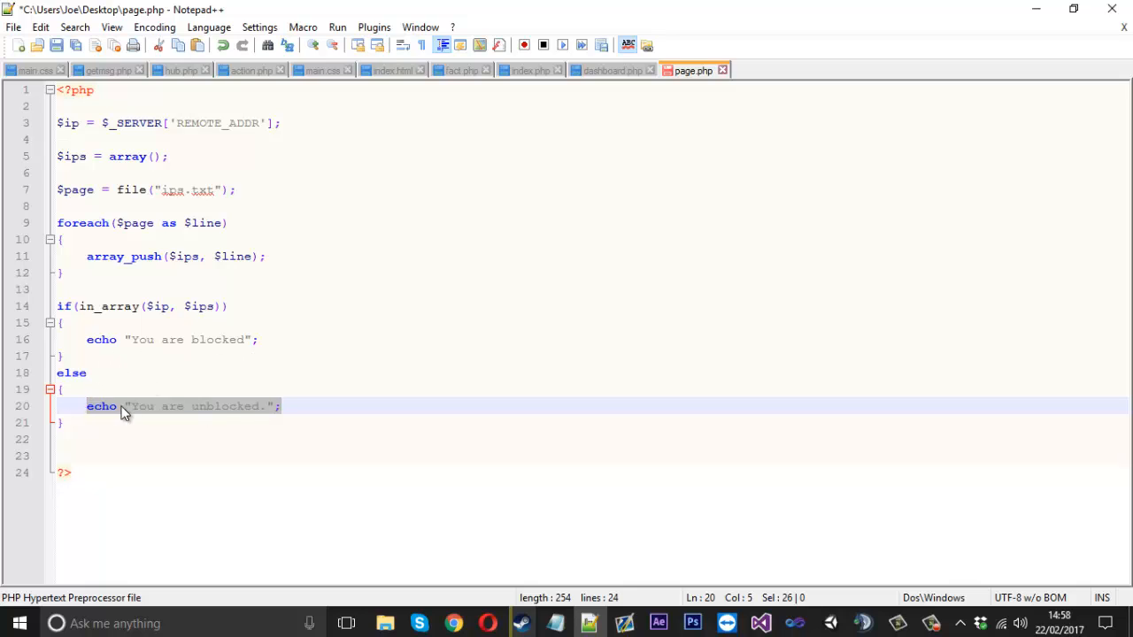
mouse_move(270, 412)
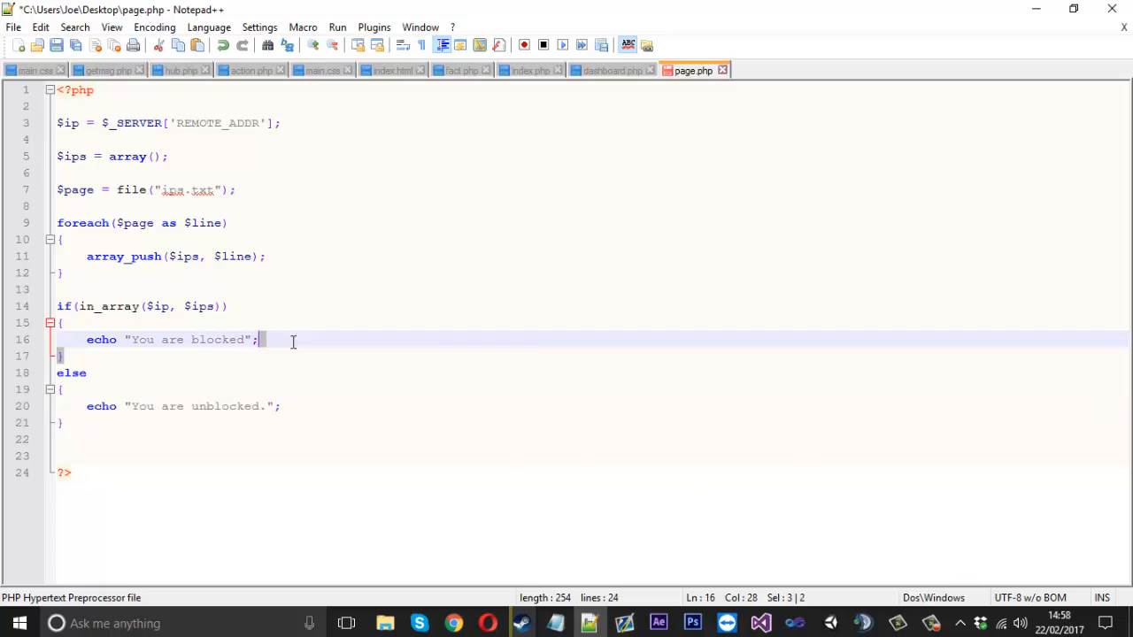
click(175, 306)
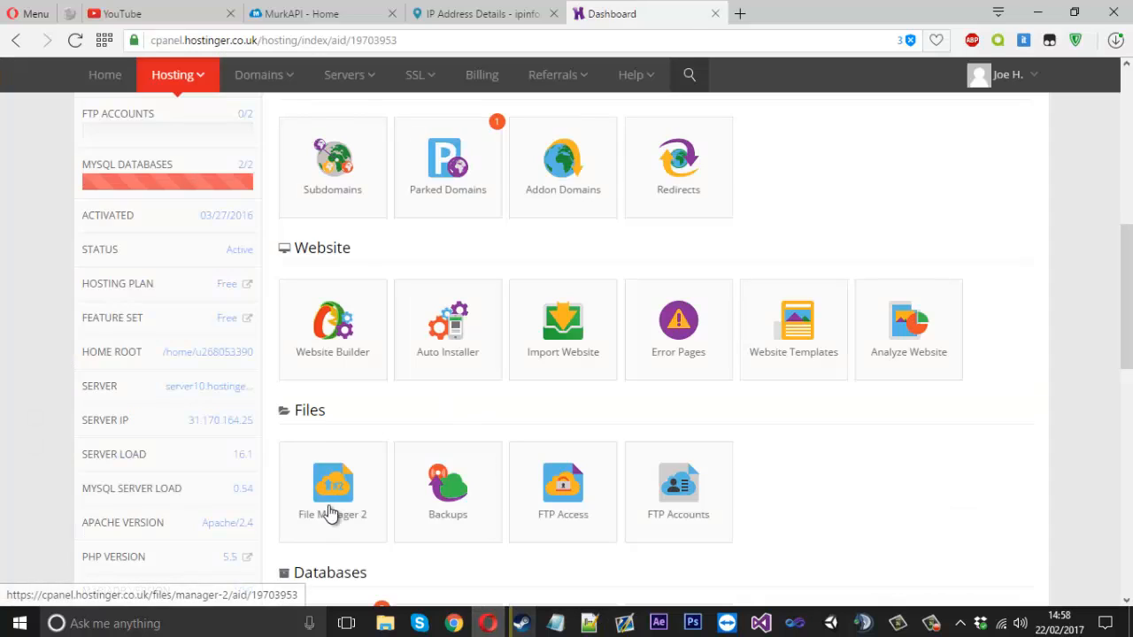
Open the net2ftp file manager and upload page.php into /public_html/yt
click(332, 486)
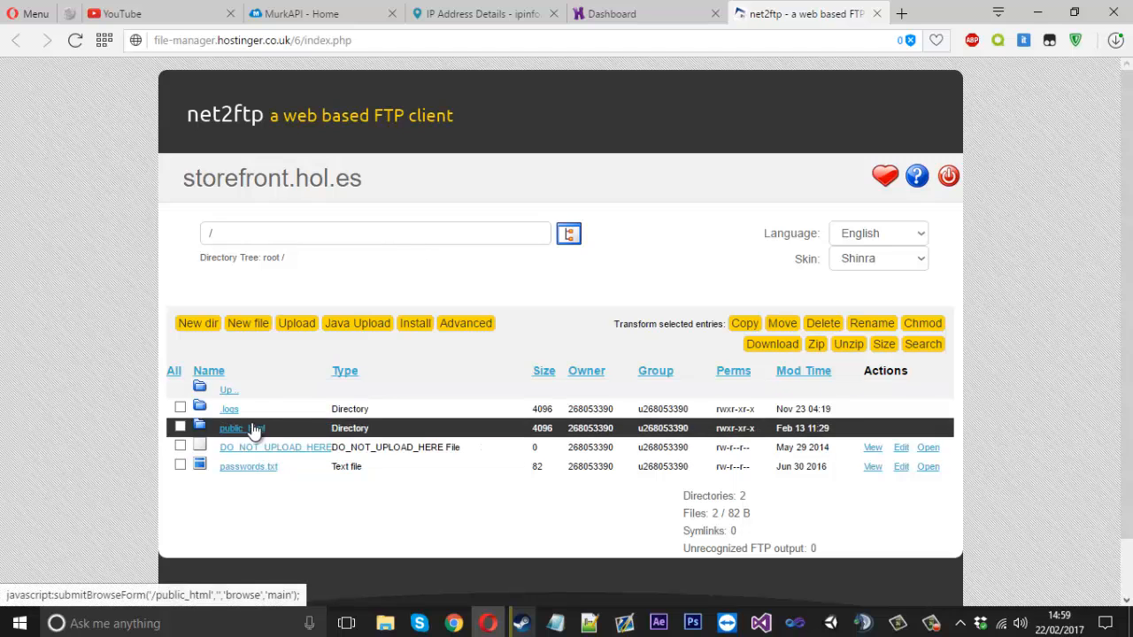
click(231, 428)
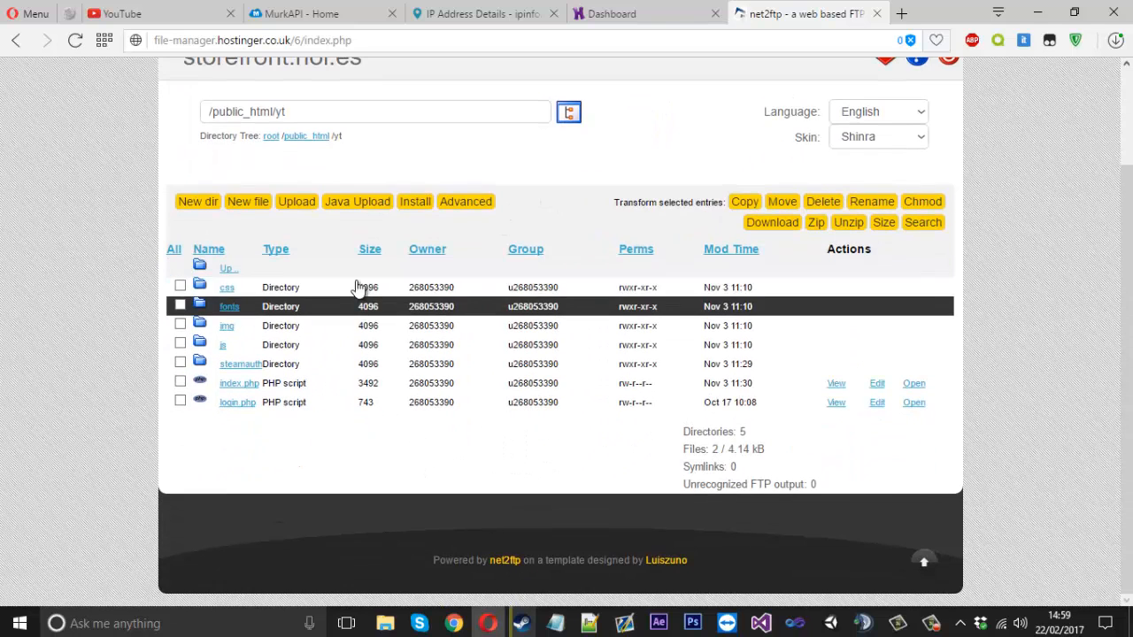
click(296, 201)
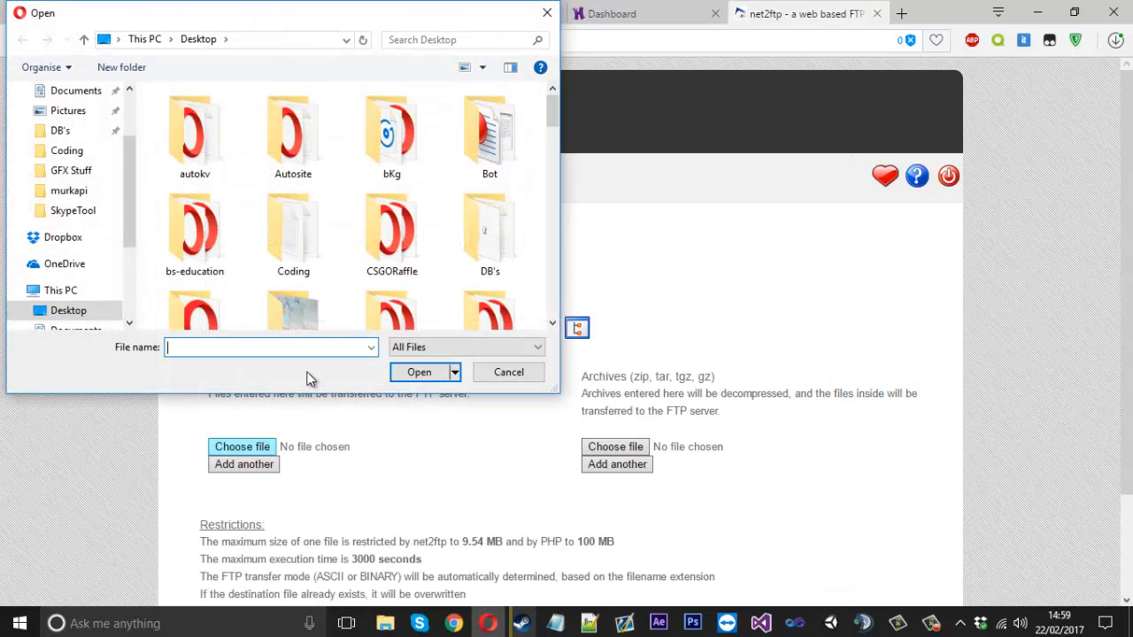
text(page)
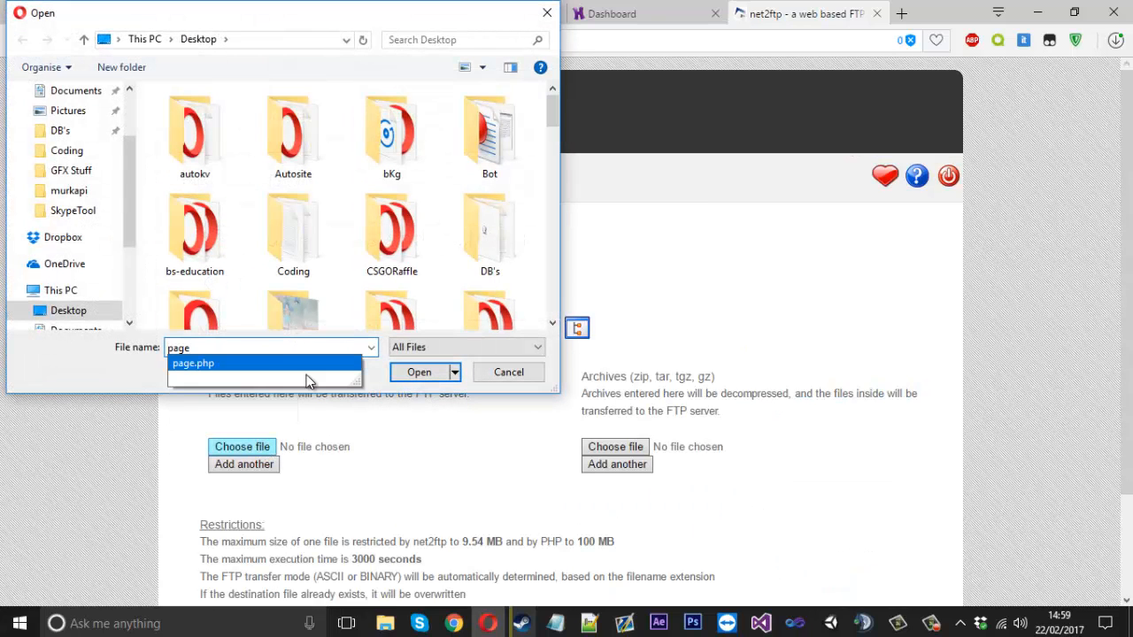
click(419, 372)
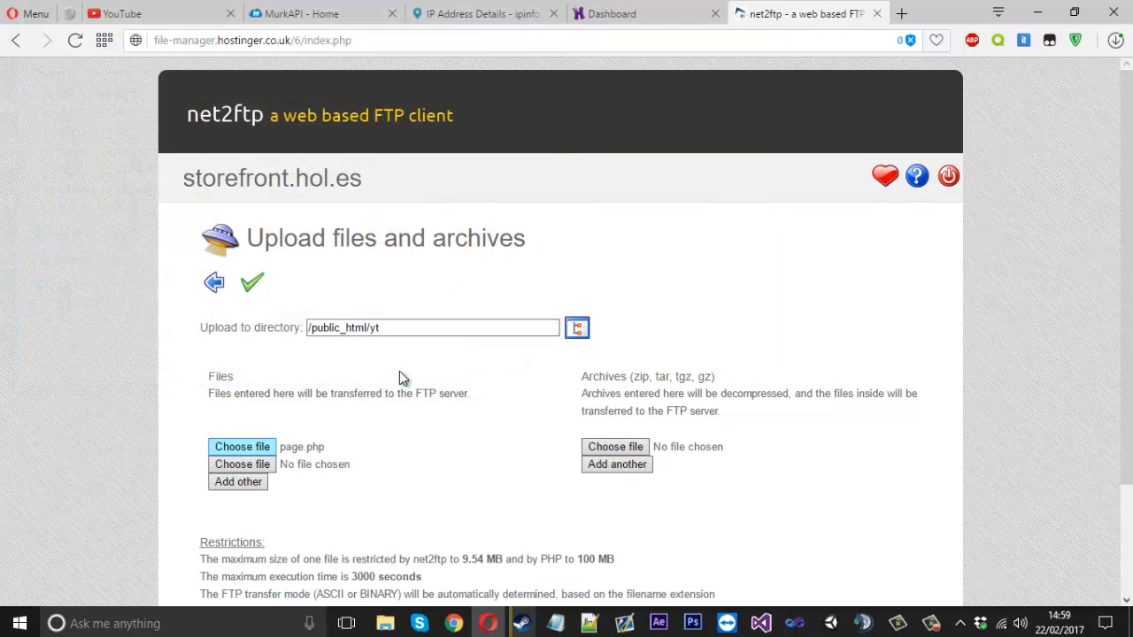
click(252, 282)
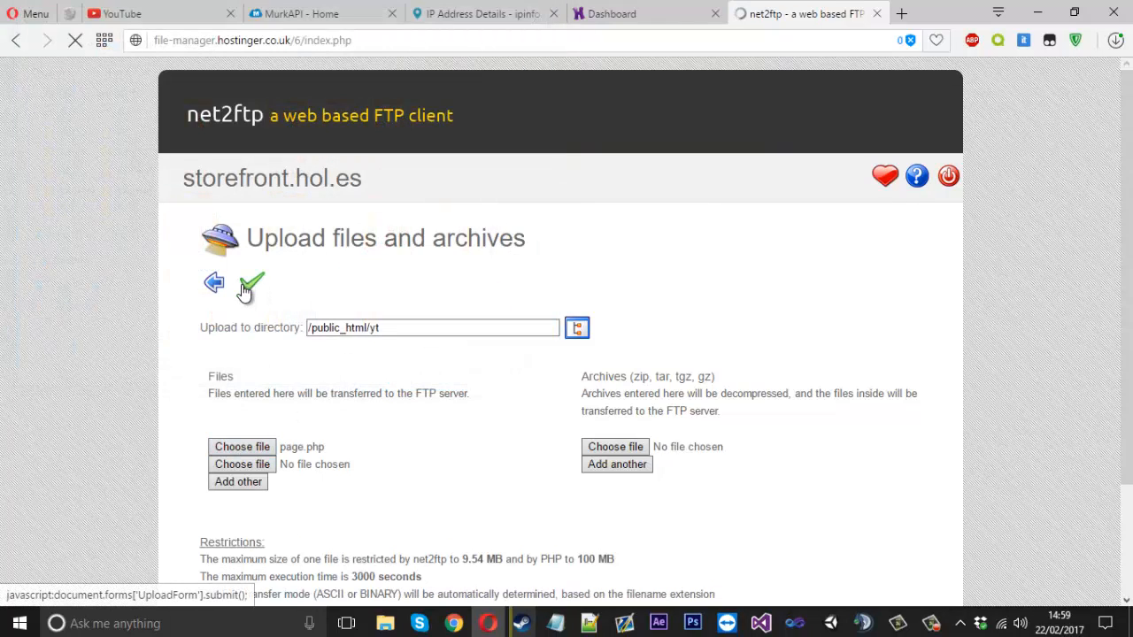
click(252, 281)
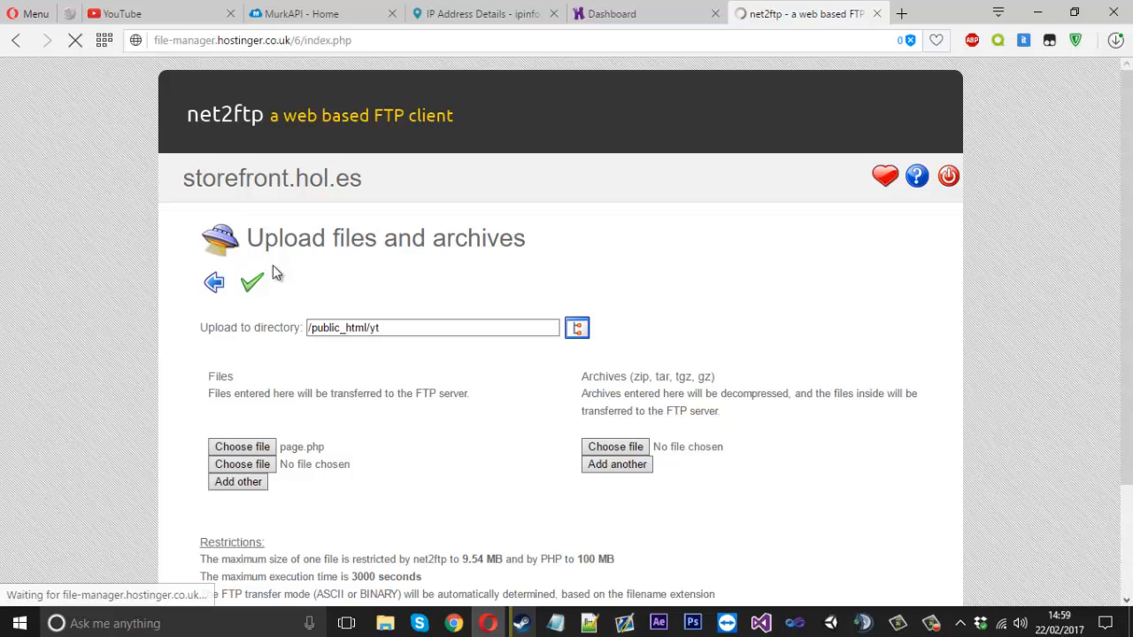
mouse_move(928, 100)
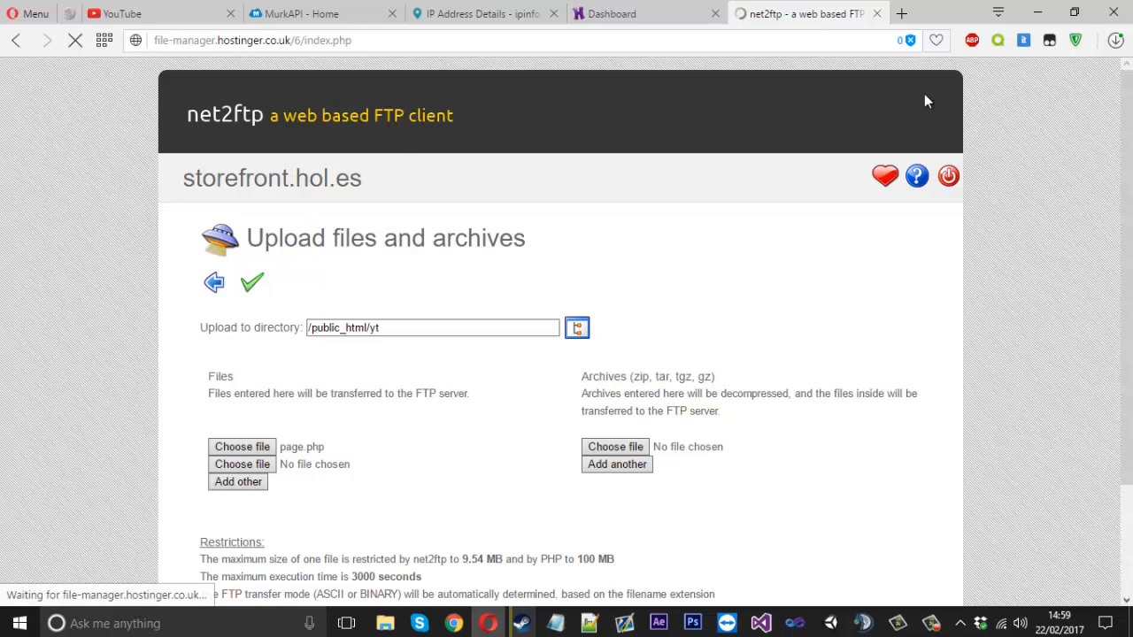
mouse_move(531, 143)
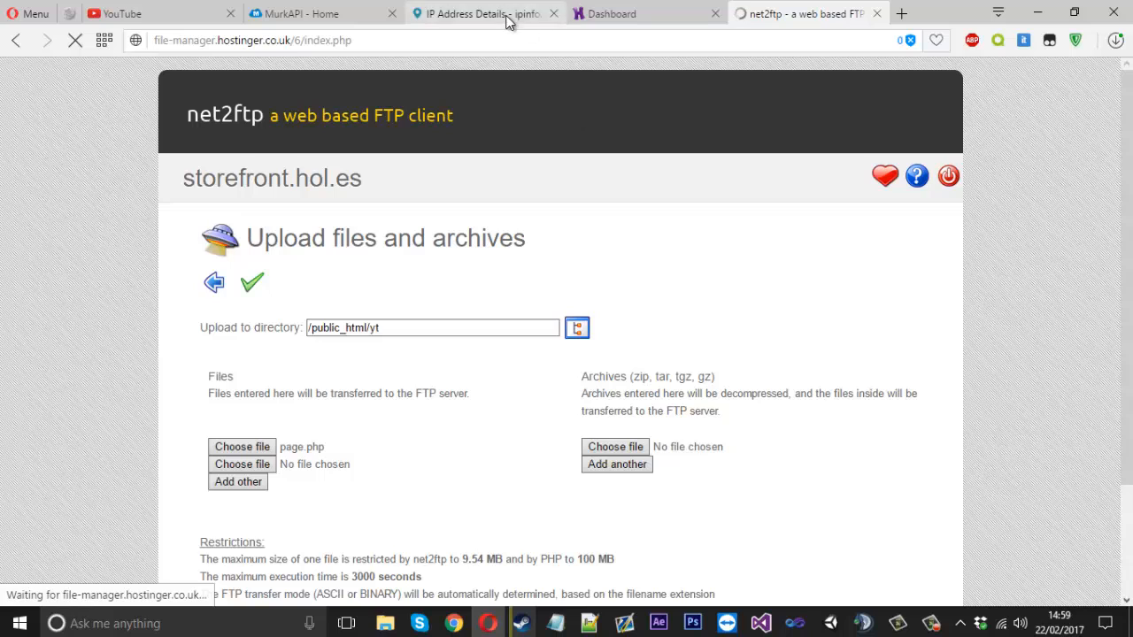
Switch to the ipinfo.io tab and select the displayed IP 207.244.83.205
click(481, 13)
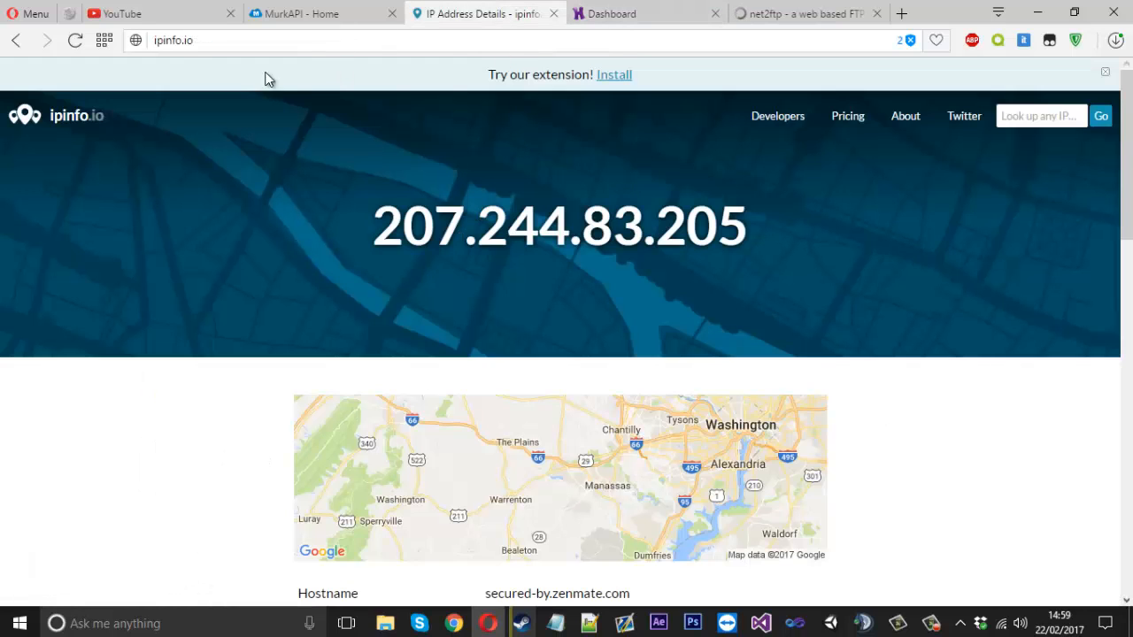
click(173, 40)
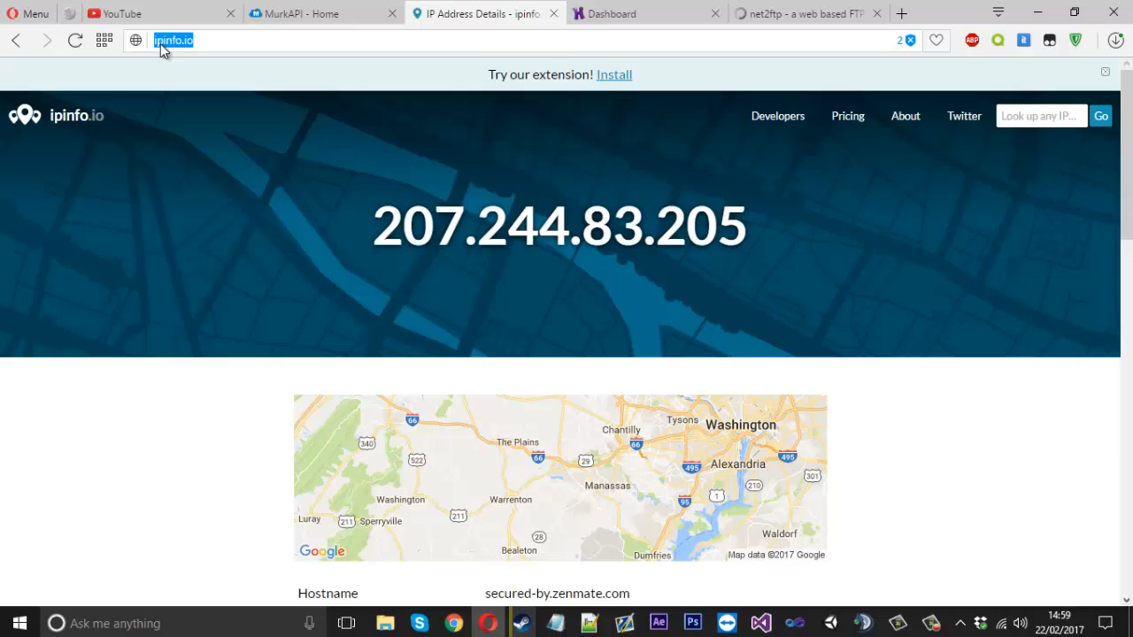
click(186, 40)
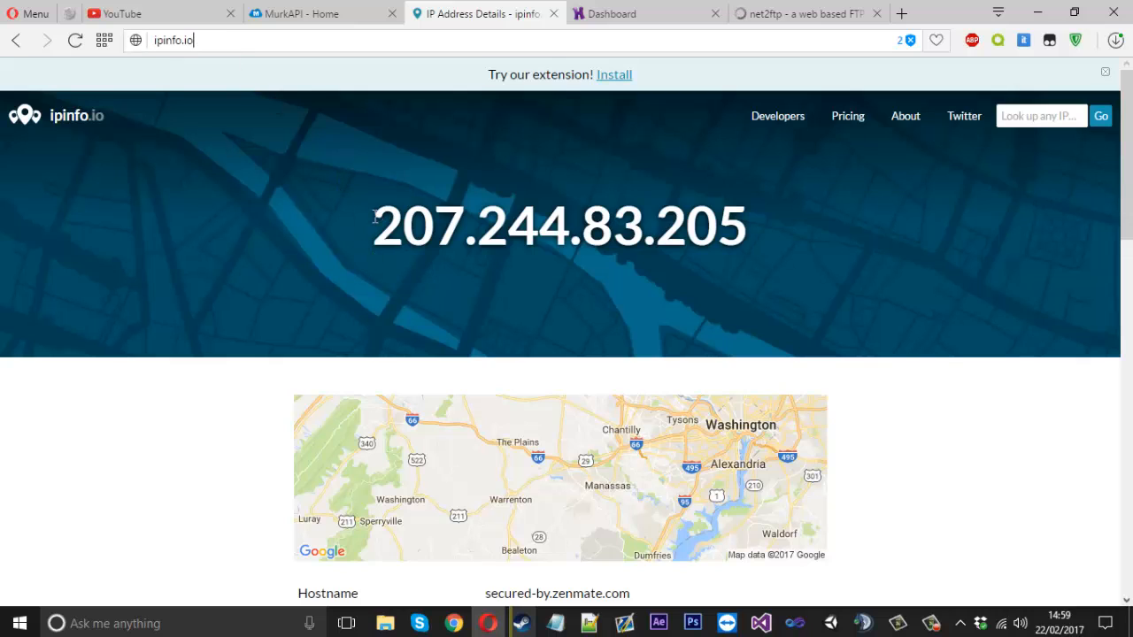
double_click(560, 226)
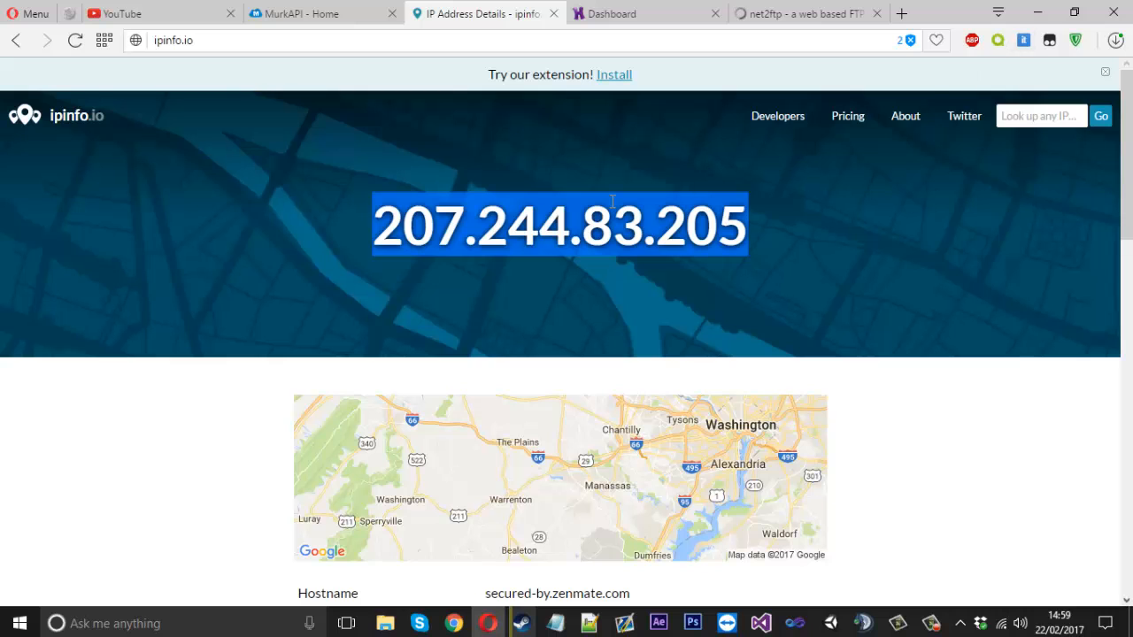
mouse_move(614, 225)
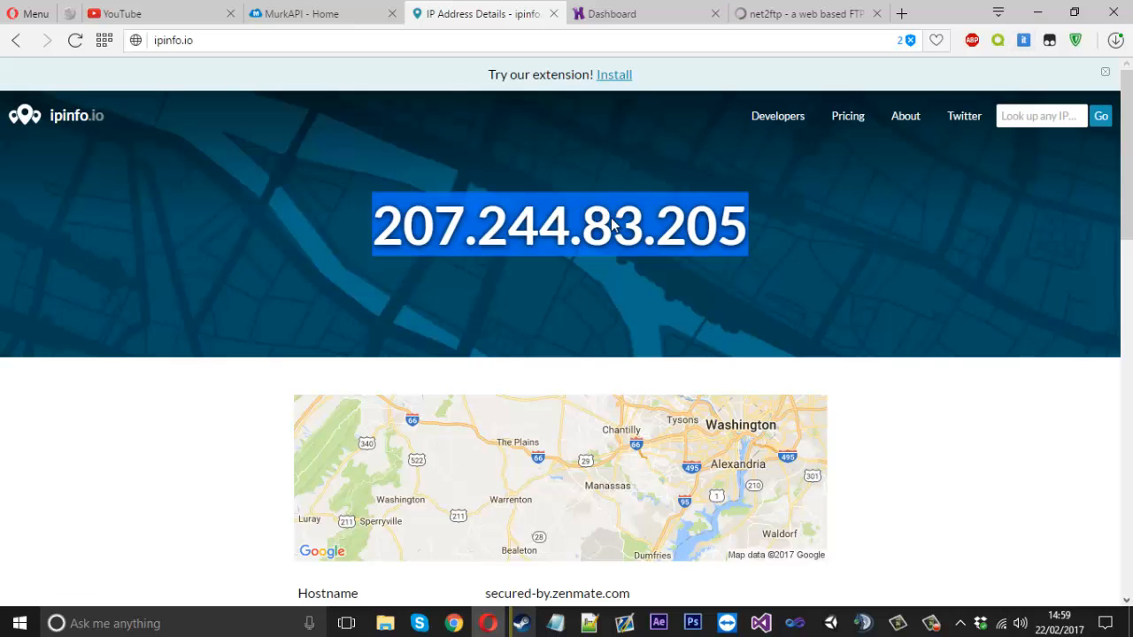
click(806, 13)
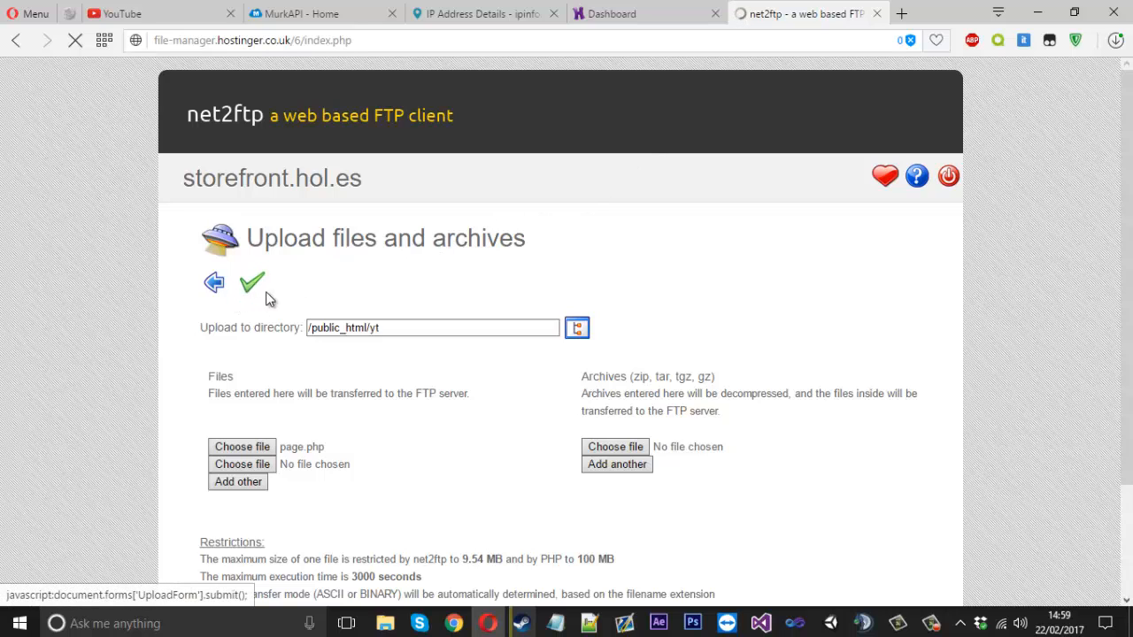
Let the upload complete and land on the yt listing showing page.php (231 bytes)
click(252, 281)
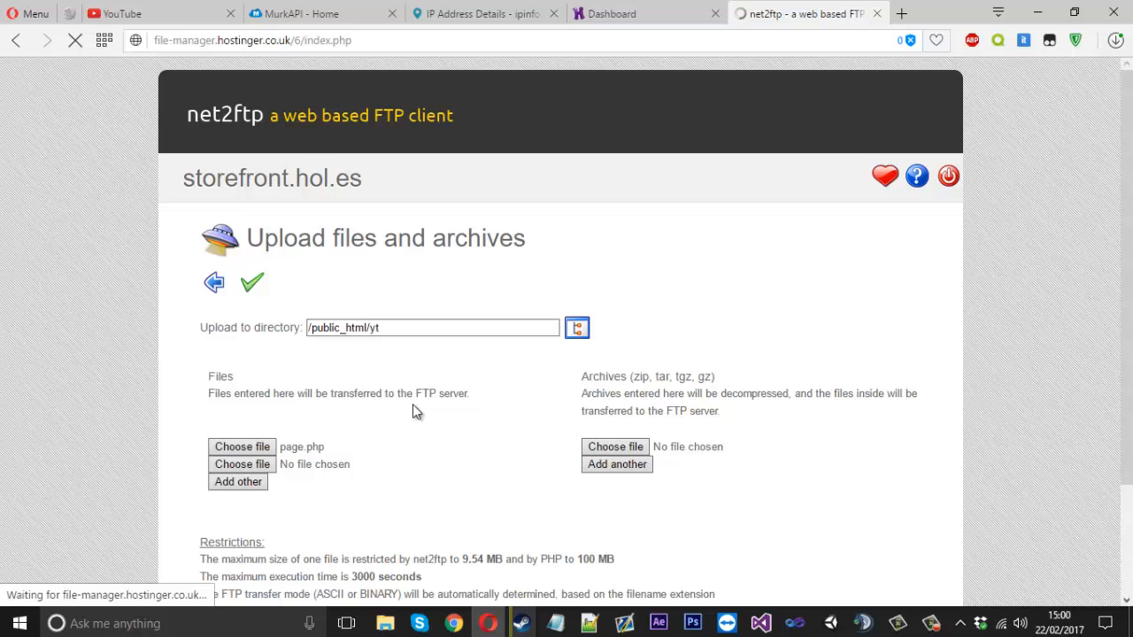
mouse_move(313, 375)
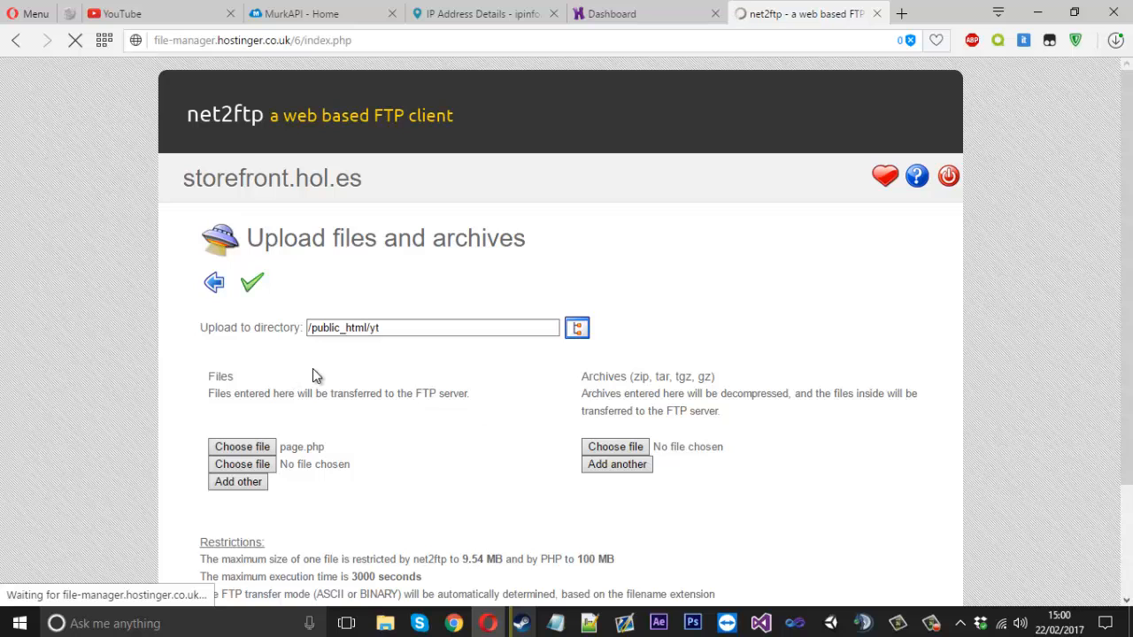
click(252, 282)
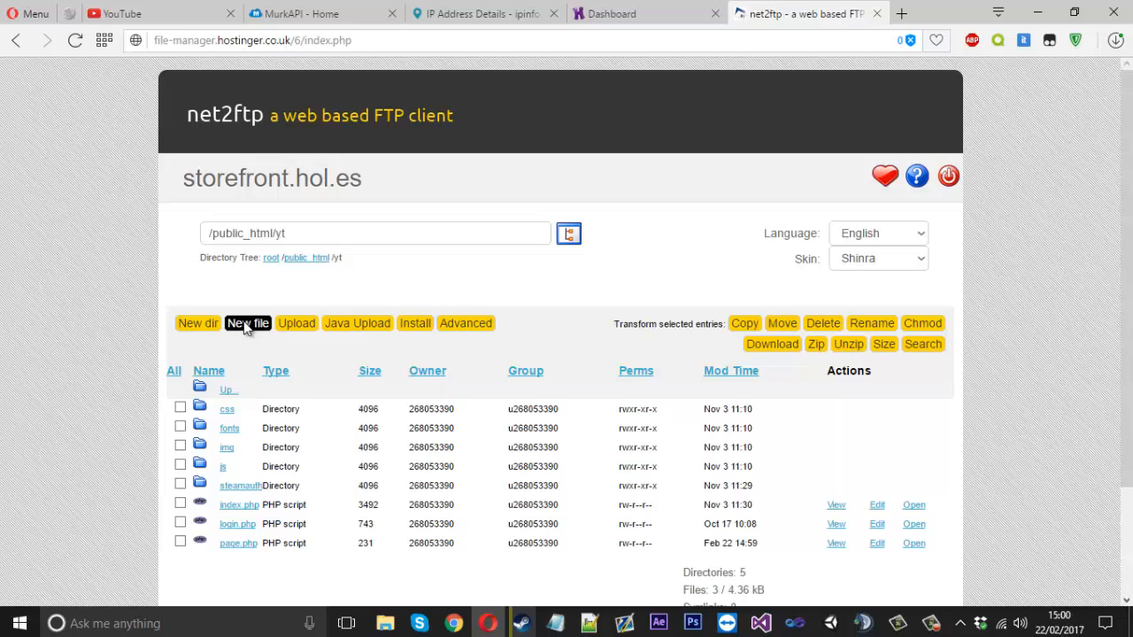
Create a new file ips.txt in the yt folder and enter the IP address
click(247, 323)
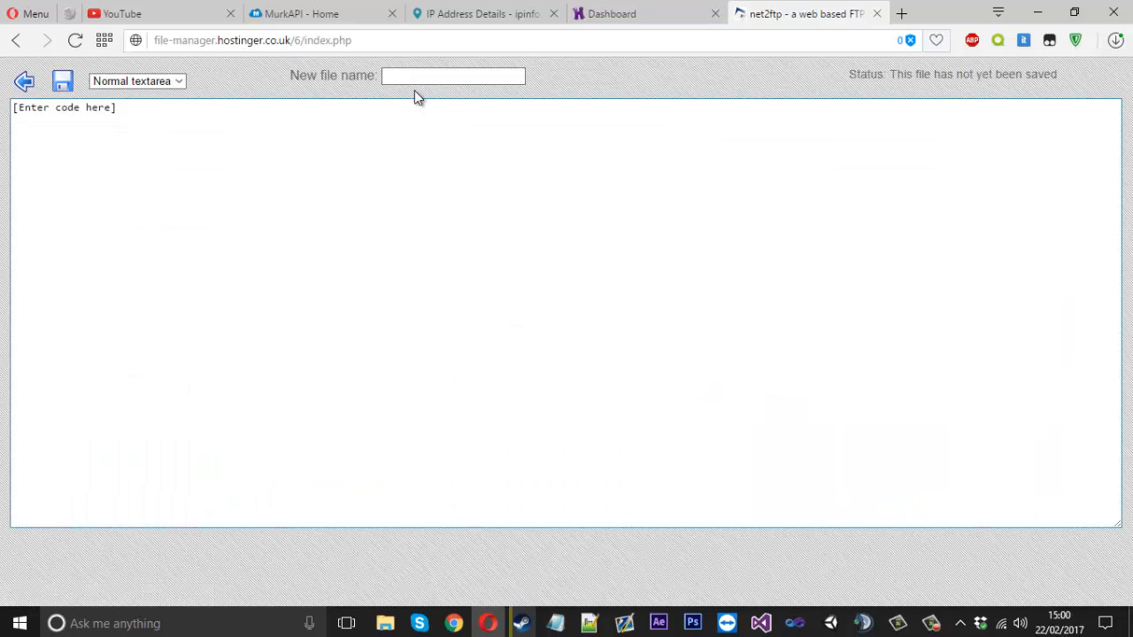
text(ips.txt)
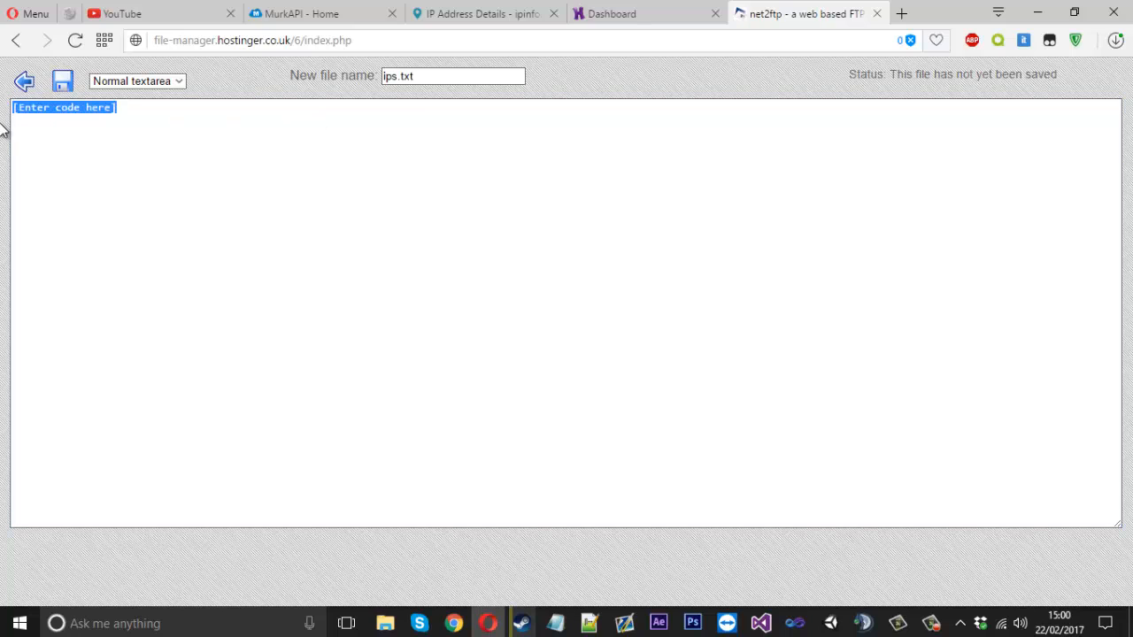
text(207.244.83.205)
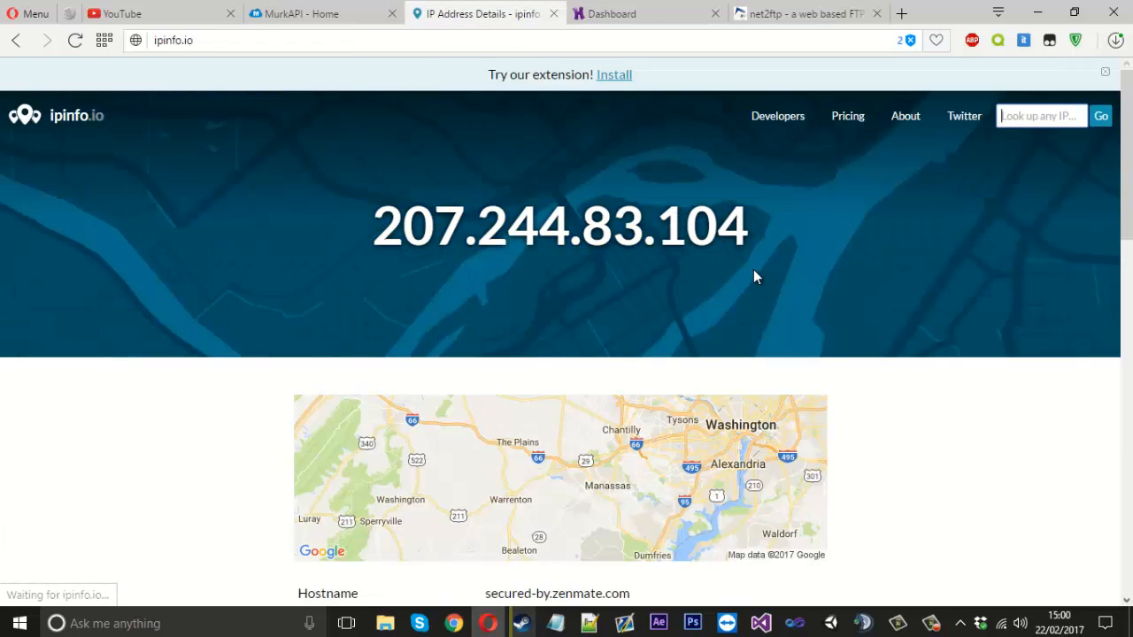
right_click(560, 225)
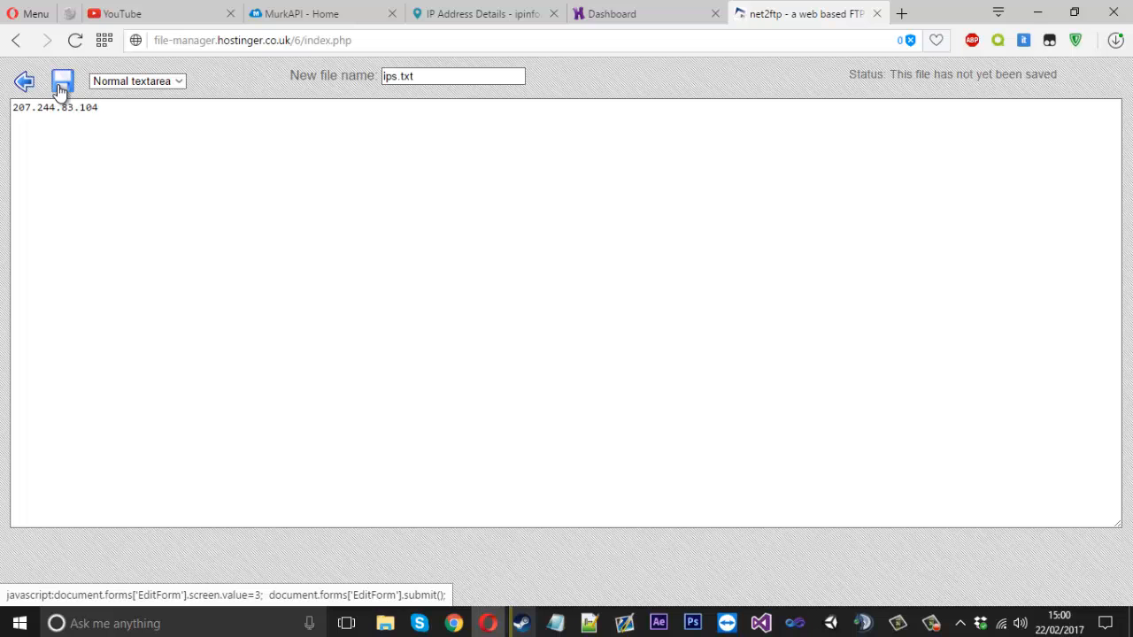
Save ips.txt, go back to the yt listing, and load page.php live
click(62, 81)
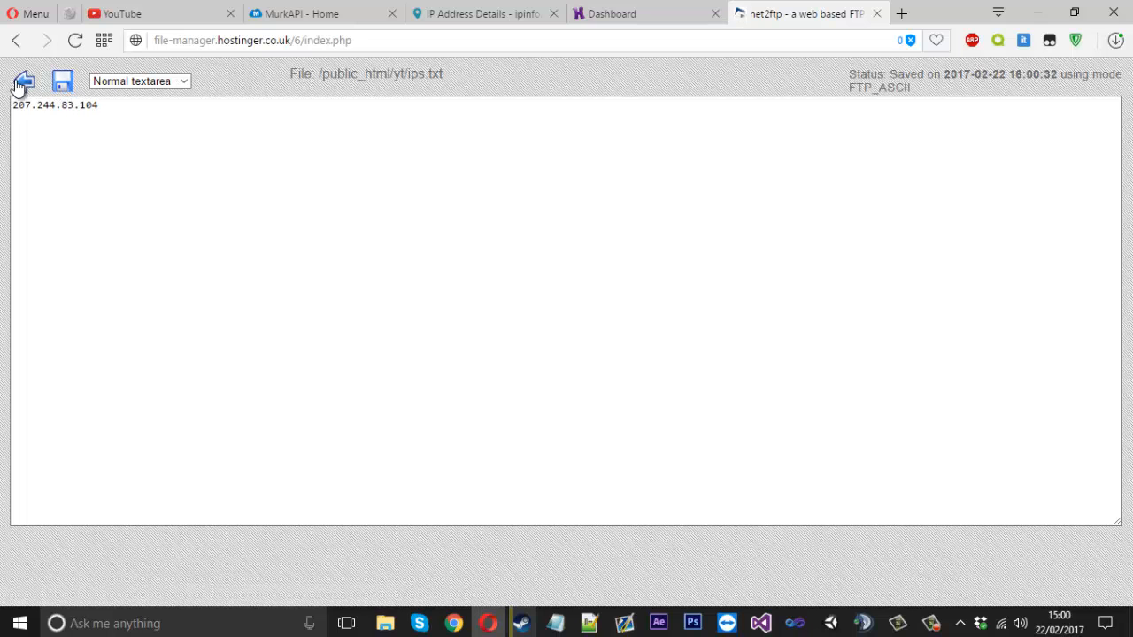
click(23, 82)
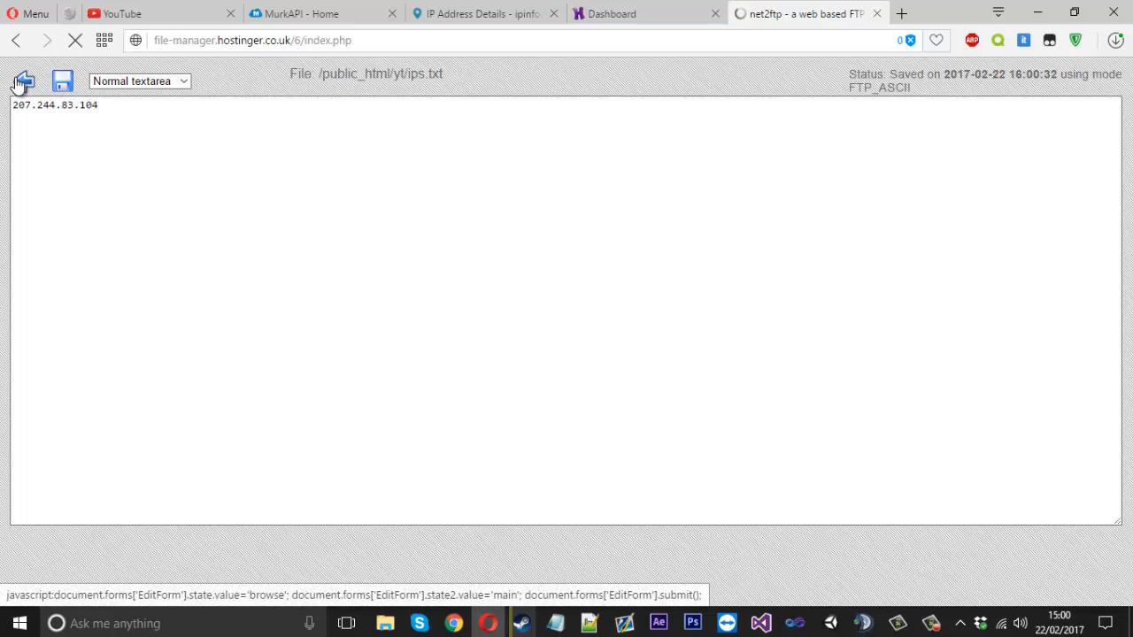
click(23, 81)
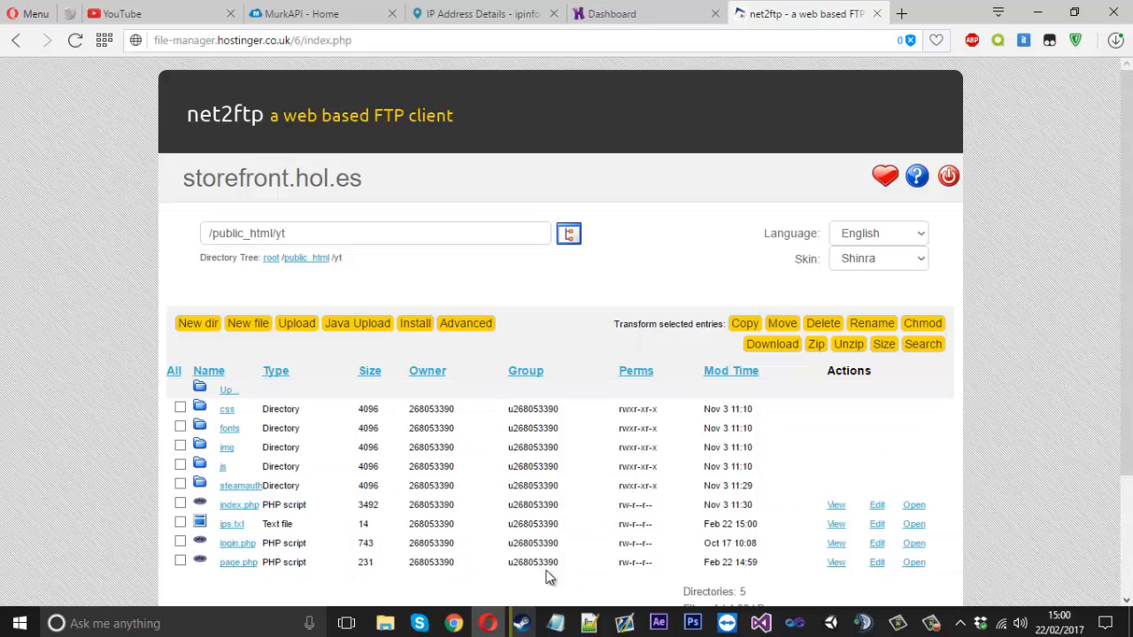
click(913, 562)
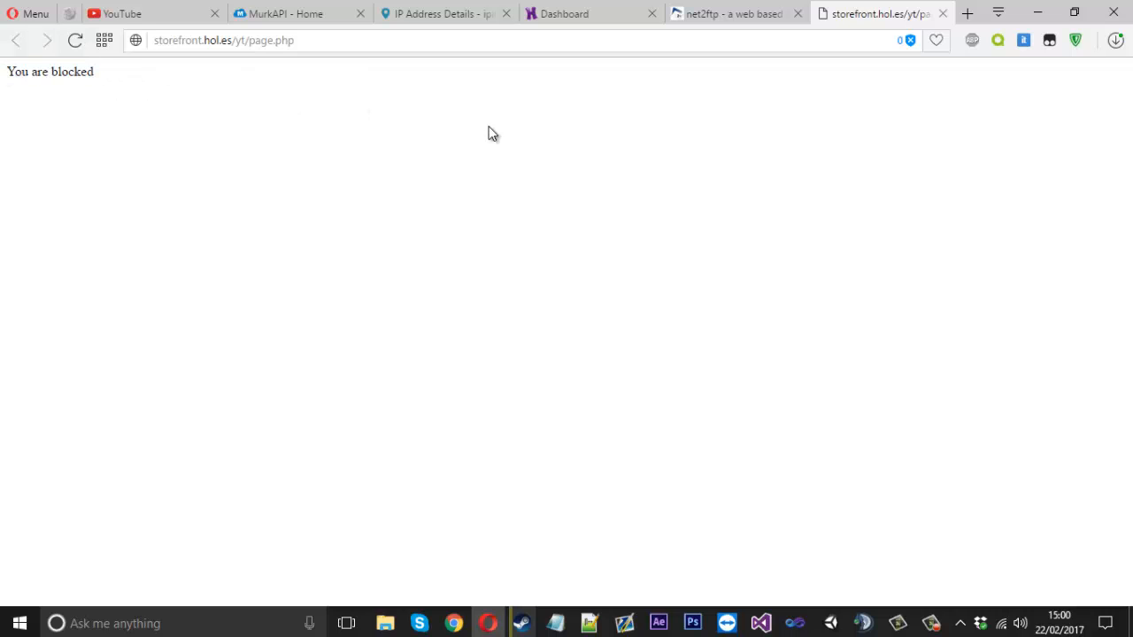
Toggle the ZenMate VPN and reload page.php, which now reports 'You are unblocked.'
click(434, 13)
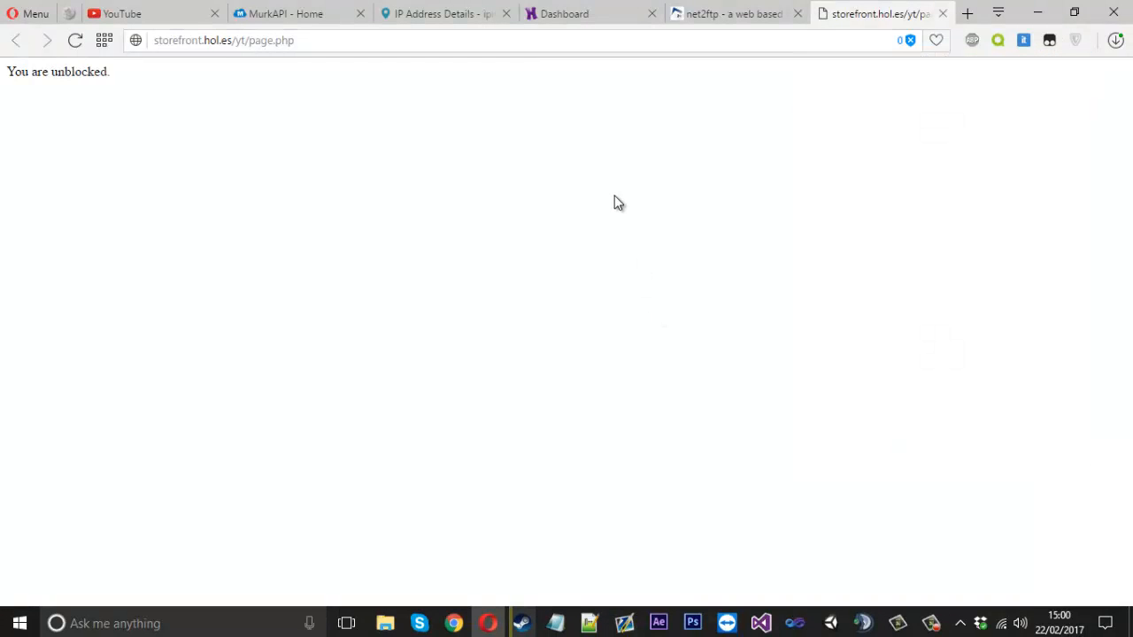
click(1075, 40)
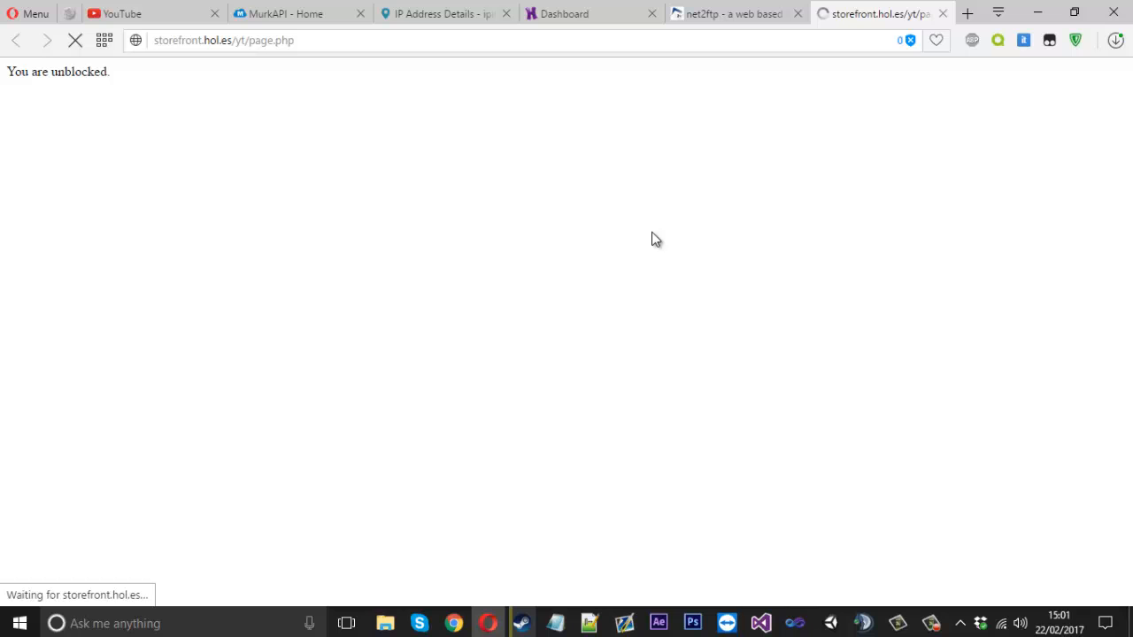
click(433, 13)
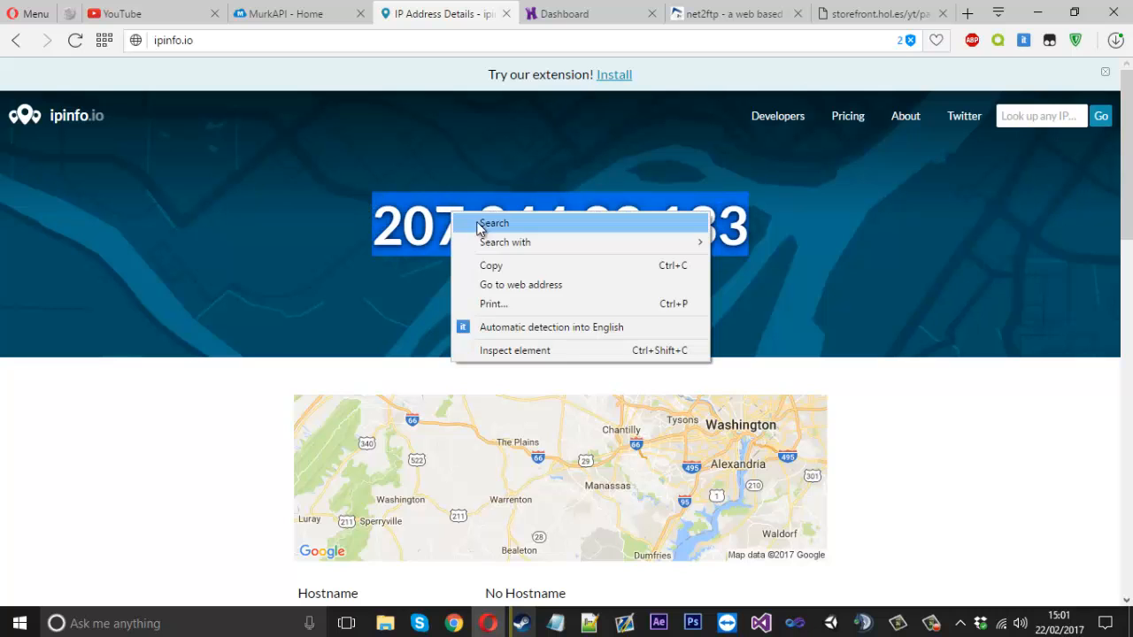
Add 207.244.82.133 as a second line under 207.244.83.104 in ips.txt and save it
click(746, 87)
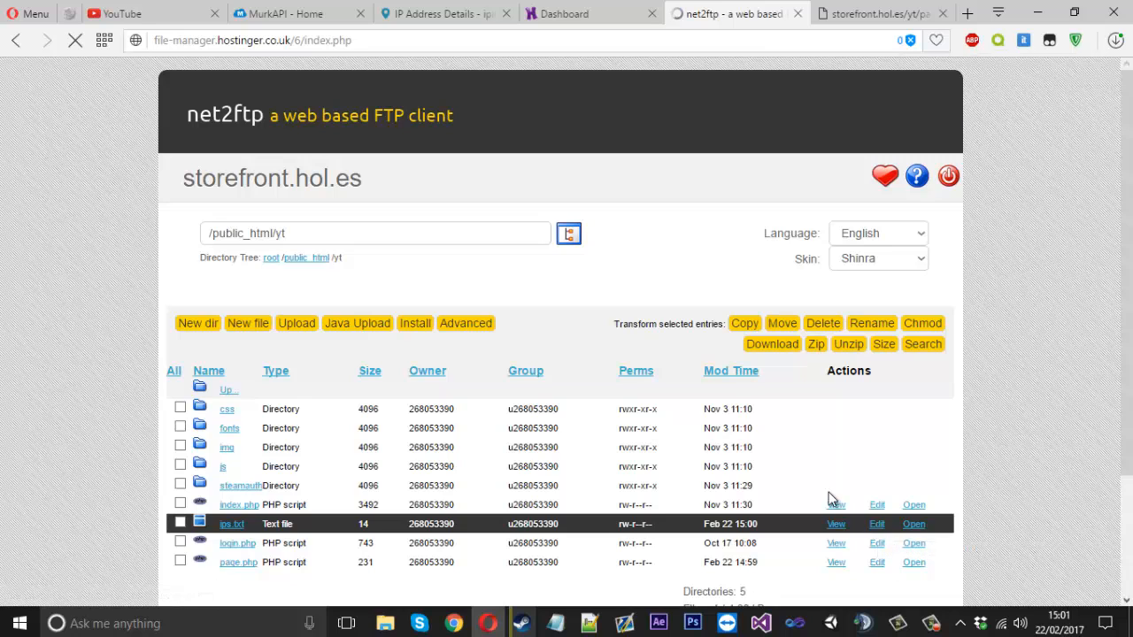
click(876, 524)
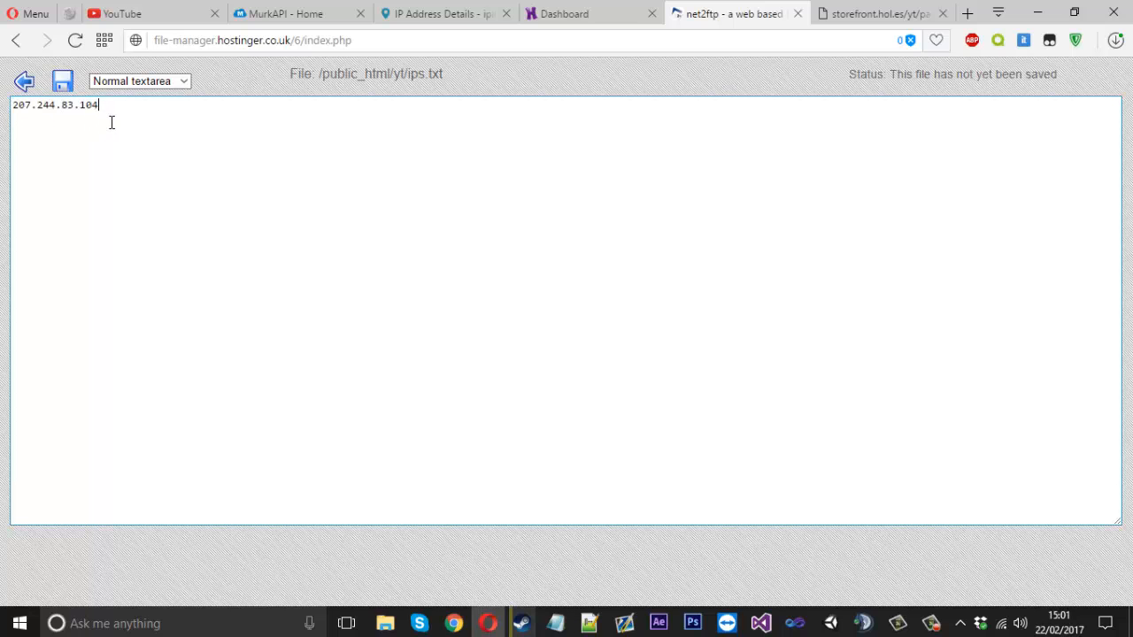
text(207.244.82.133)
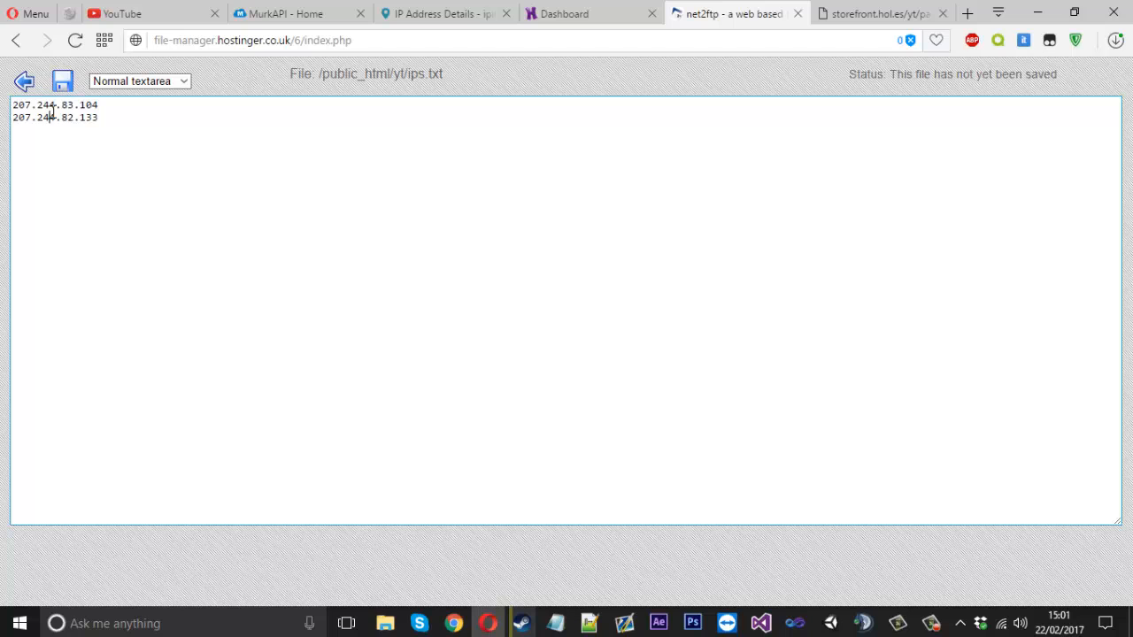
click(139, 80)
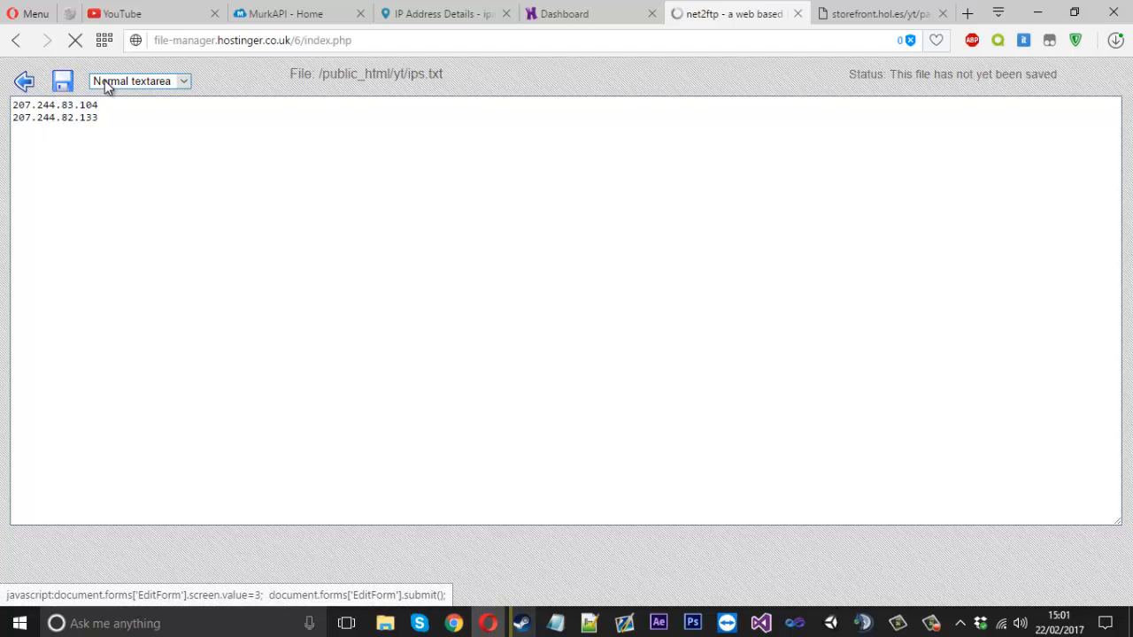
click(62, 80)
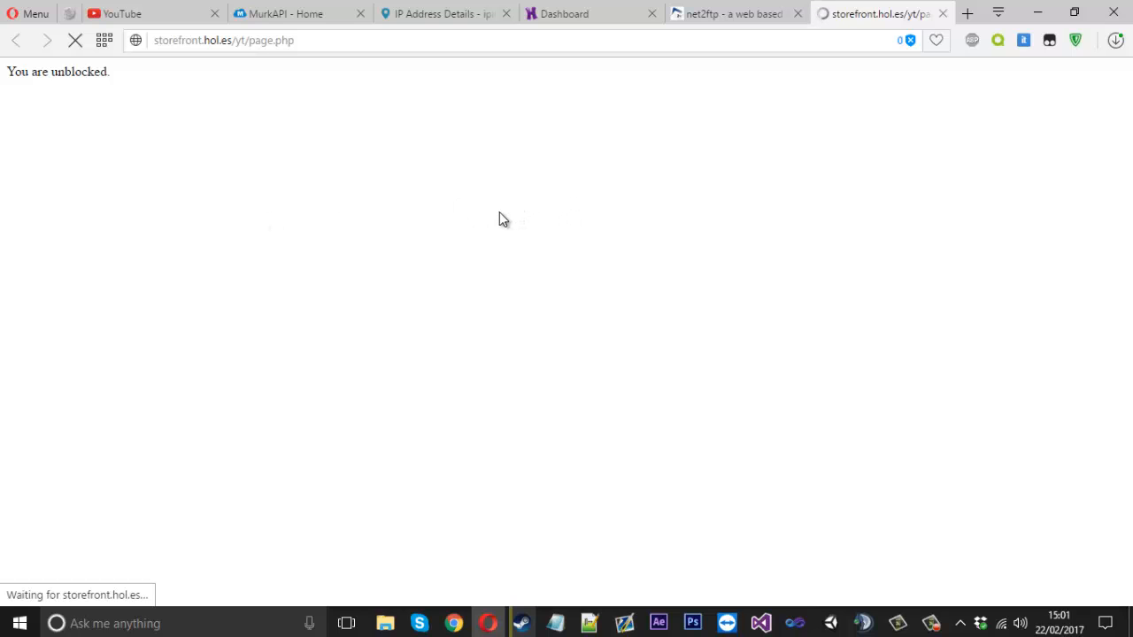
mouse_move(588, 147)
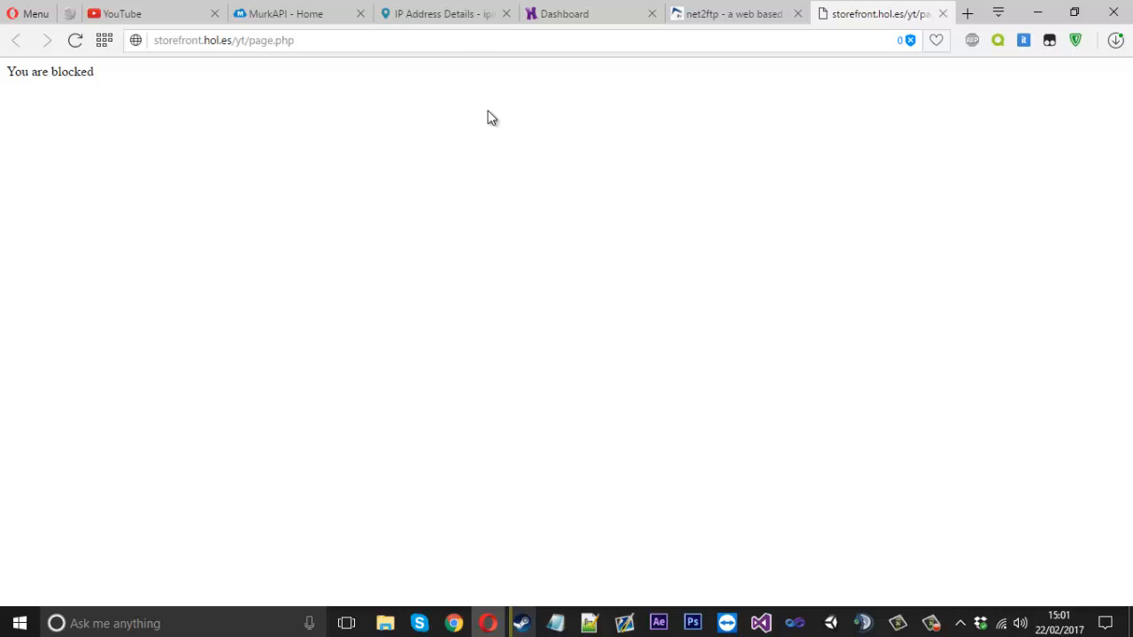
Open the ipinfo.io details for 207.244.82.133 and scroll through its Manassas, Virginia location info
click(434, 13)
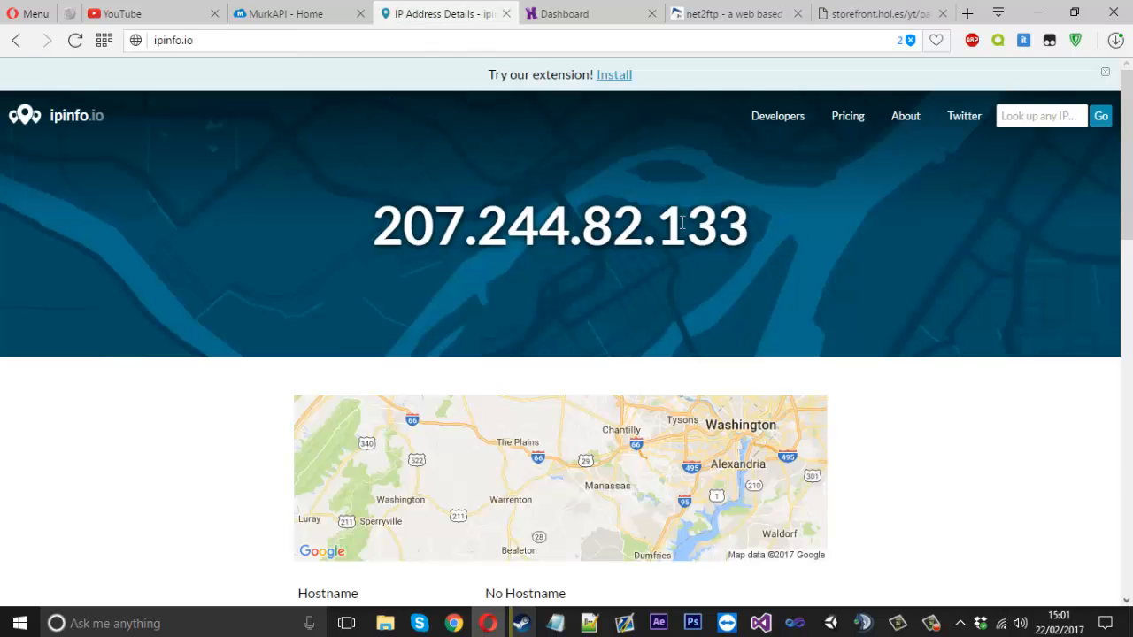
triple_click(560, 226)
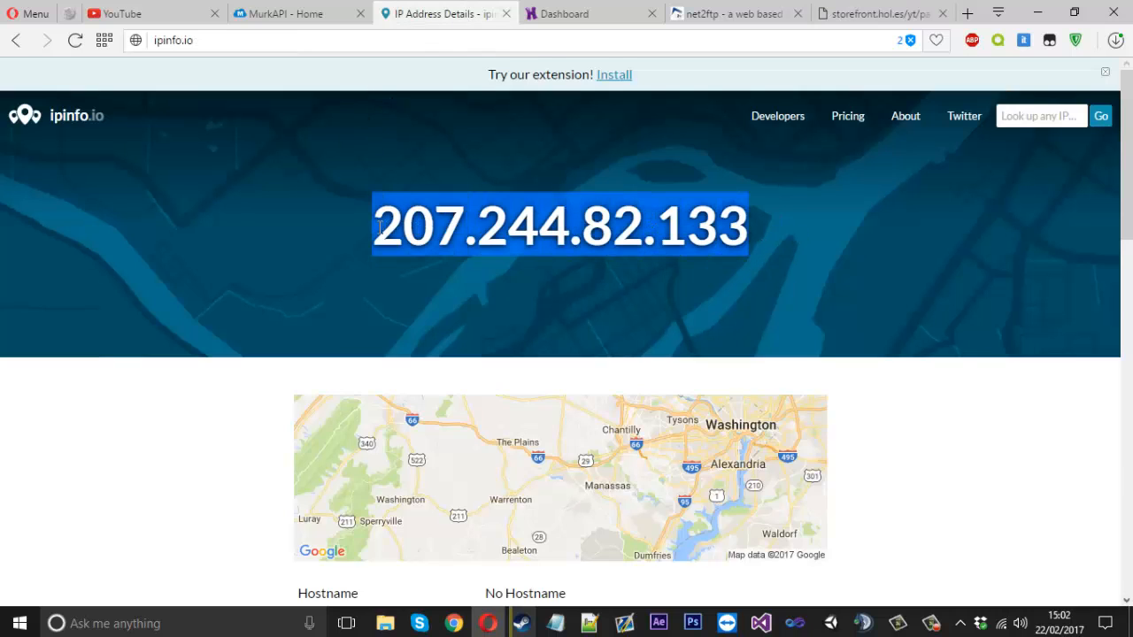
click(325, 41)
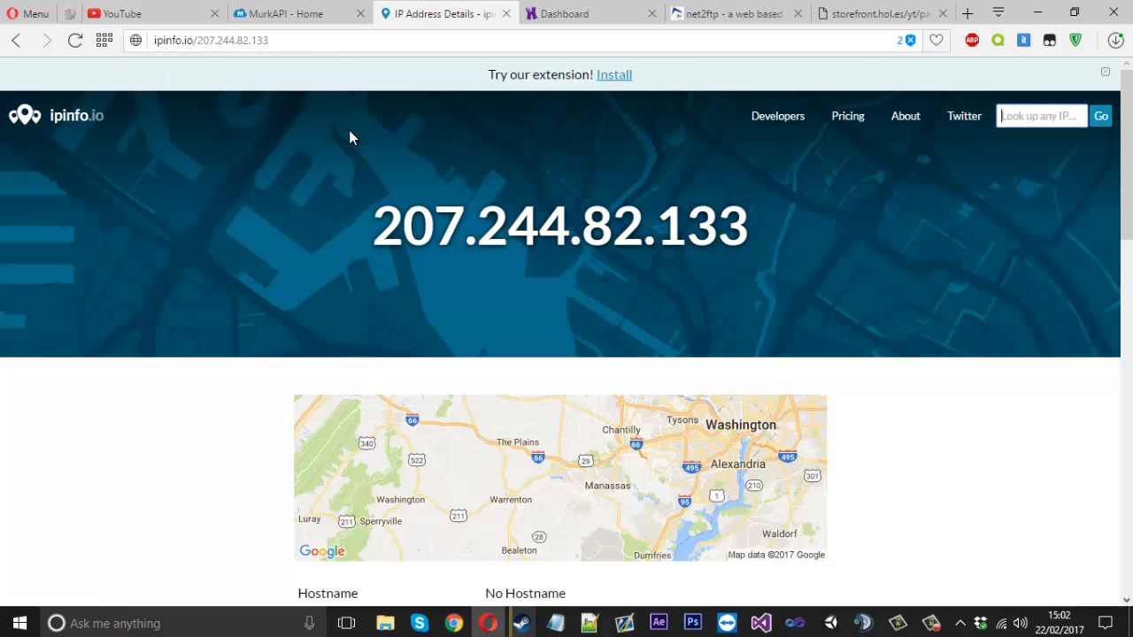
scroll(down, 3)
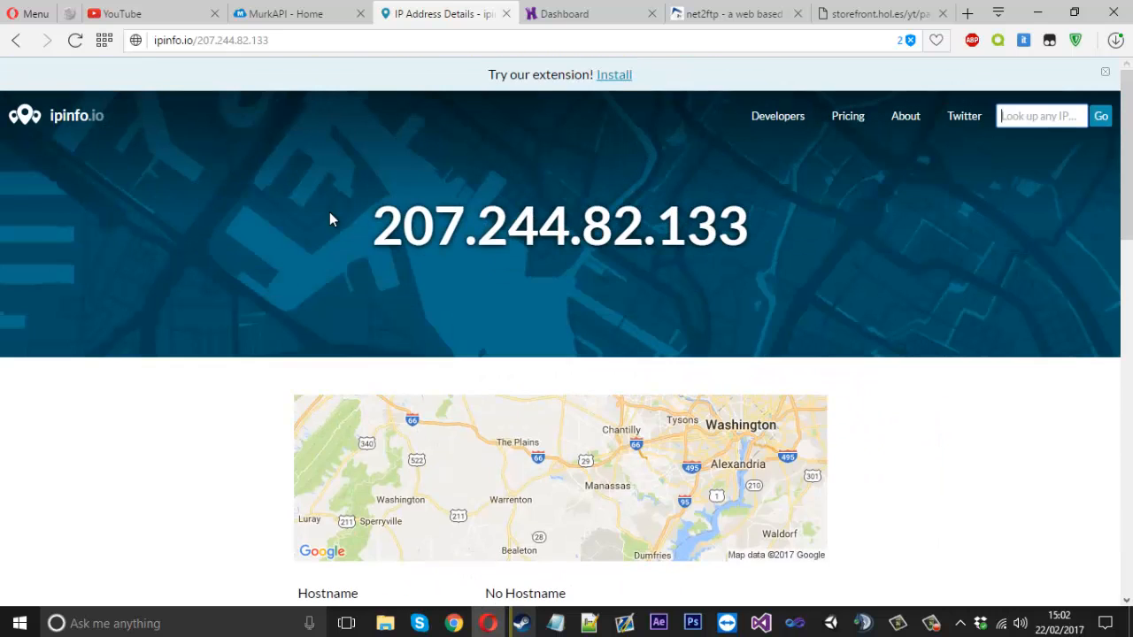
scroll(down, 3)
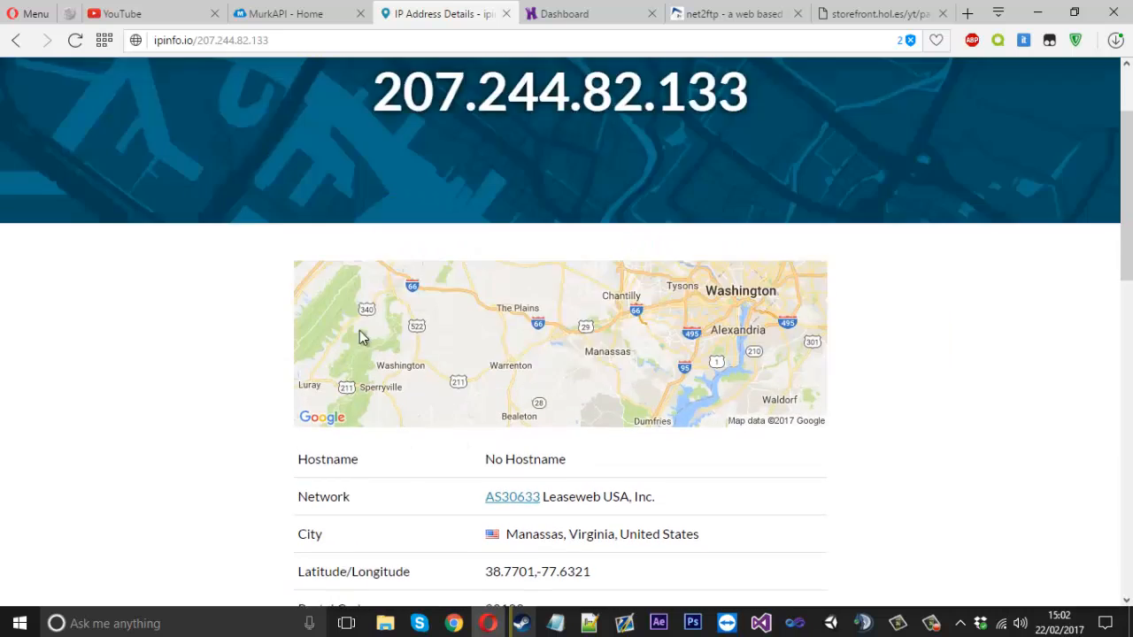
scroll(down, 3)
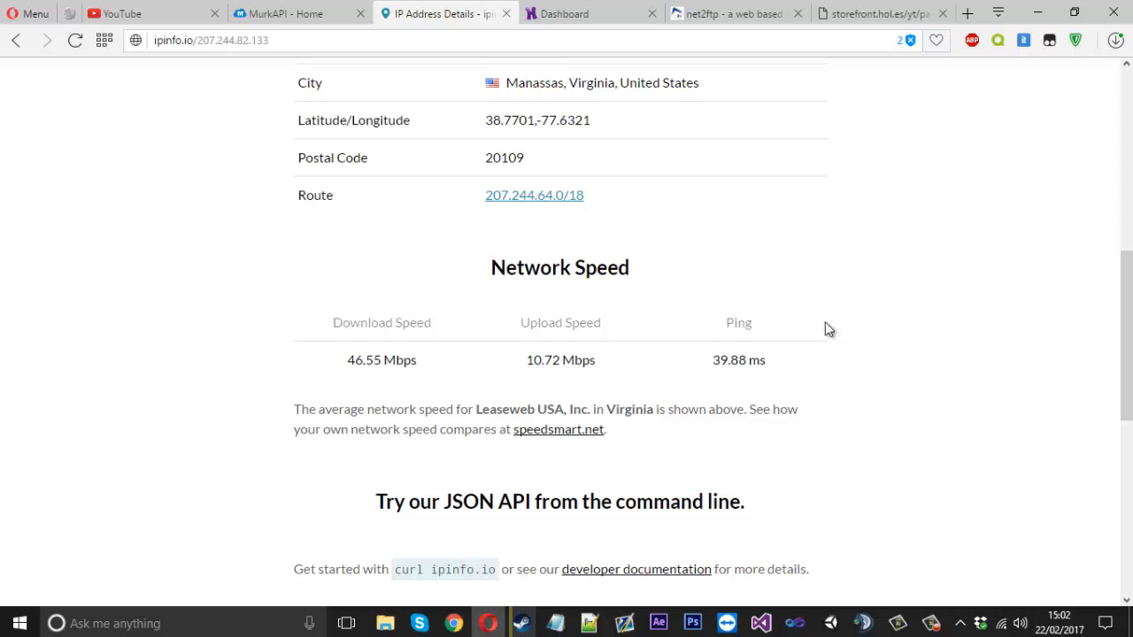
scroll(down, 3)
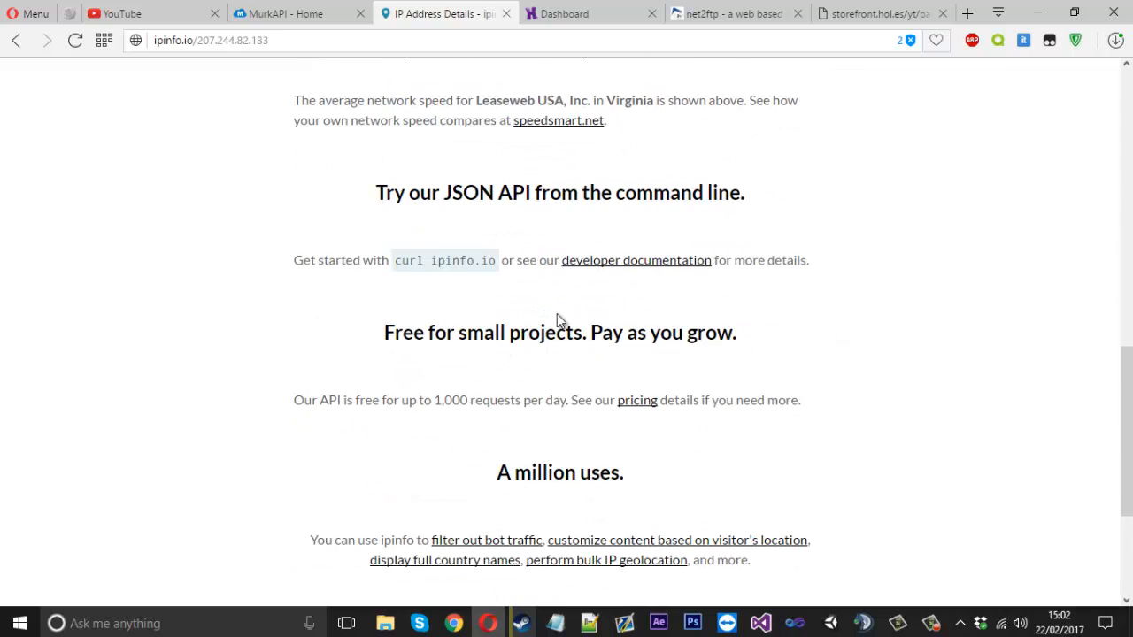
scroll(up, 3)
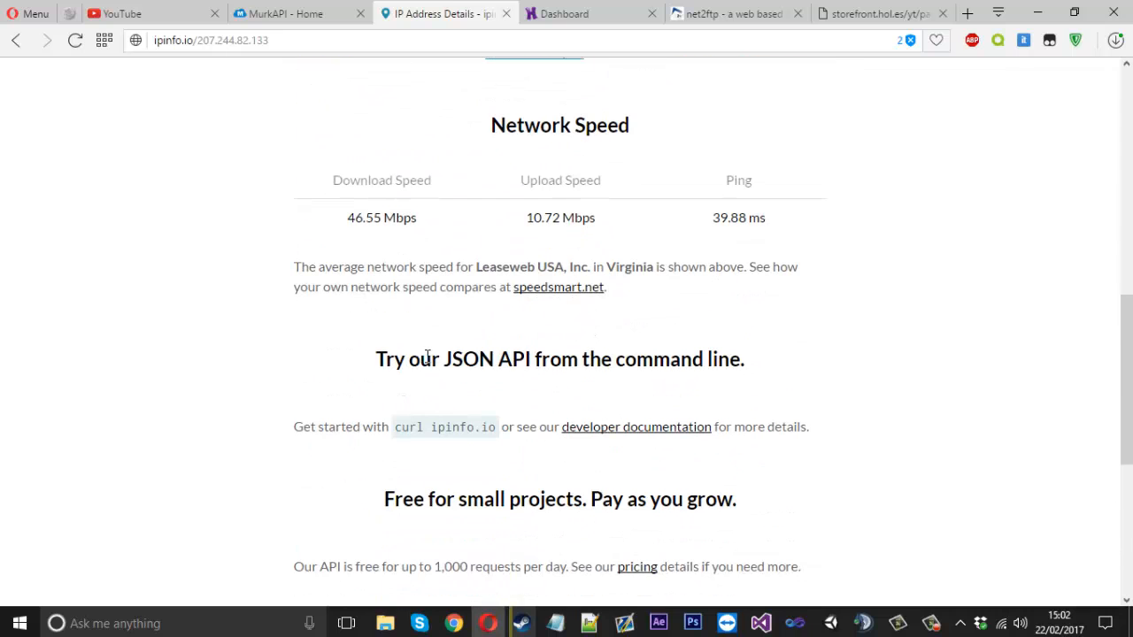
mouse_move(527, 358)
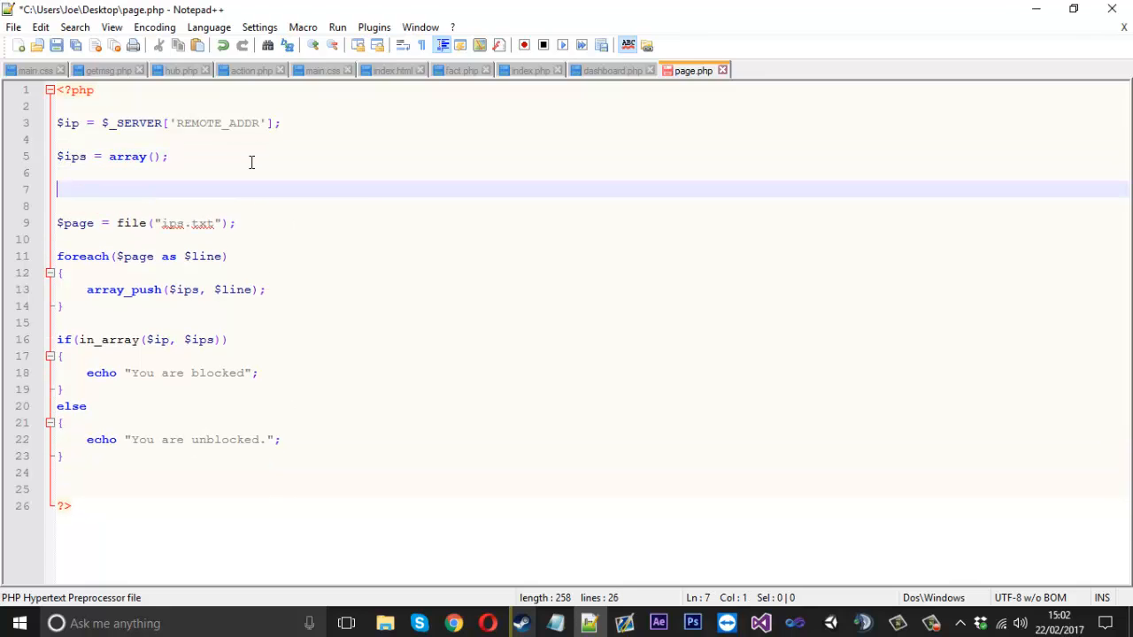
text($)
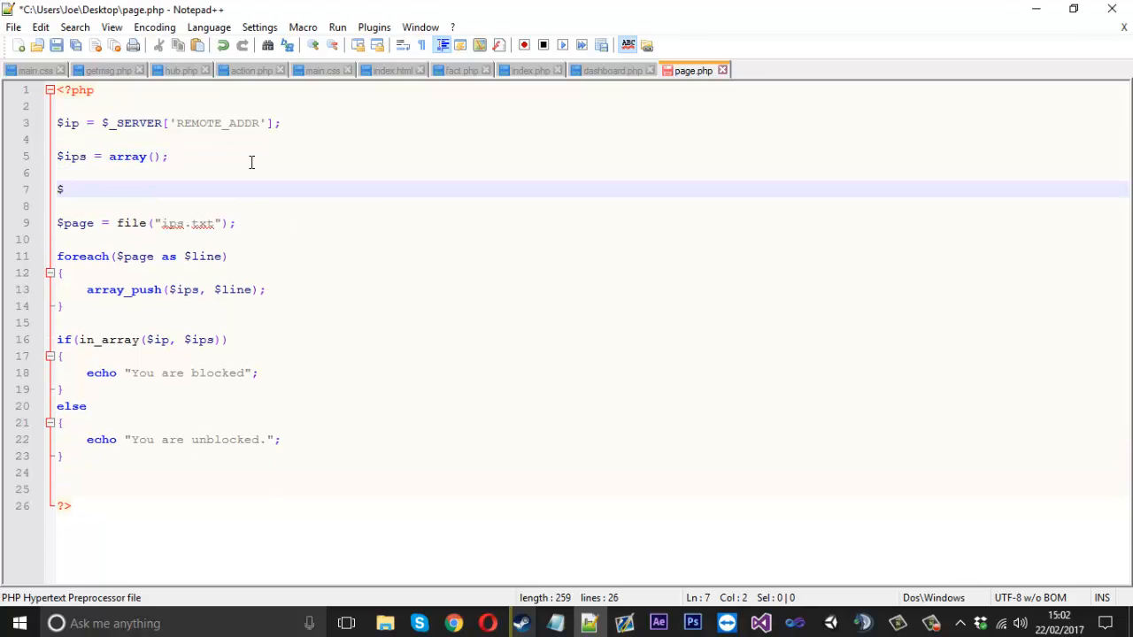
text(get)
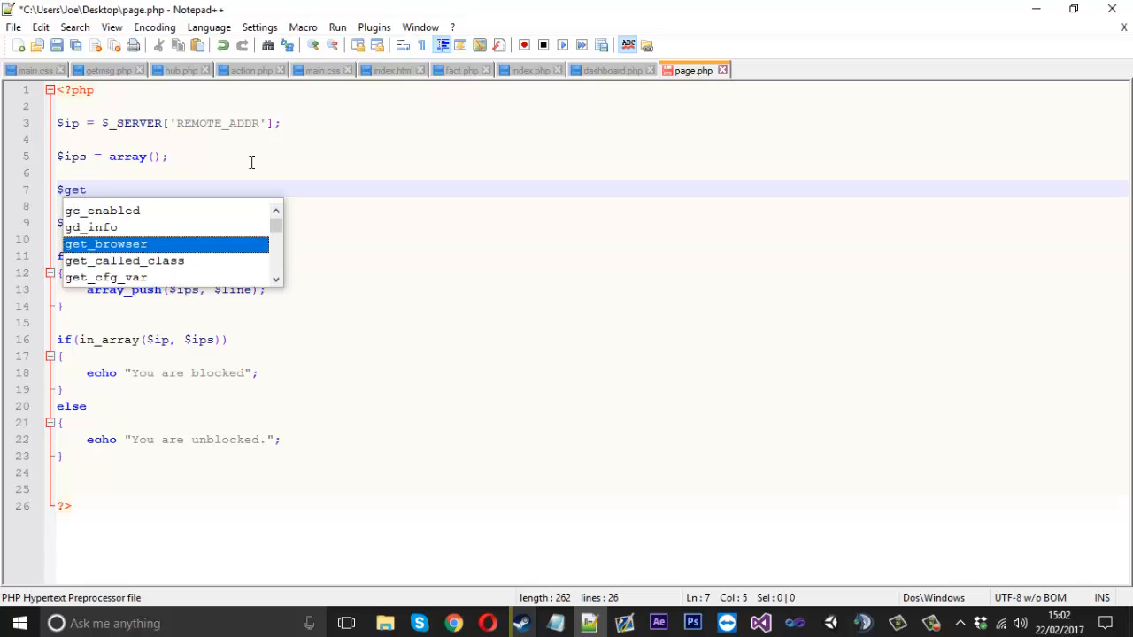
text(country =)
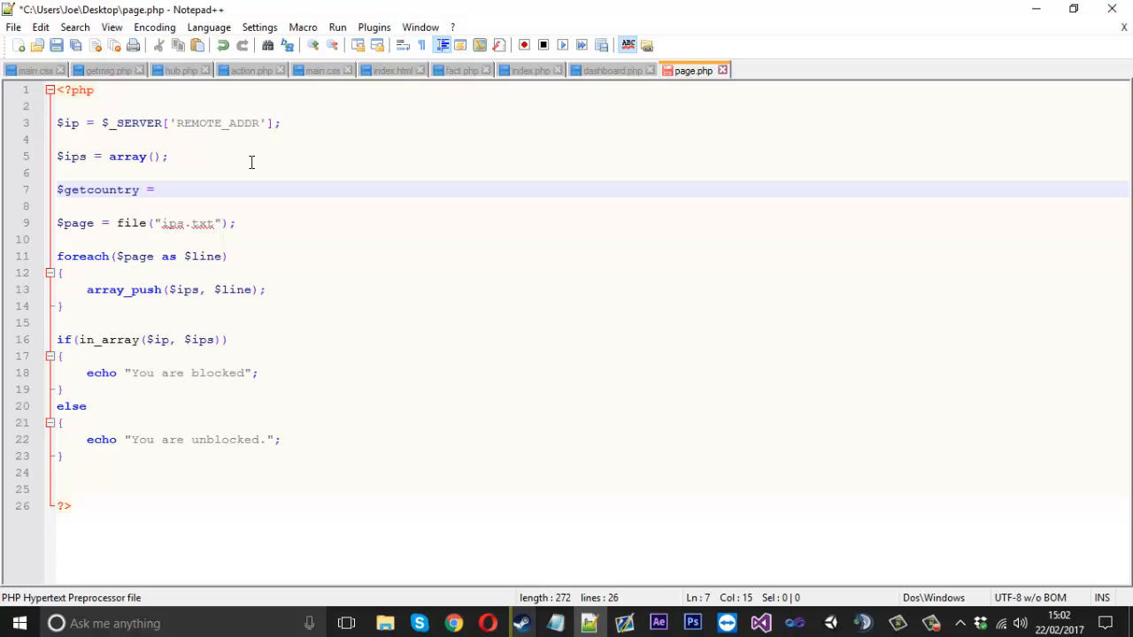
text(json)
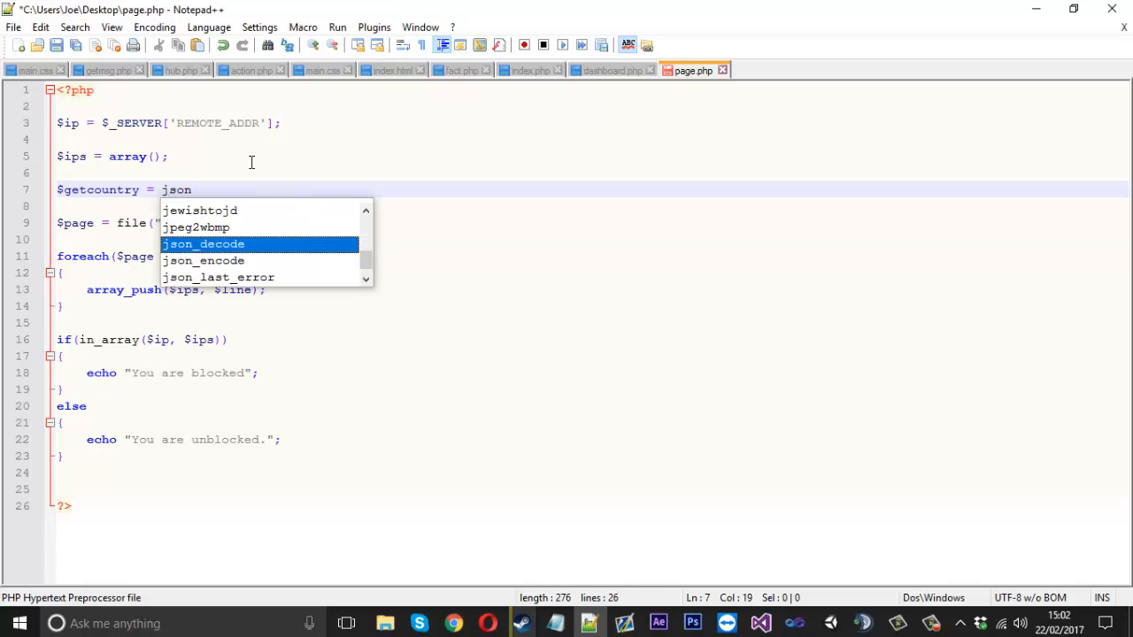
double_click(203, 243)
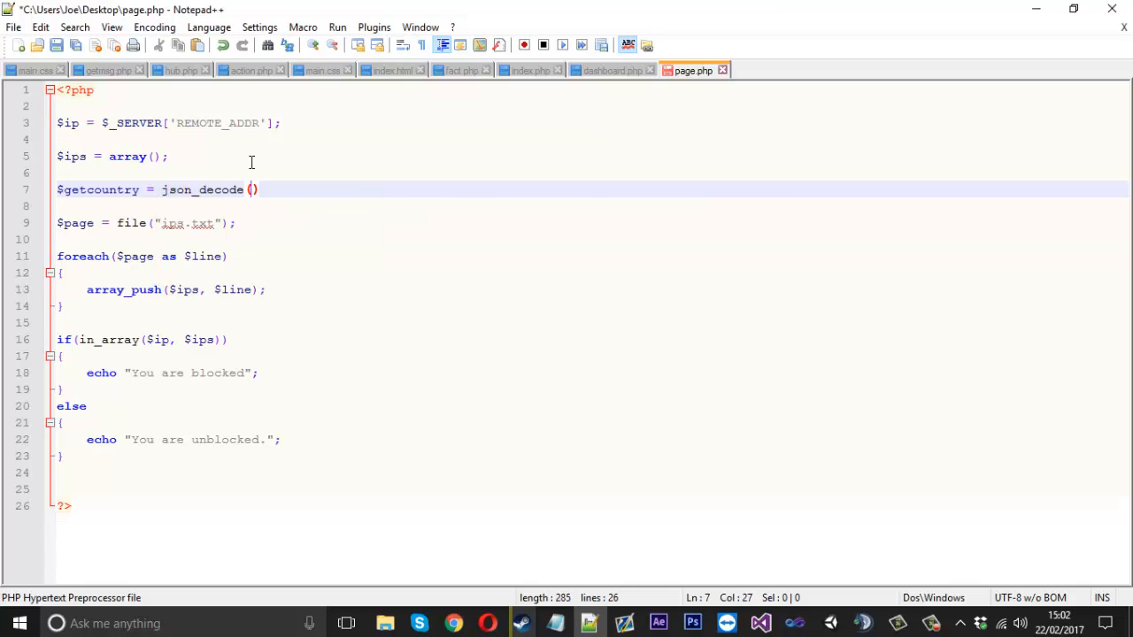
text(file_get_contents(")
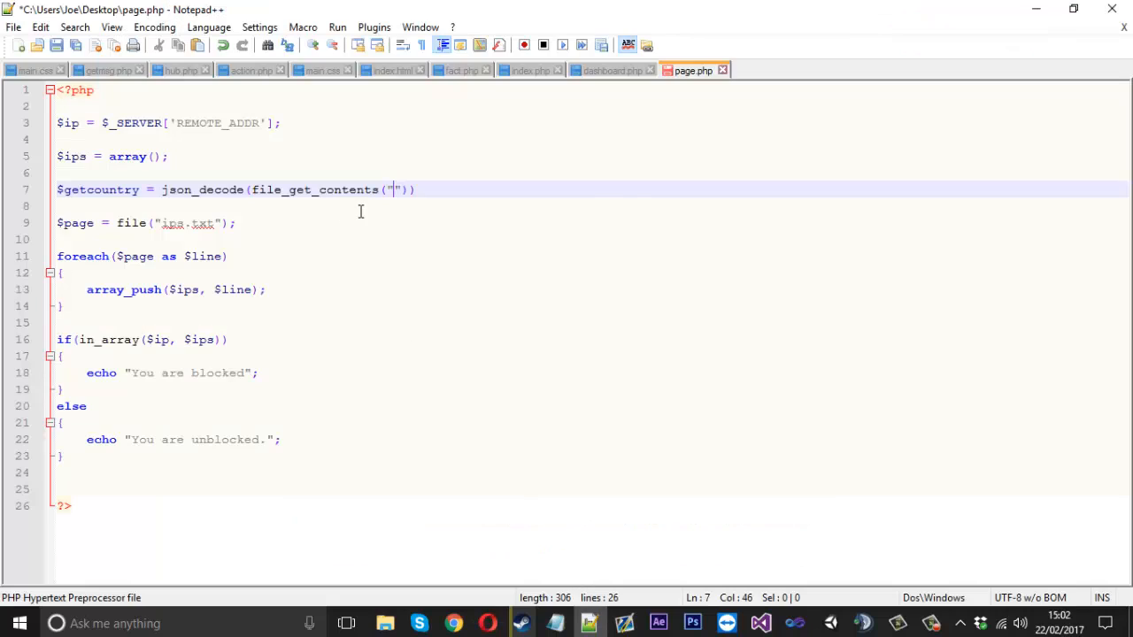
text(http://ipinfo.io/207.244.82.13)
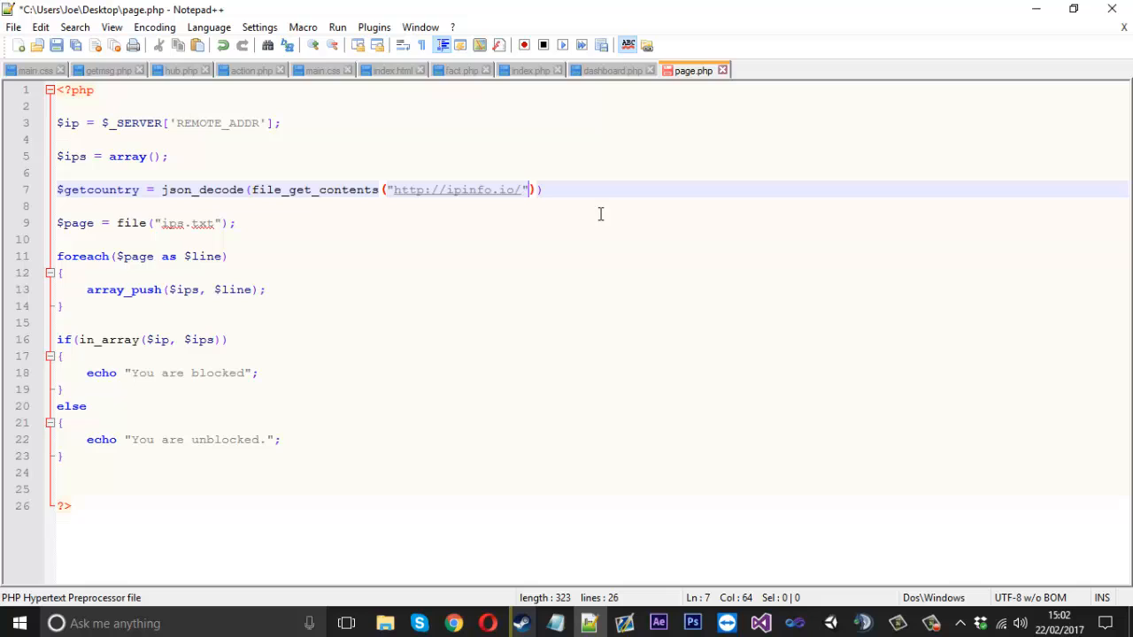
text(.$ip)
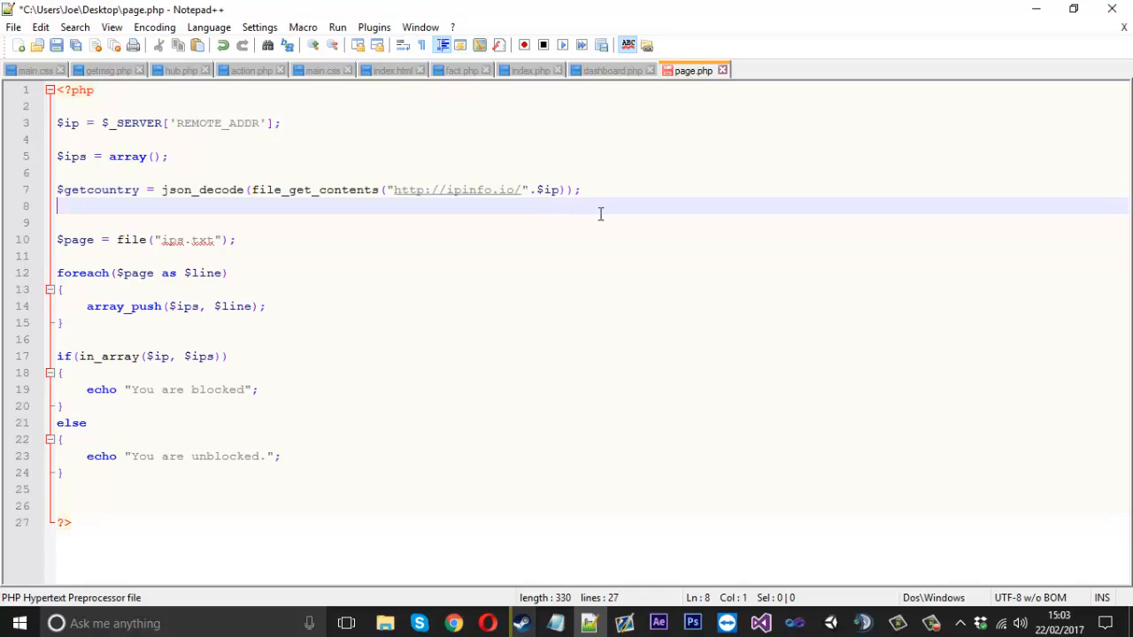
Assign $getcountry->country to the $country variable
text($country)
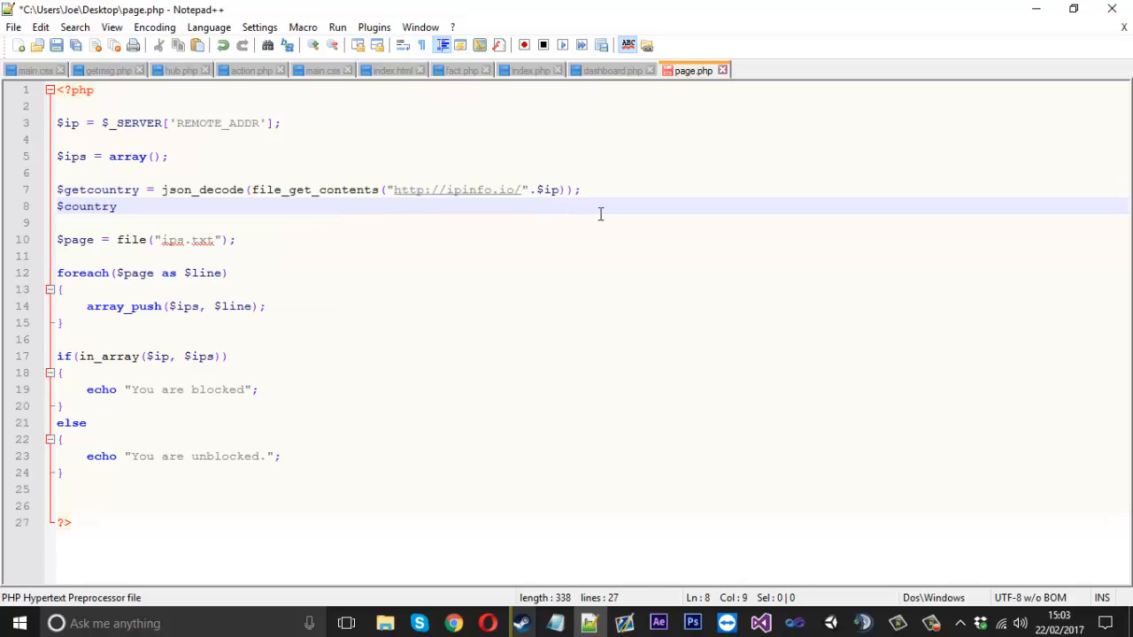
text(=)
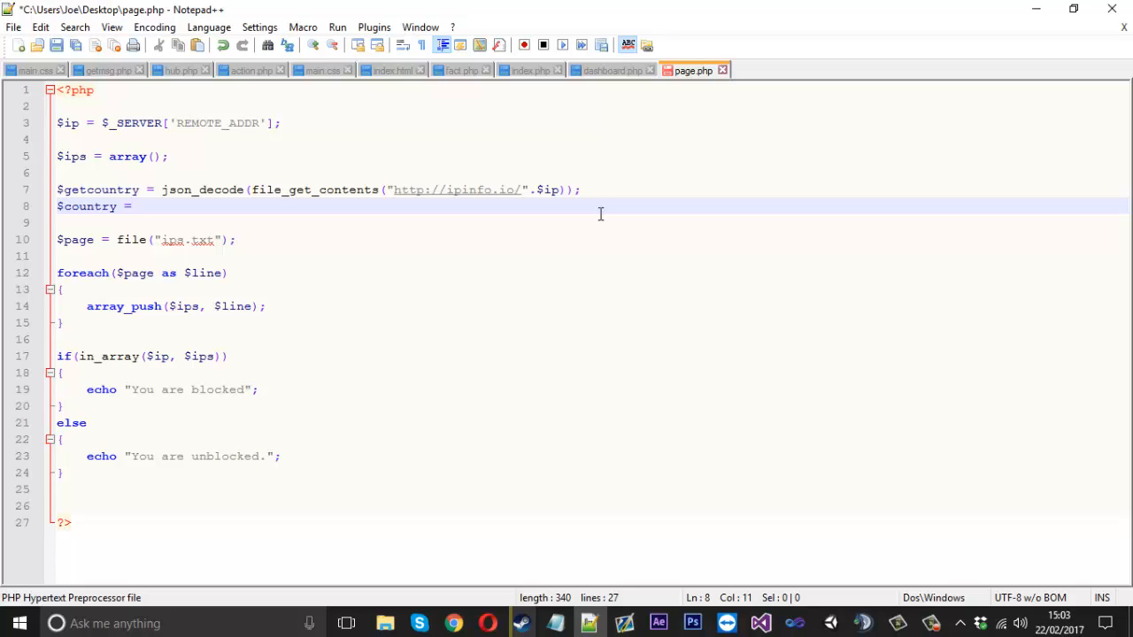
text($)
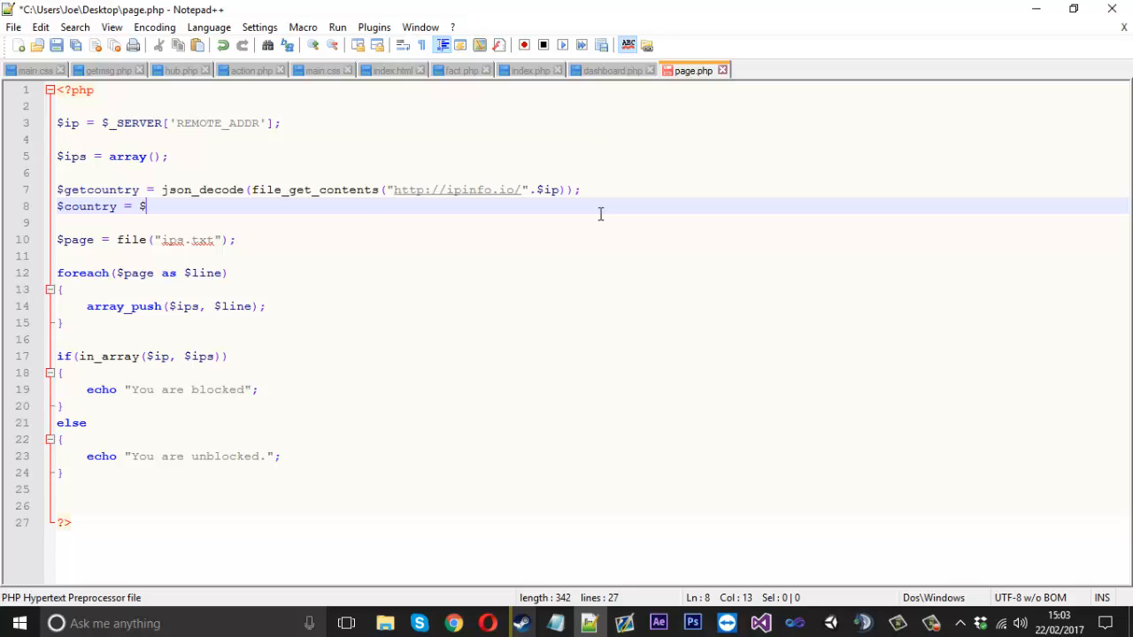
text(getcountry->deta)
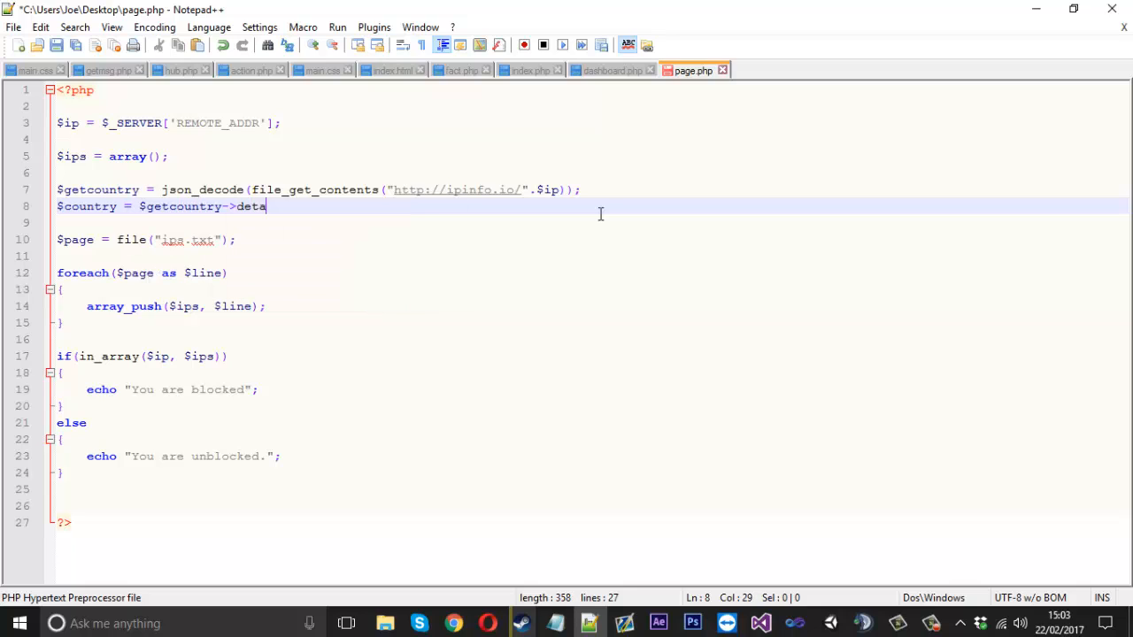
key(BackSpace)
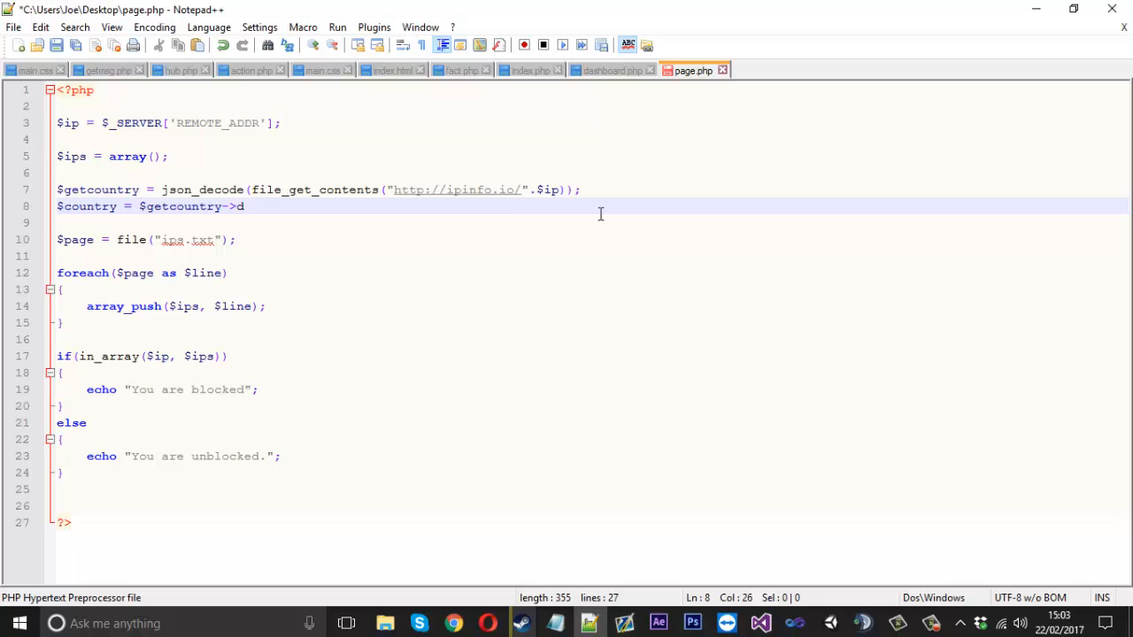
text(ountry;)
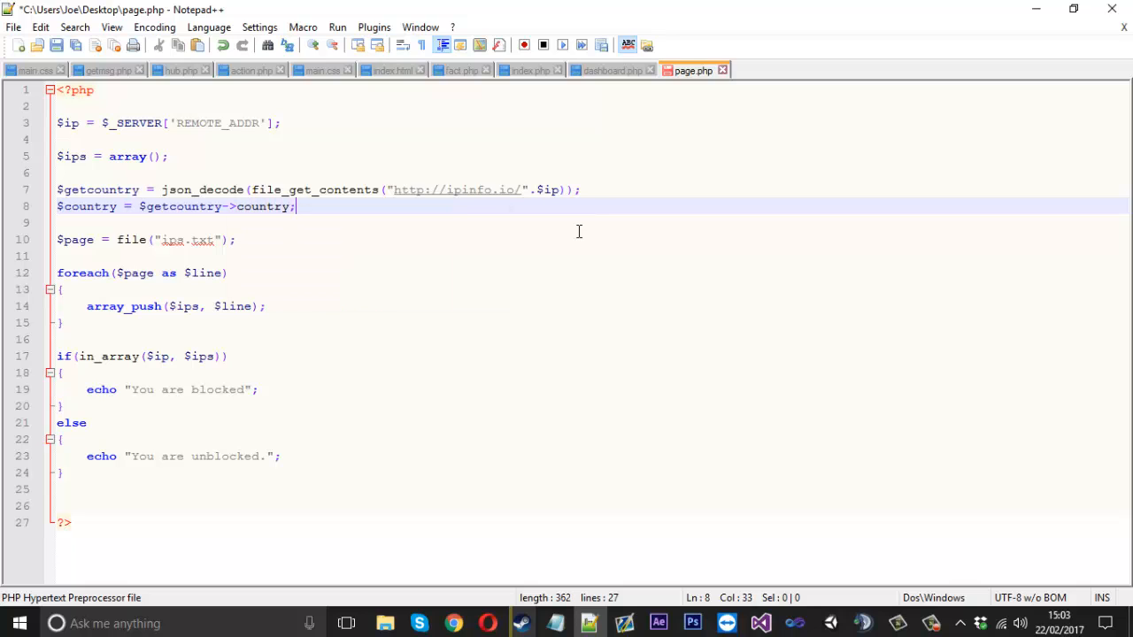
mouse_move(138, 206)
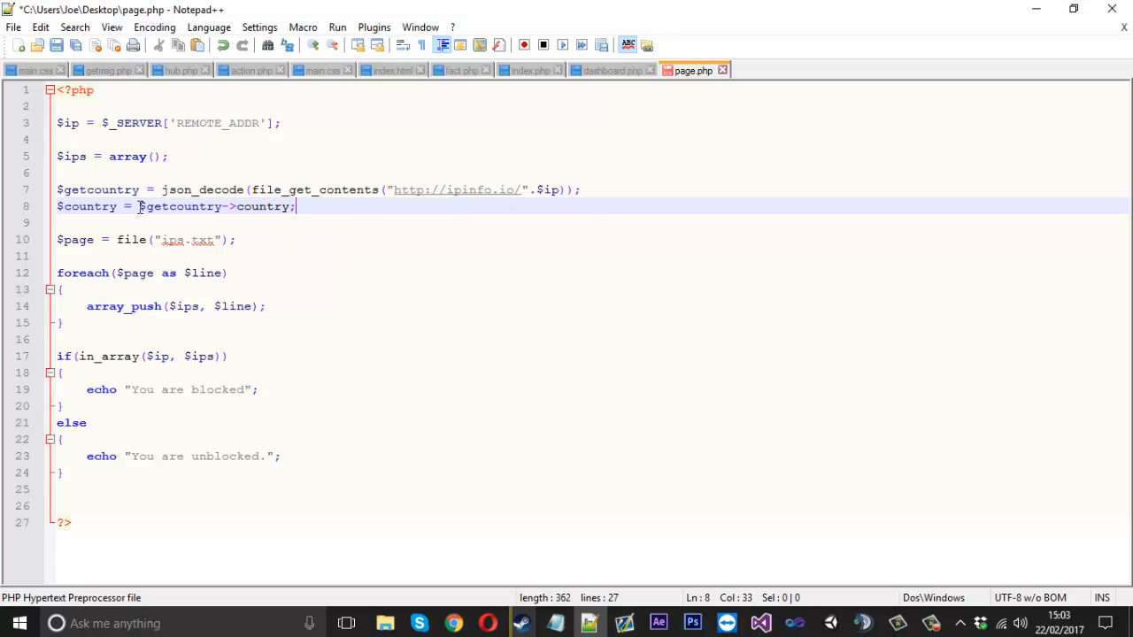
double_click(203, 189)
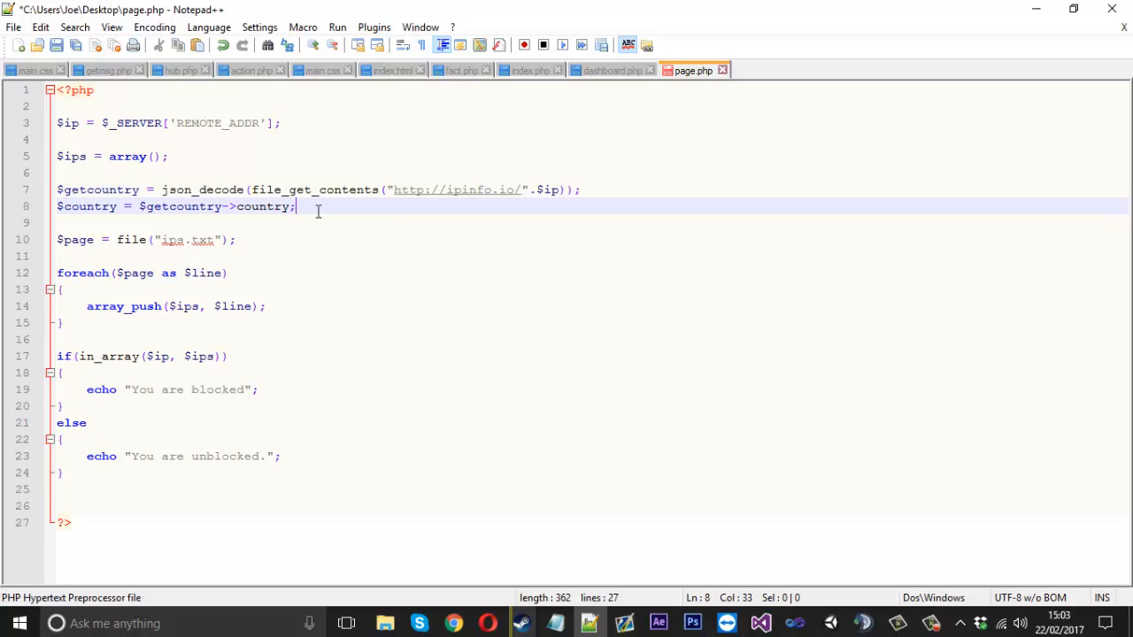
mouse_move(342, 209)
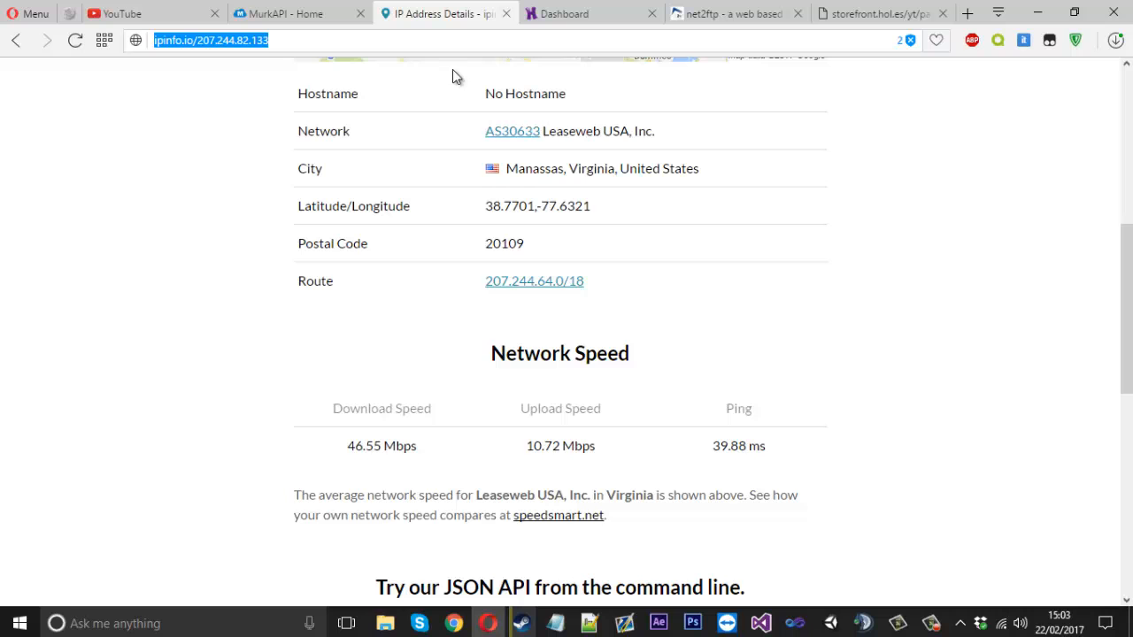
Scroll over the 207.244.82.133 details page, then return to page.php in Notepad++
scroll(down, 3)
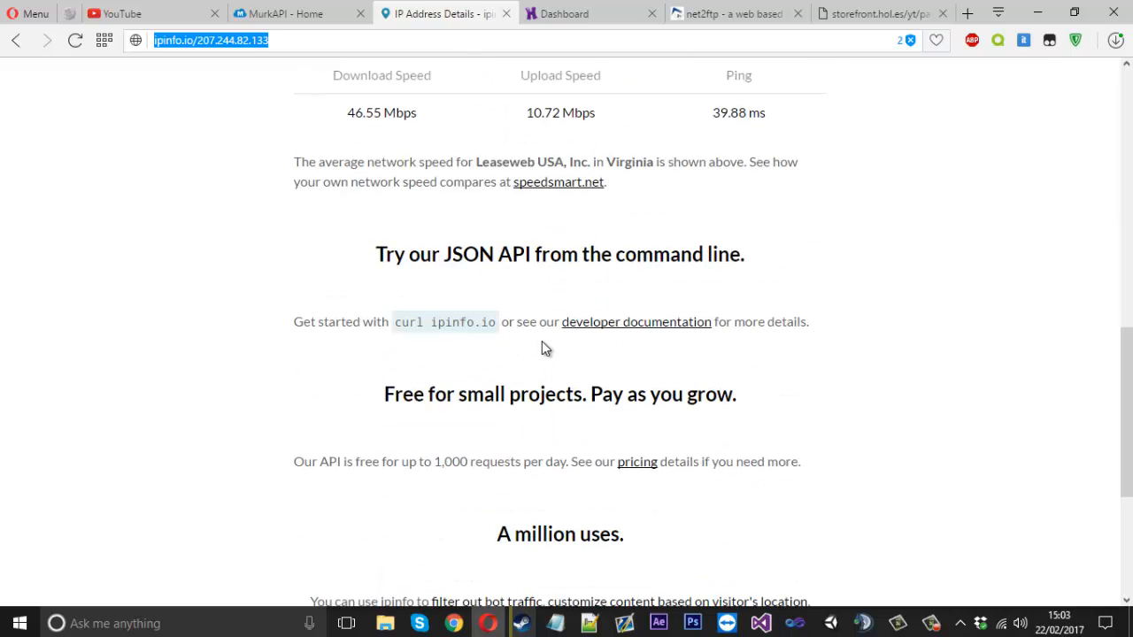
scroll(up, 3)
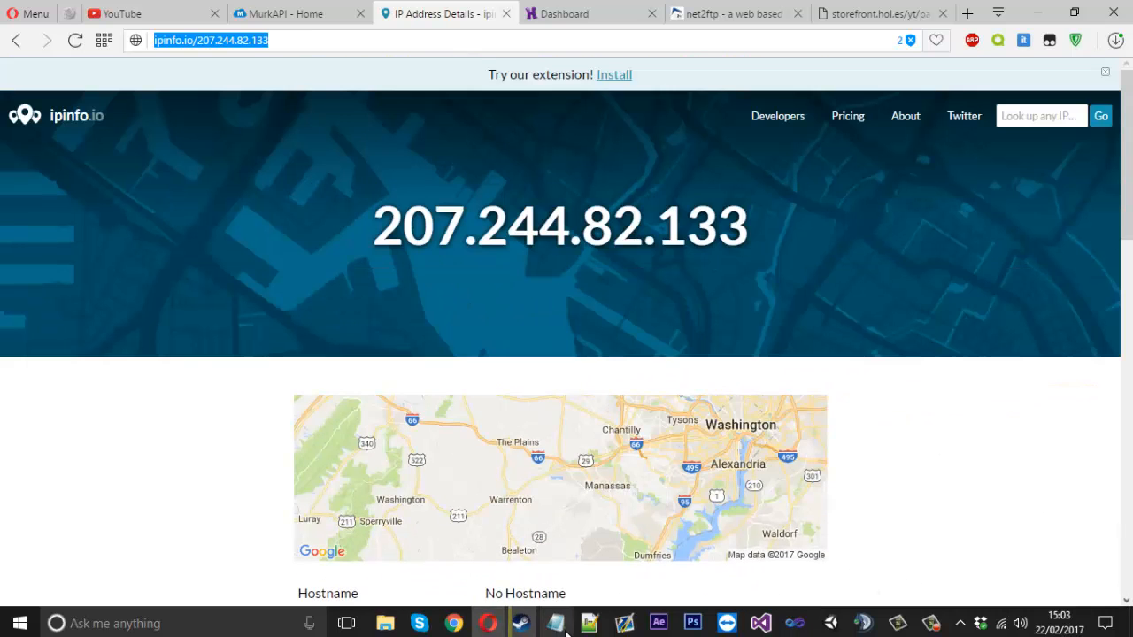
click(589, 624)
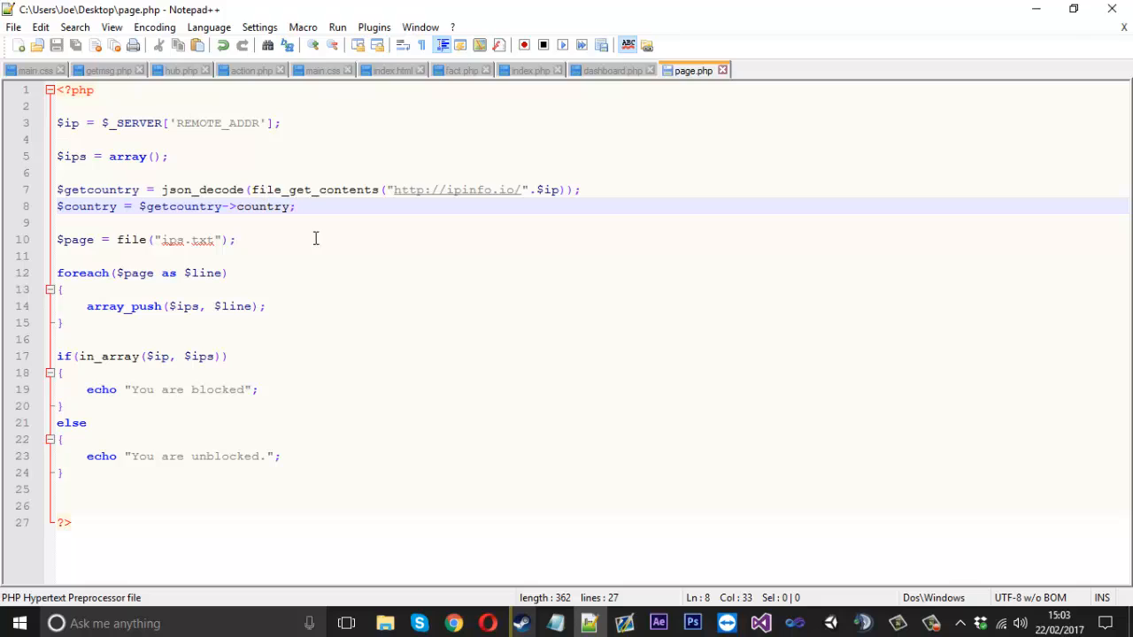
mouse_move(321, 252)
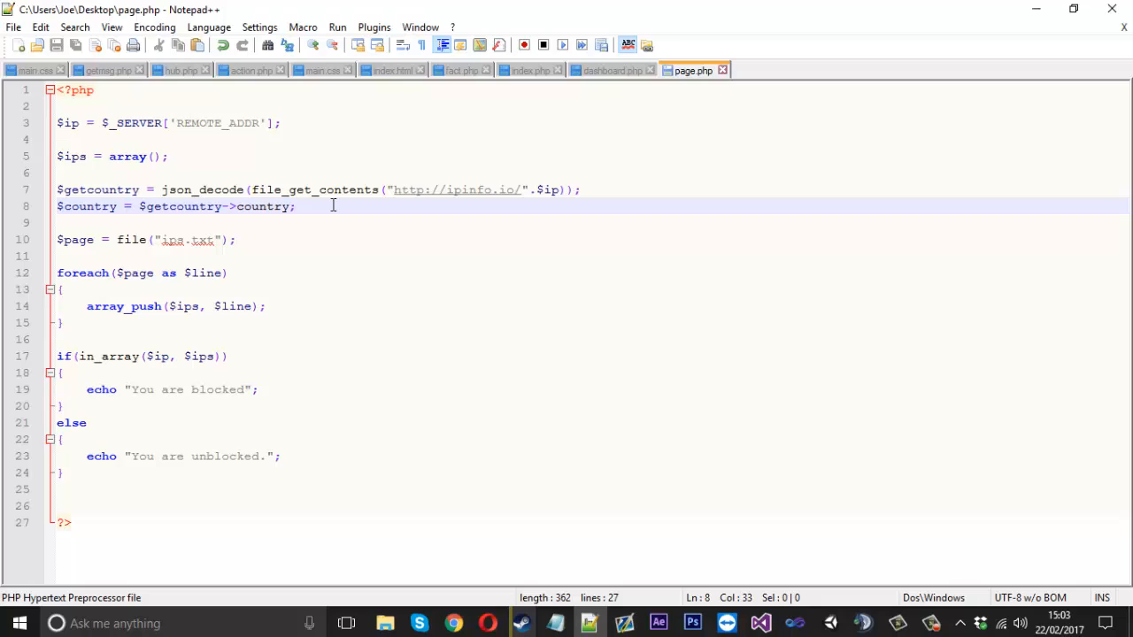
mouse_move(373, 370)
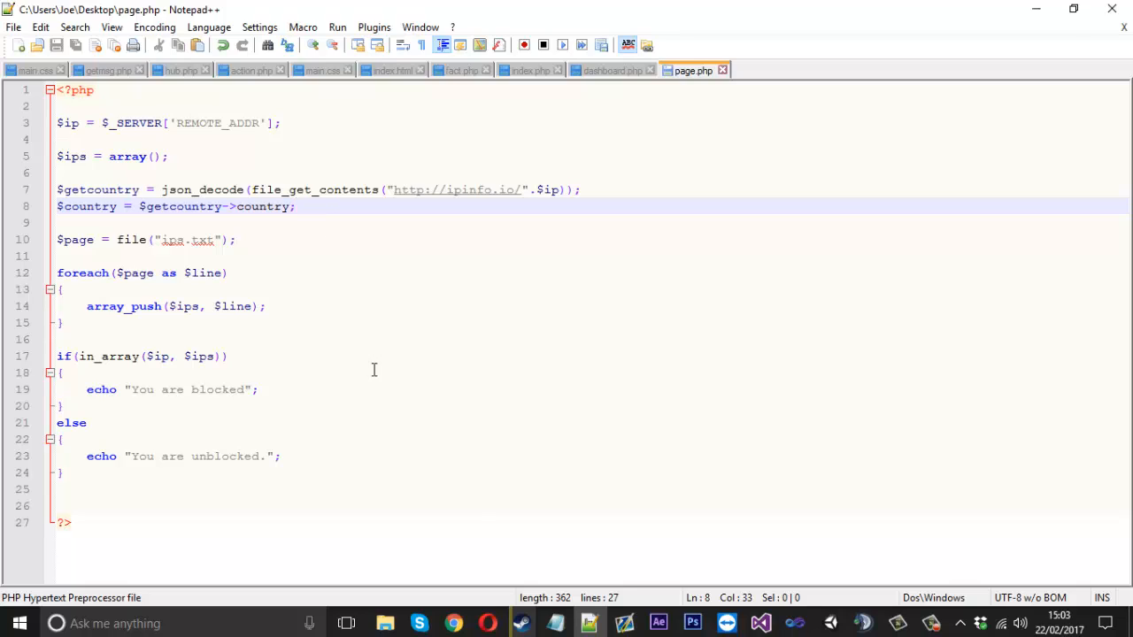
mouse_move(170, 311)
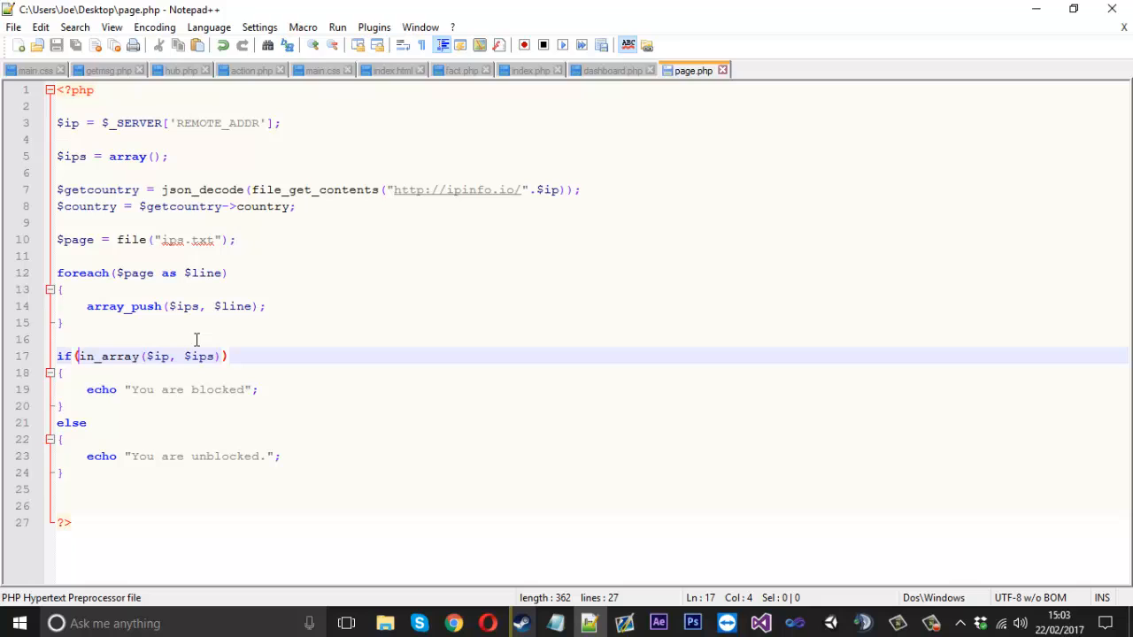
Insert if(in_array($country,$ips)) echoing 'Your country is blocked' above the IP check
key(enter)
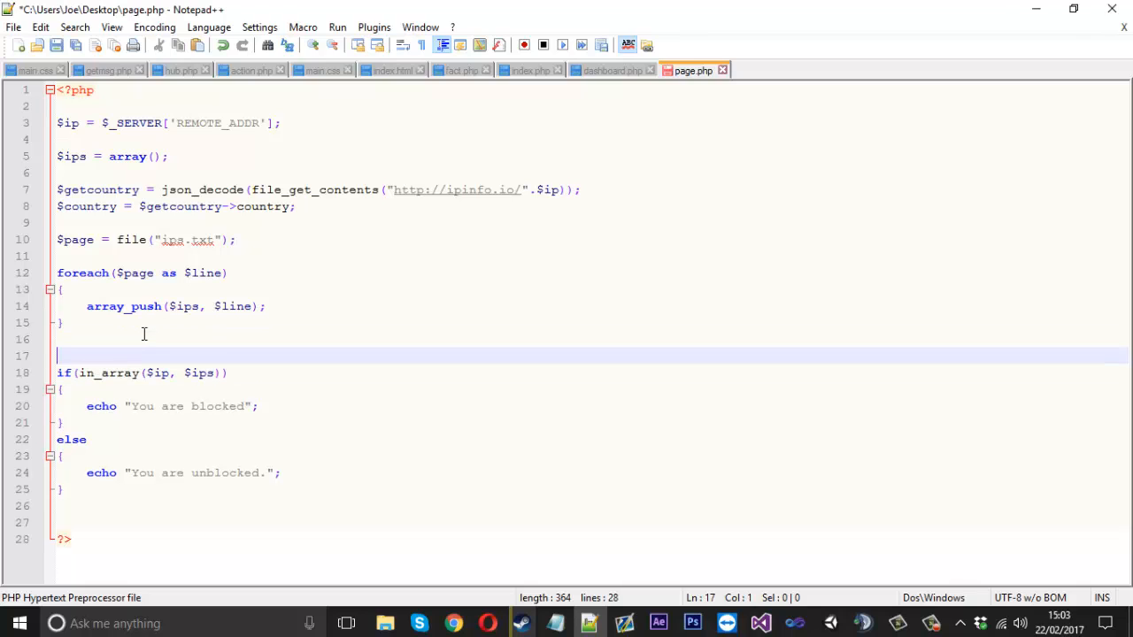
text(if ())
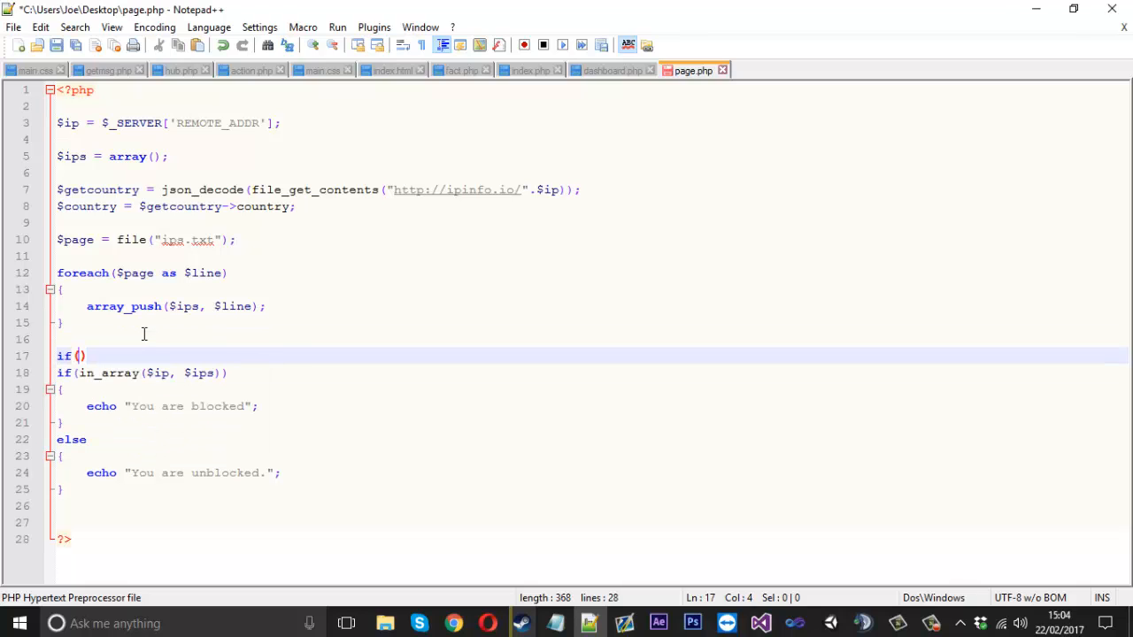
text(in_array()
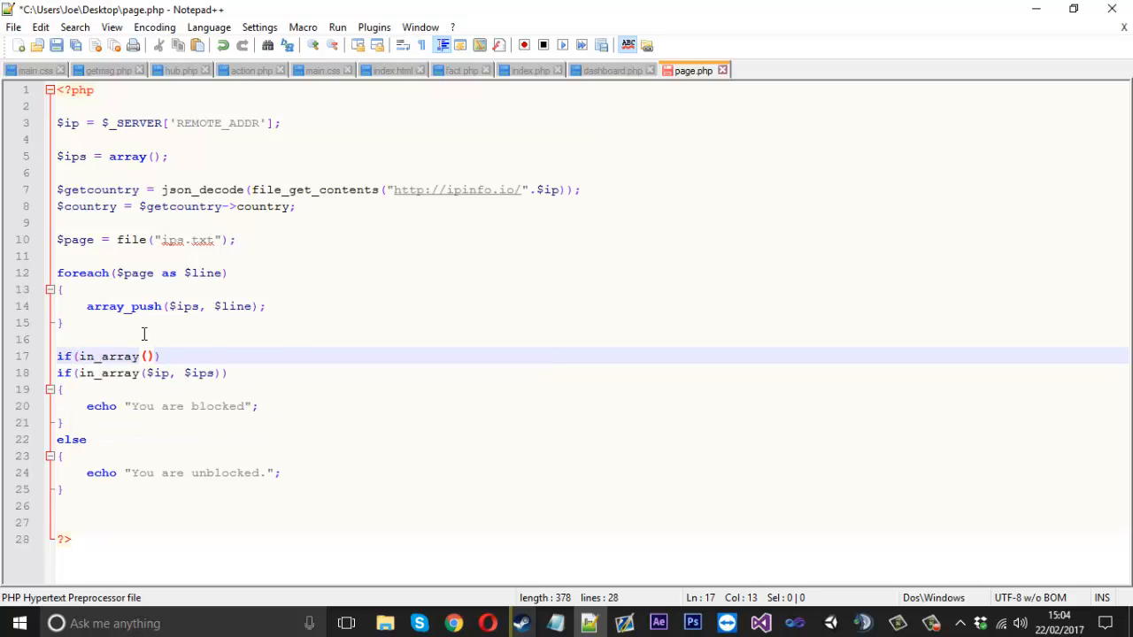
text($country)
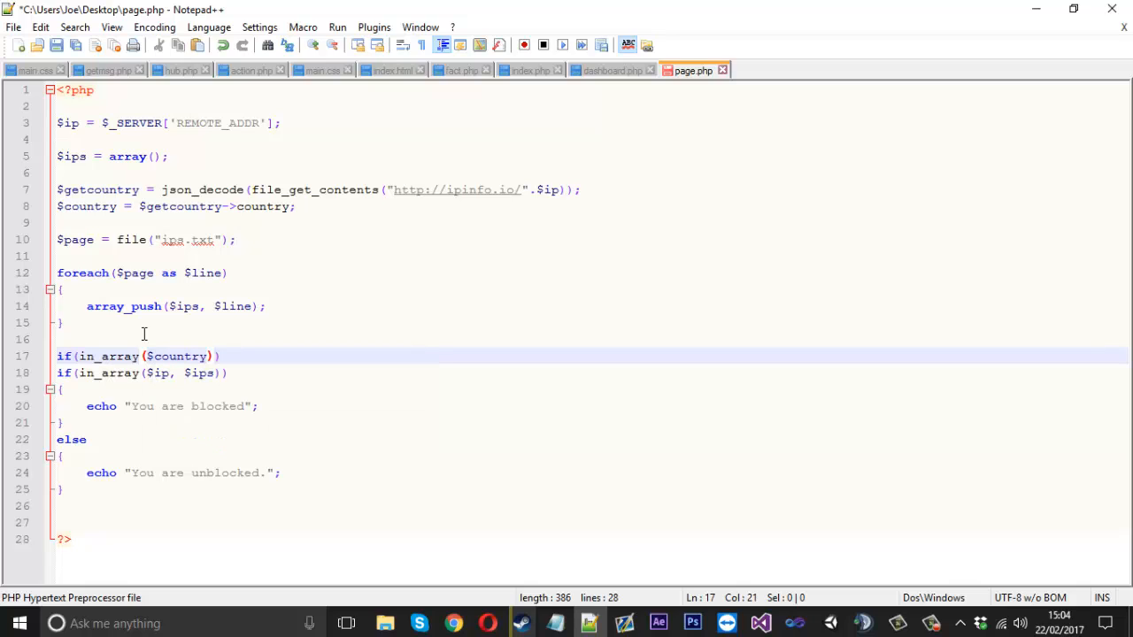
text(,)
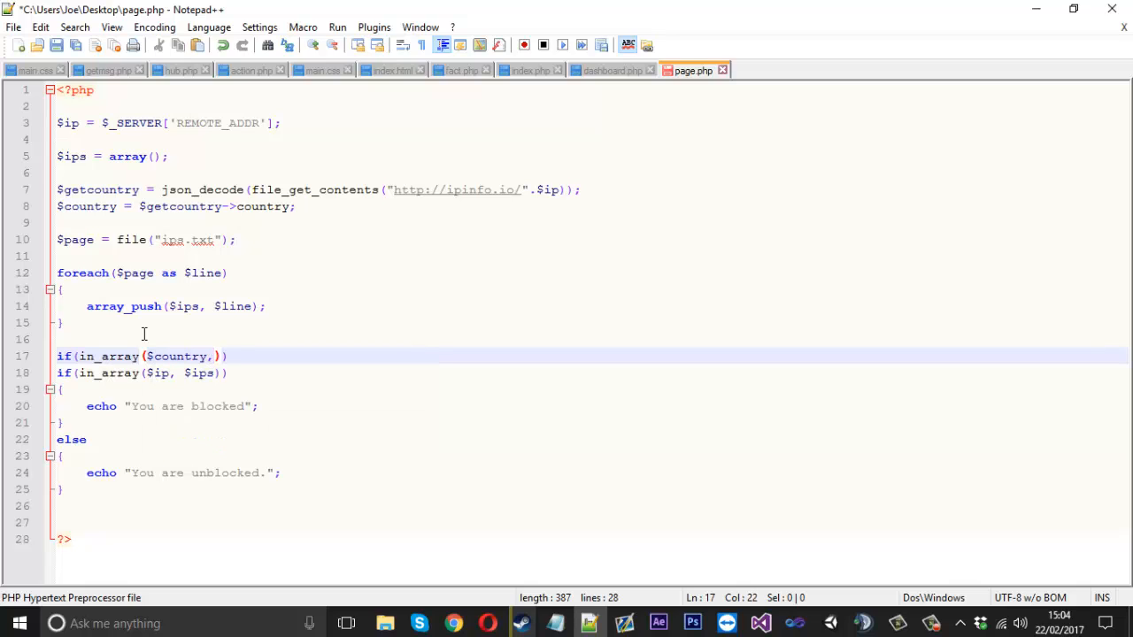
text($ips)
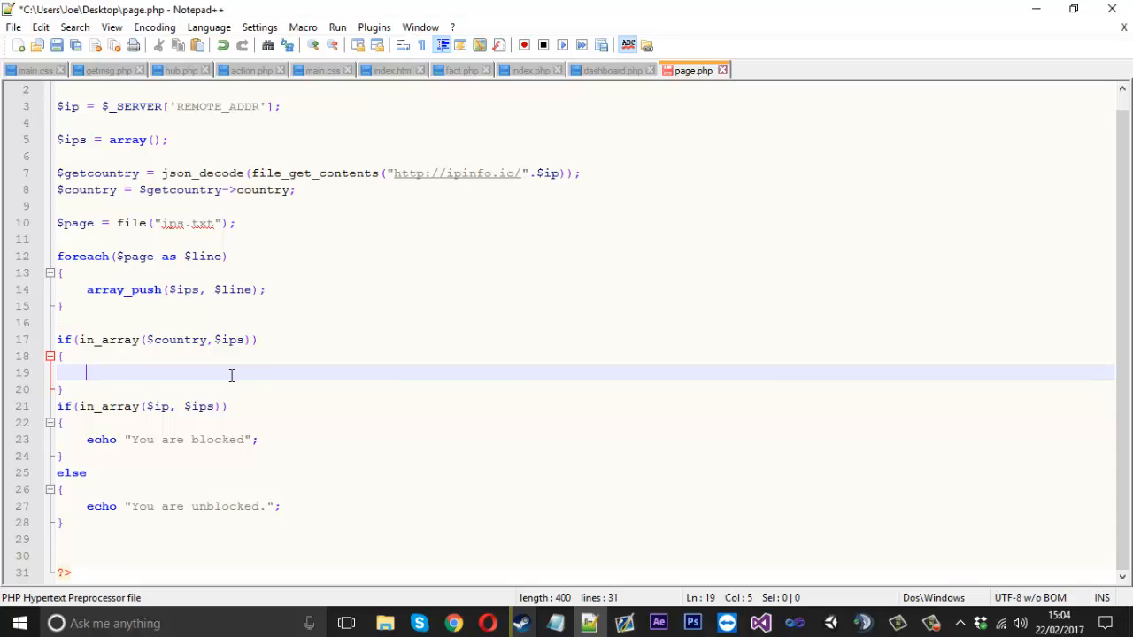
text(echo "Your country is blocked";)
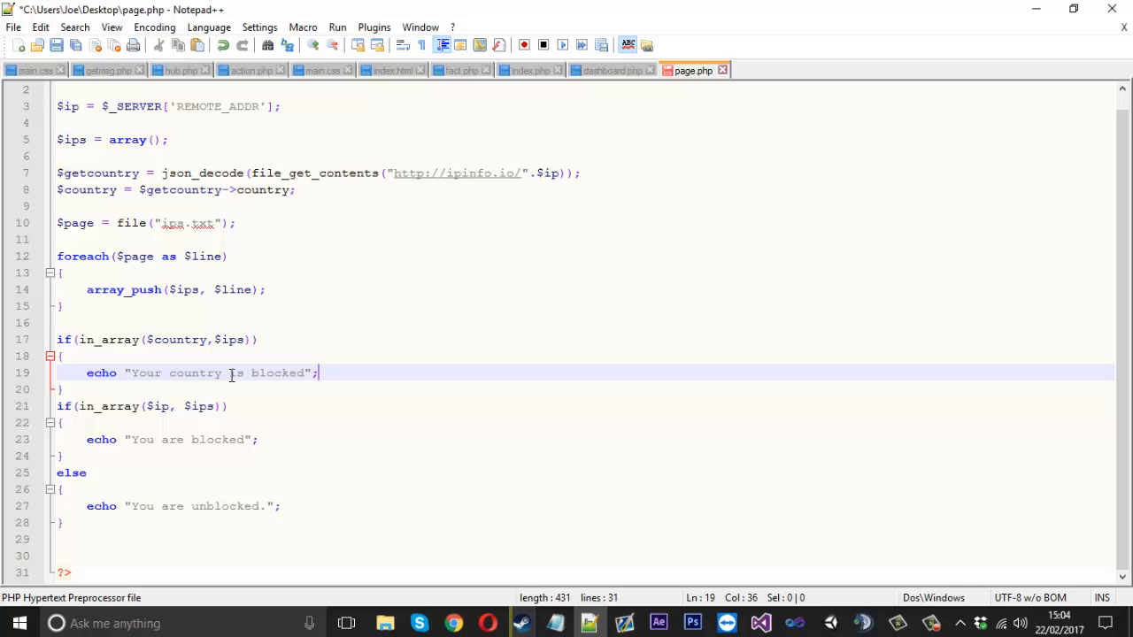
Add an else branch echoing 'Your country is unblocked.'
text(else)
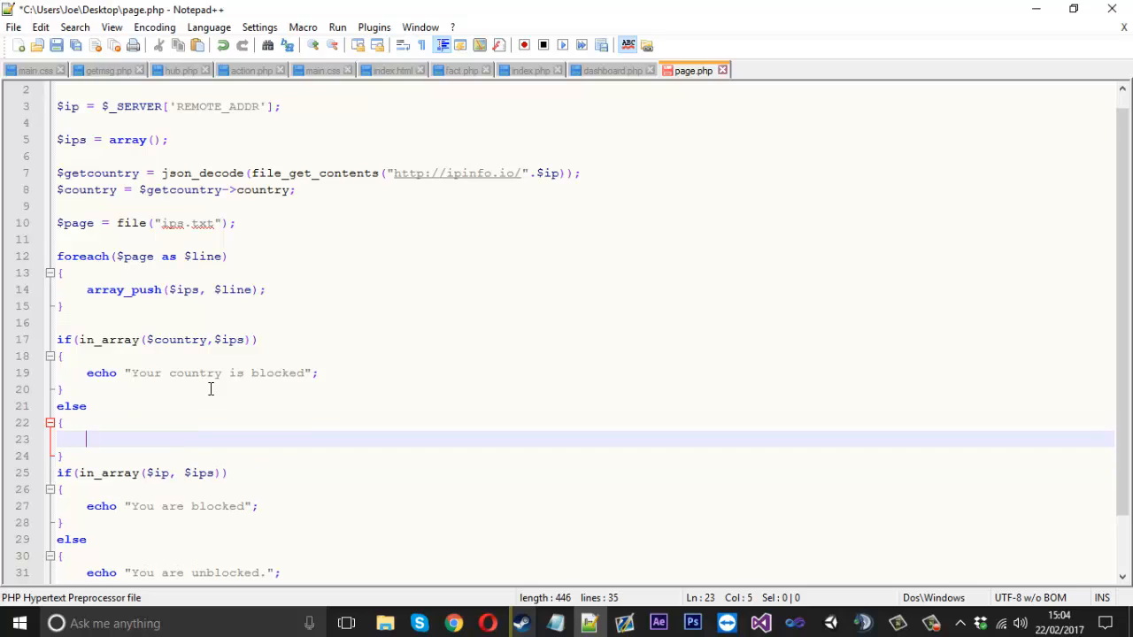
text(echo "U")
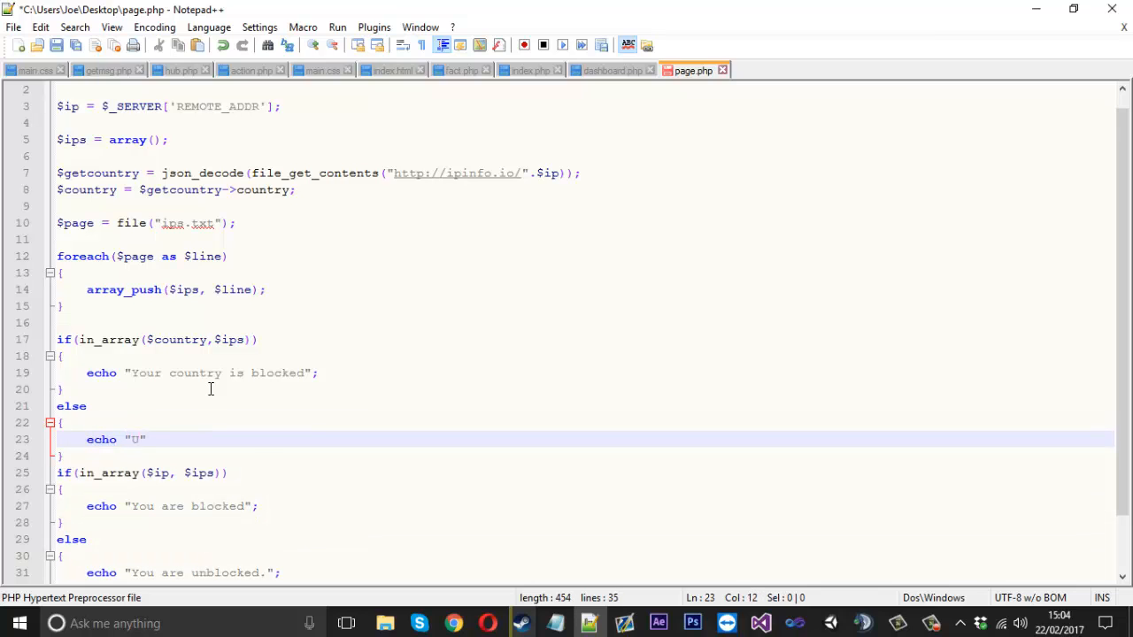
text(our country is)
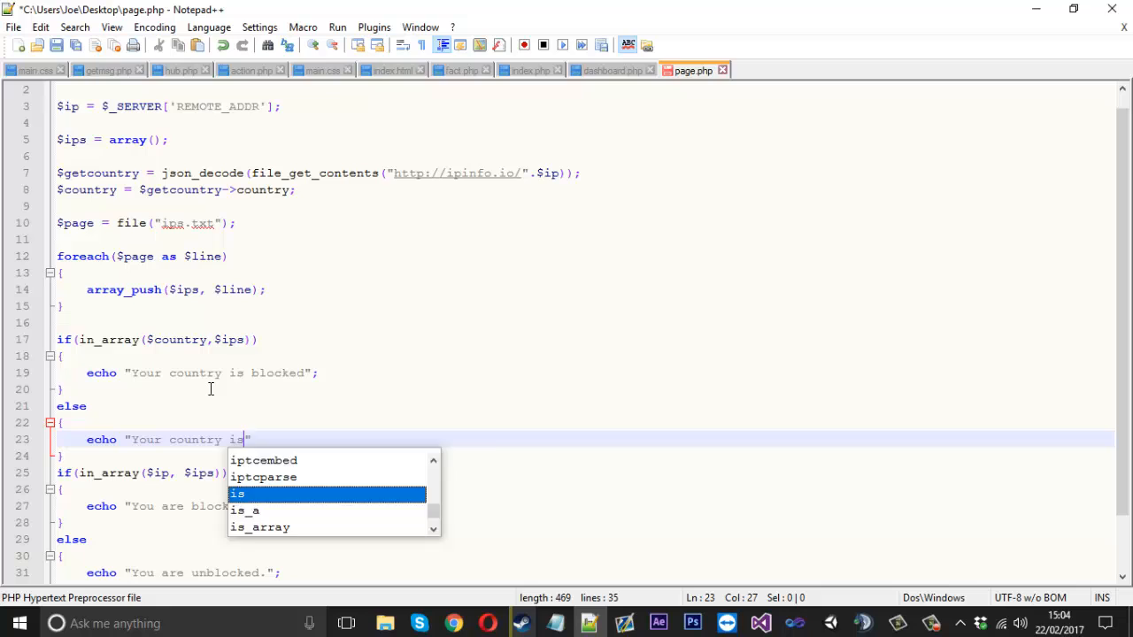
text(unblocked.")
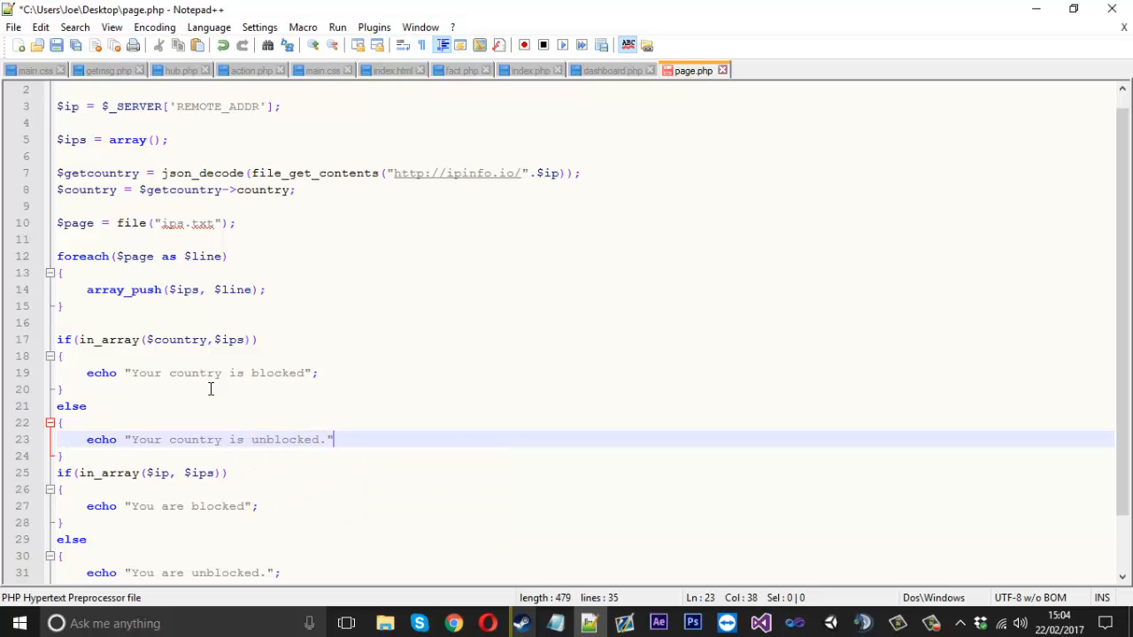
text(;)
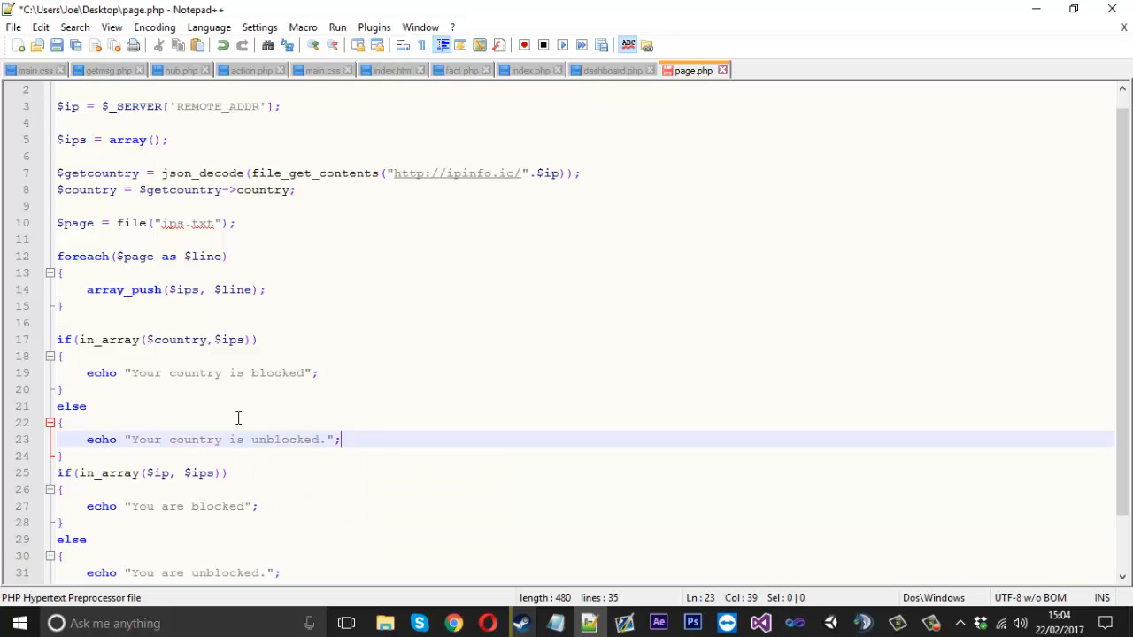
Save page.php and re-upload it to the yt folder through net2ftp
key(enter)
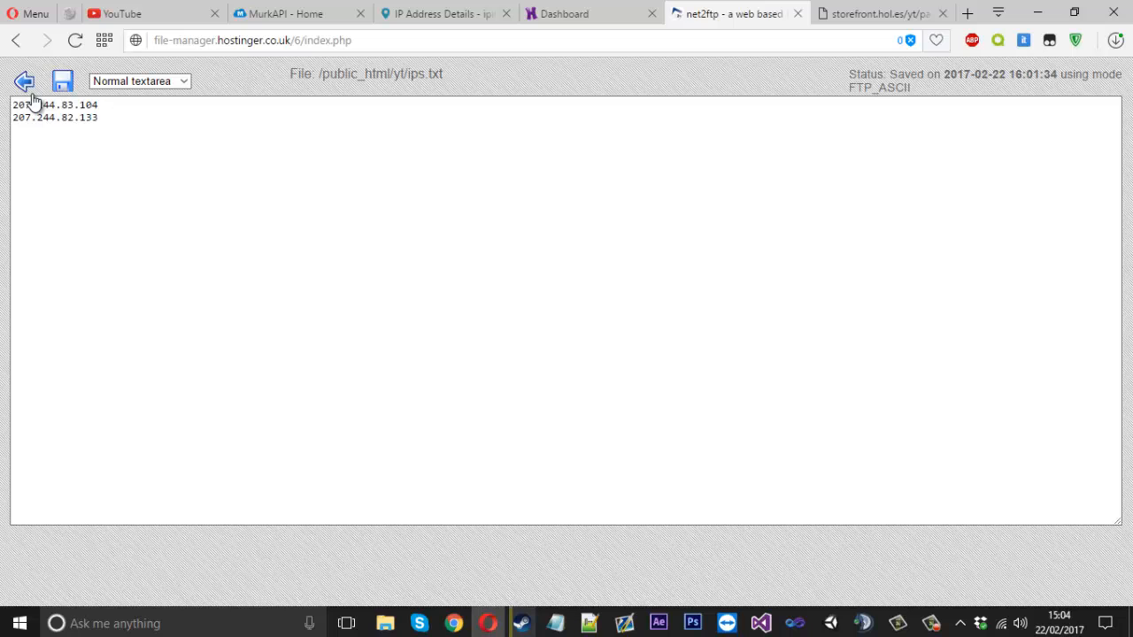
click(23, 80)
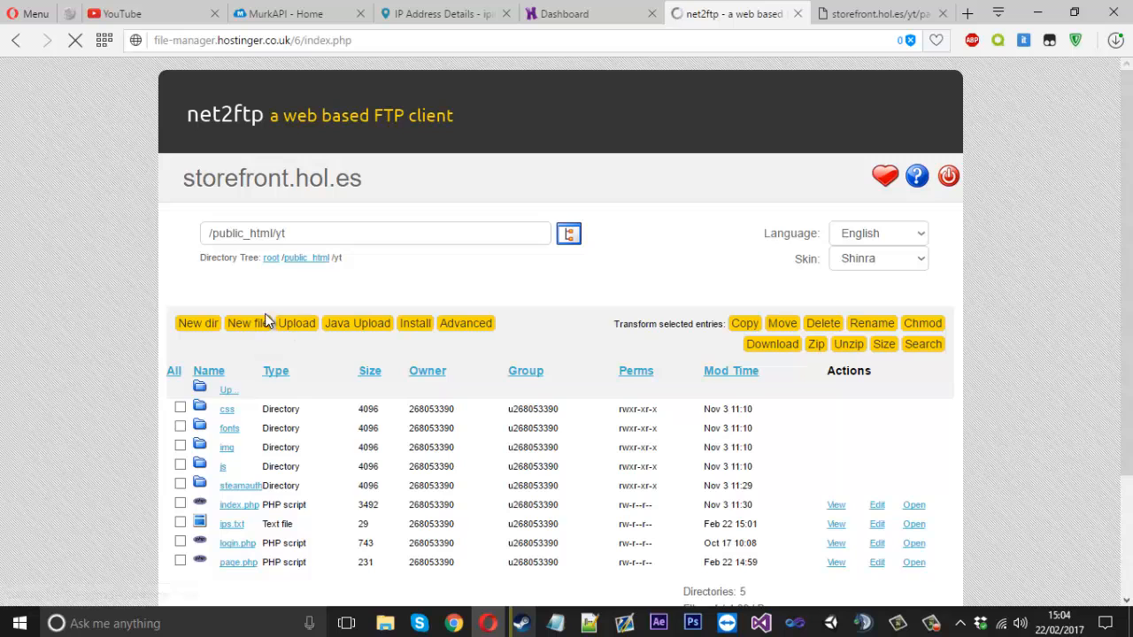
click(297, 323)
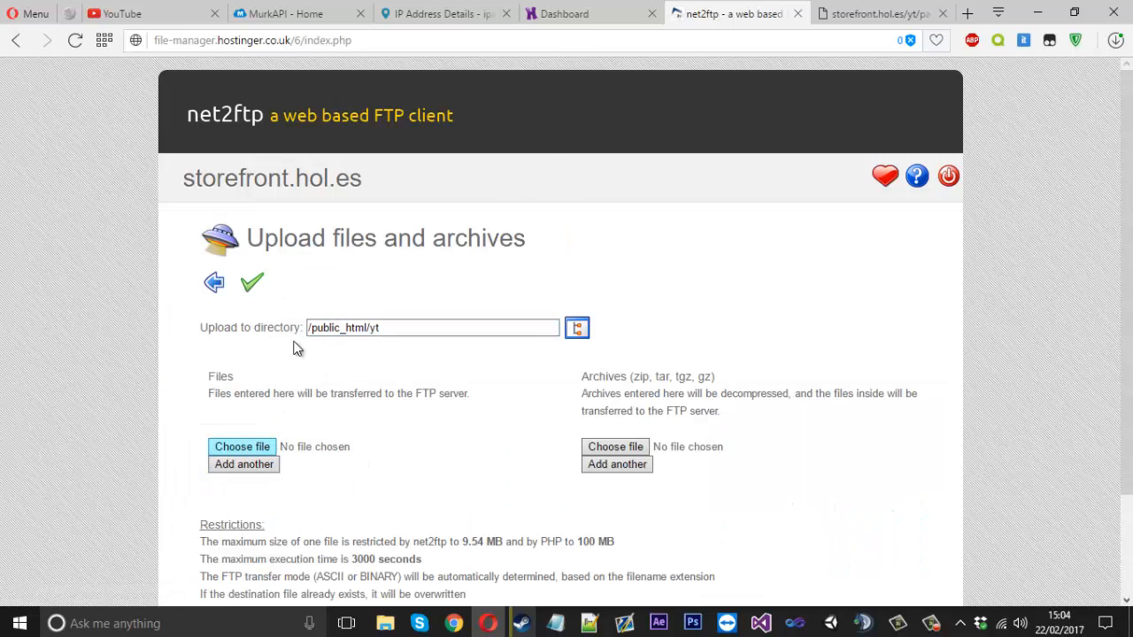
text(pa)
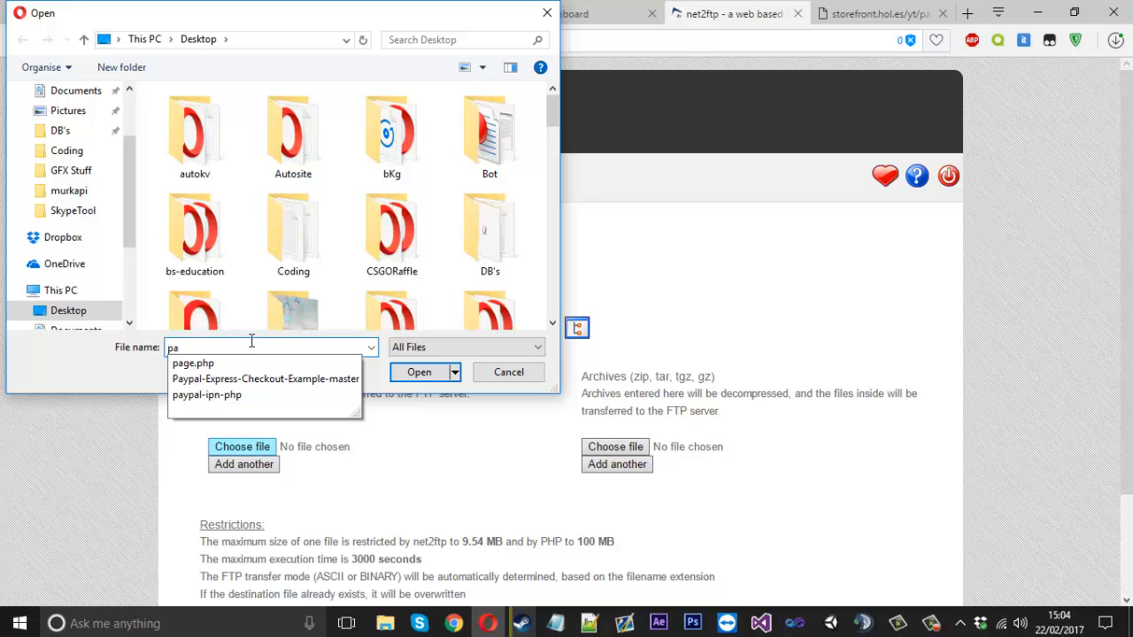
click(419, 371)
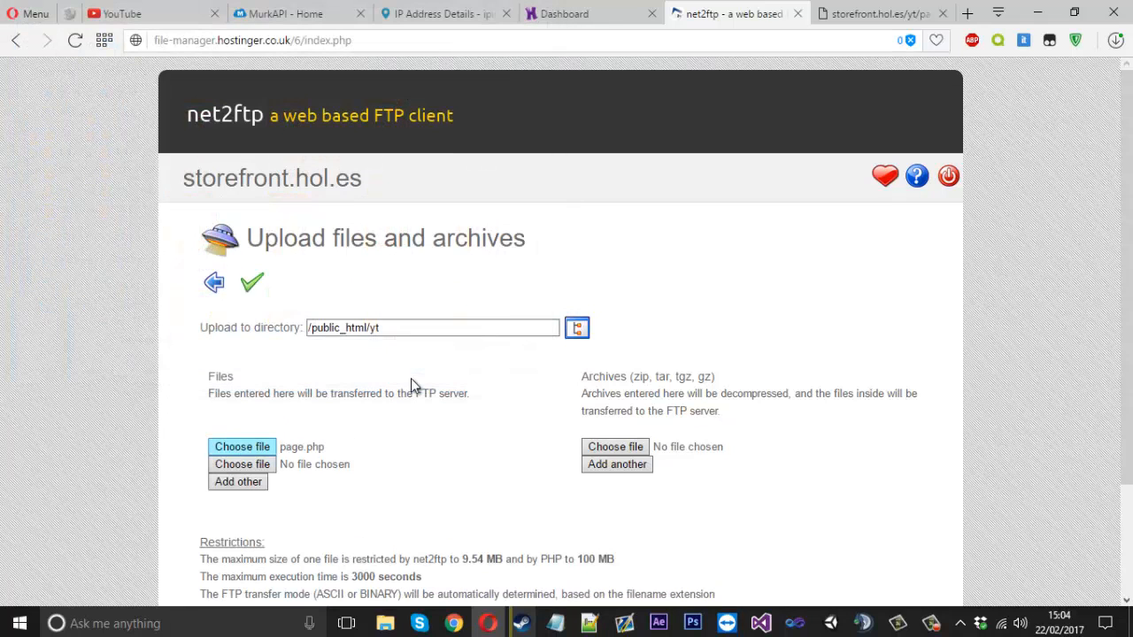
click(438, 13)
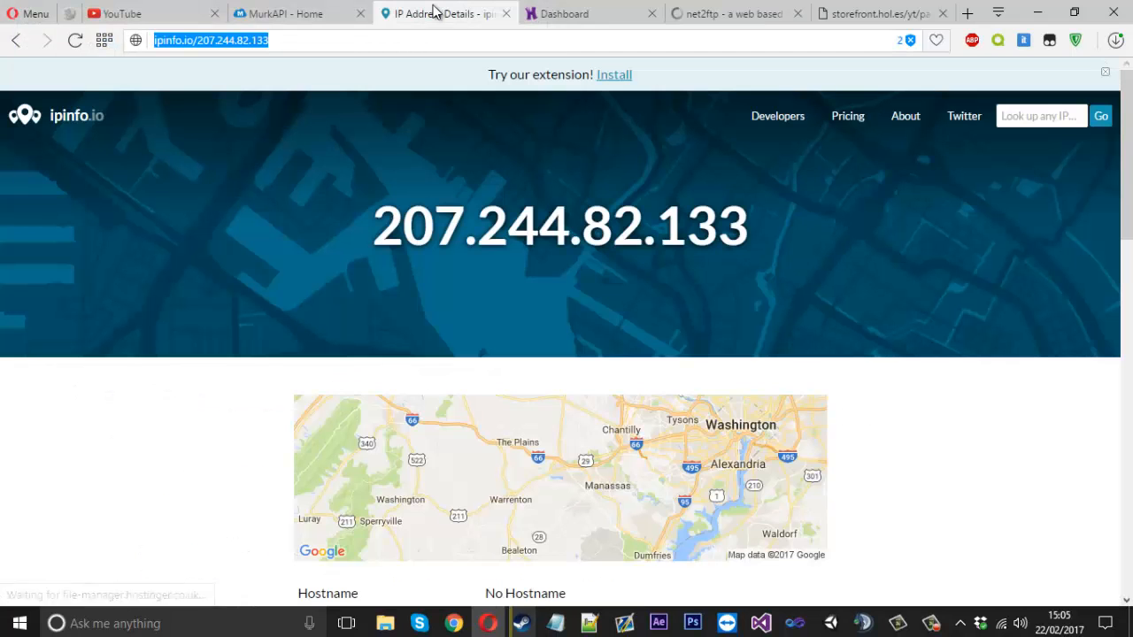
scroll(down, 3)
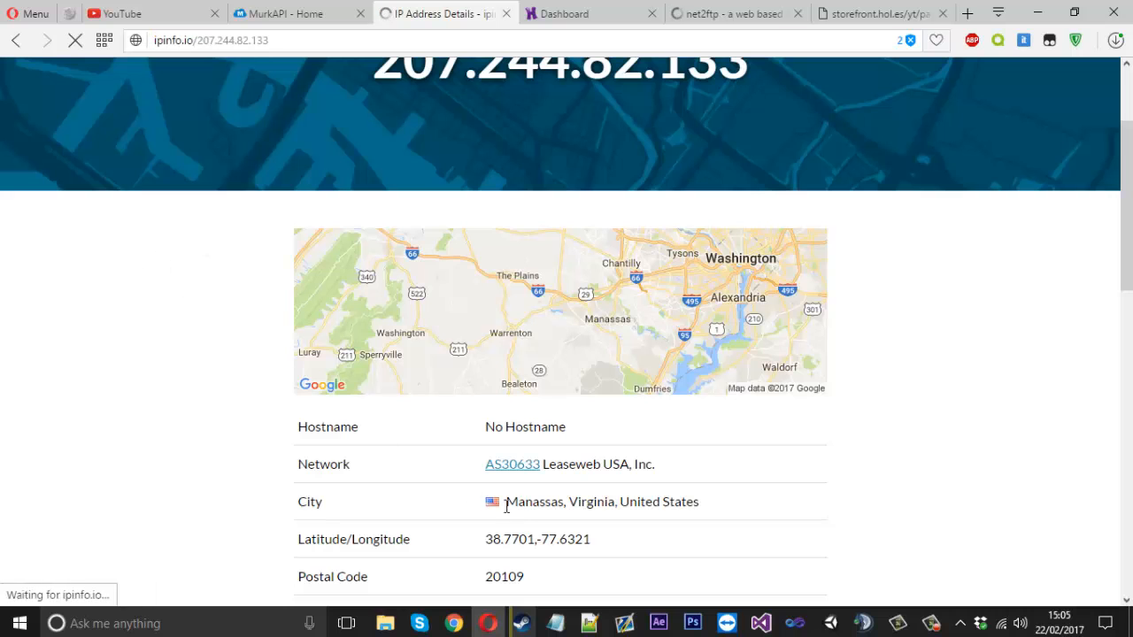
scroll(down, 3)
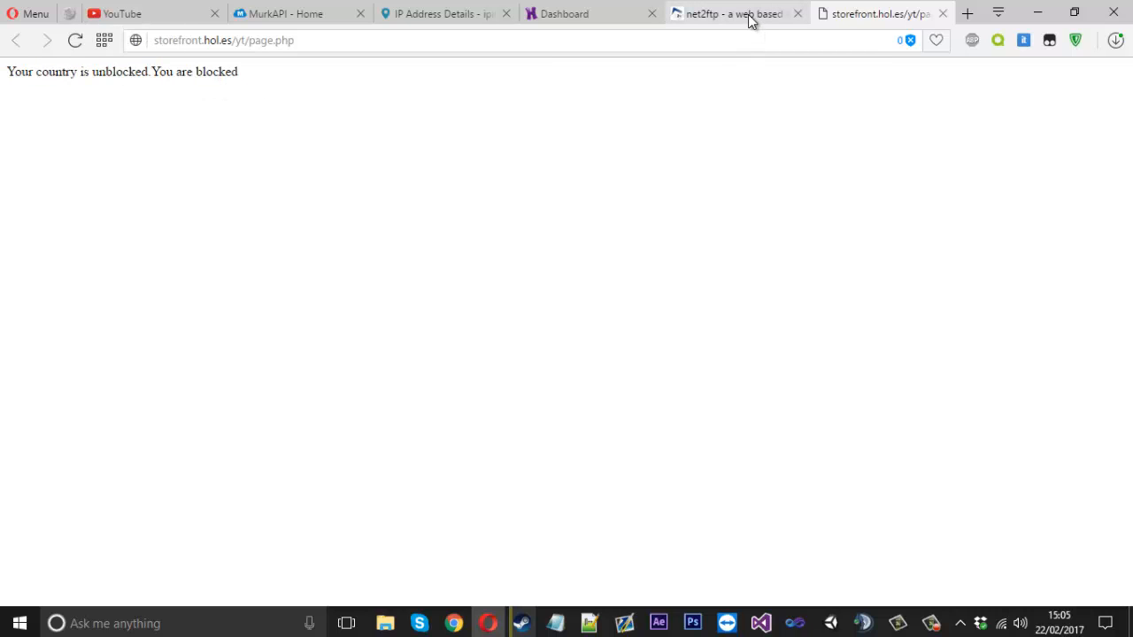
Save ips.txt with US added as its third line in the net2ftp editor
click(735, 14)
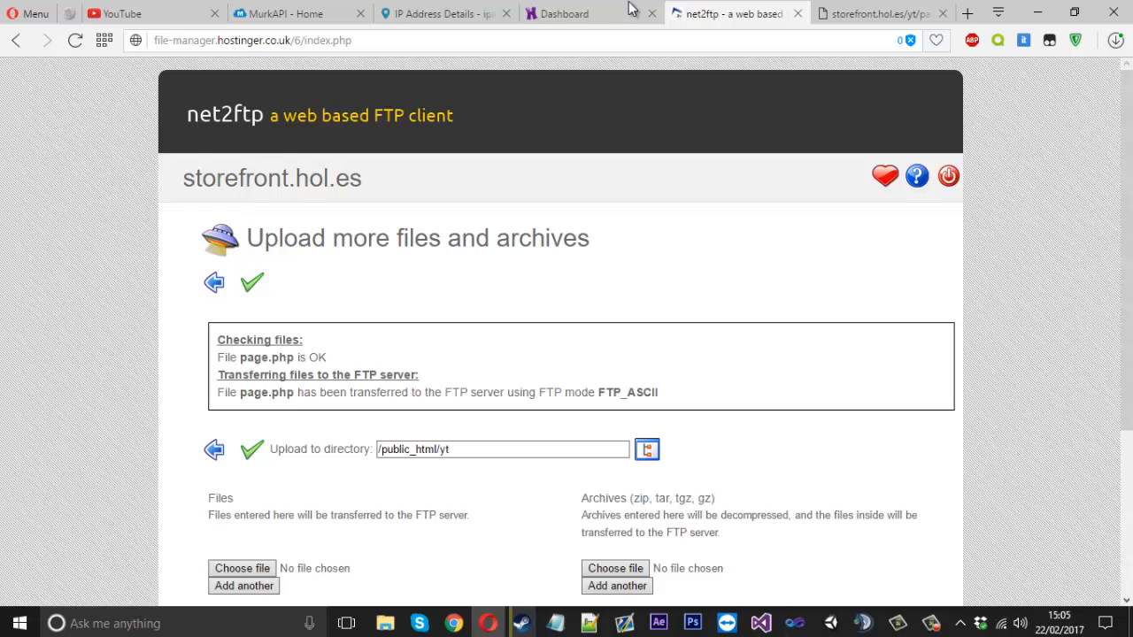
click(434, 13)
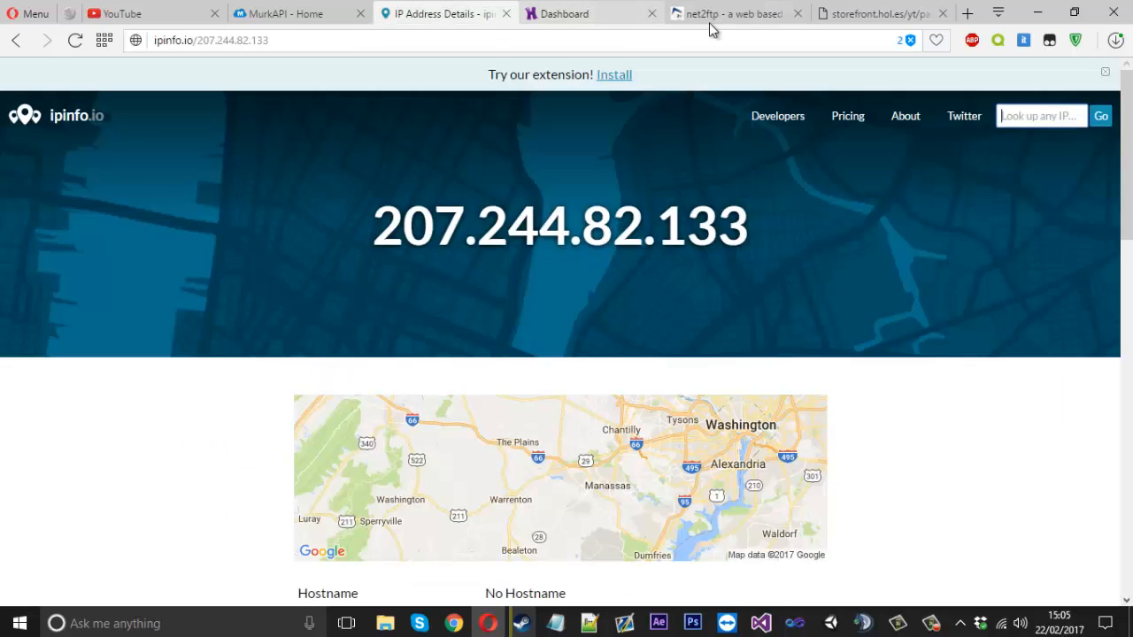
click(733, 13)
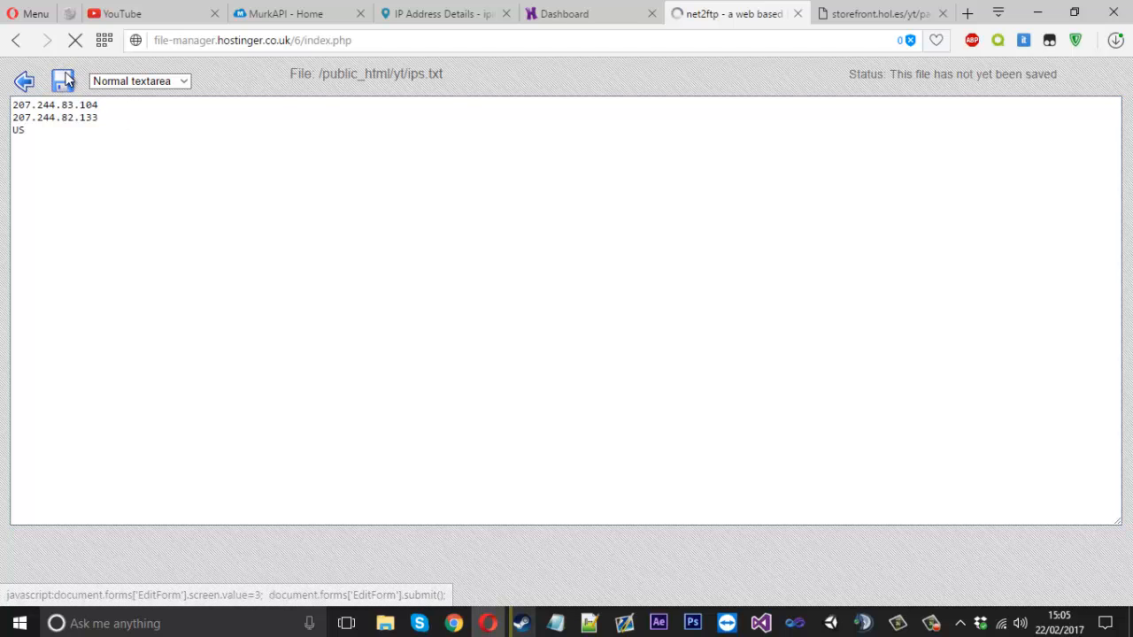
click(62, 81)
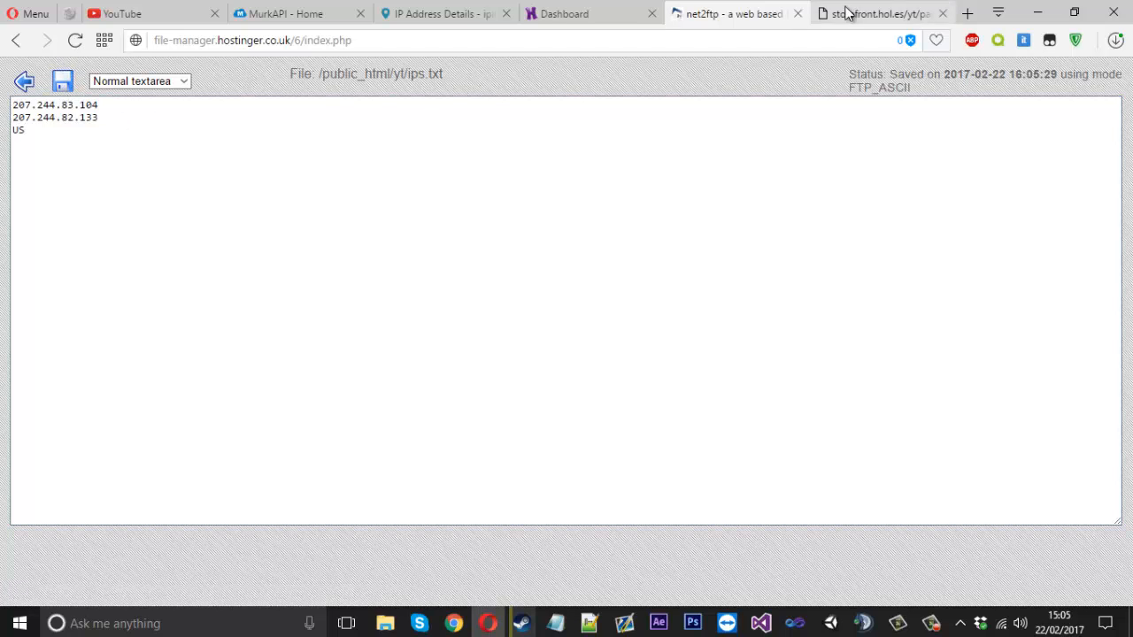
click(876, 13)
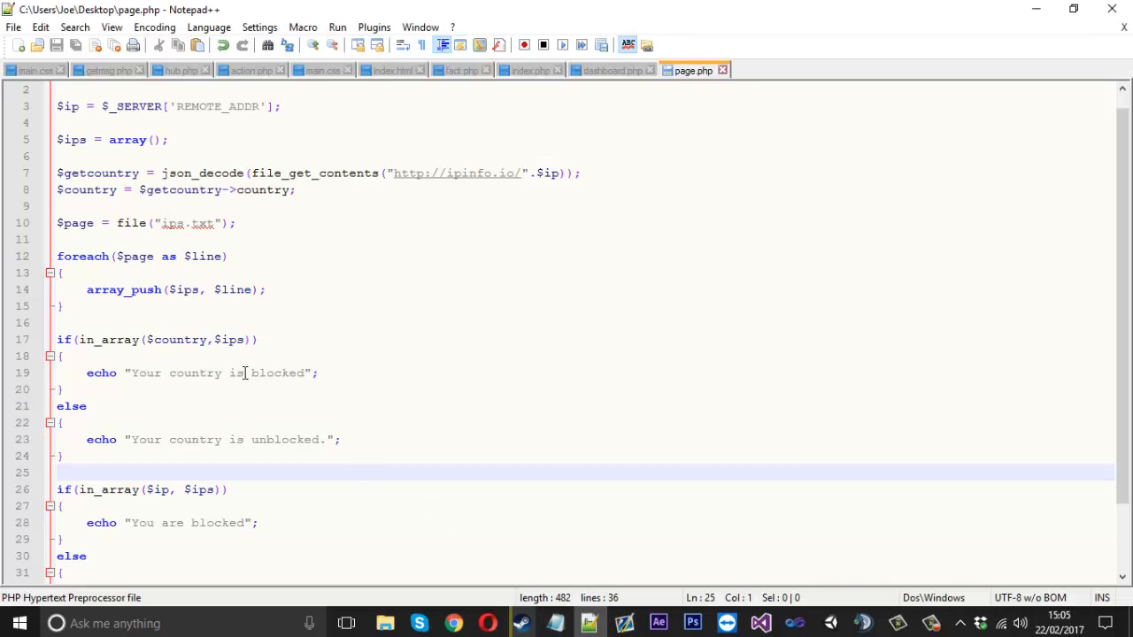
Append '. <br>' to each of the four echo messages in page.php
click(305, 373)
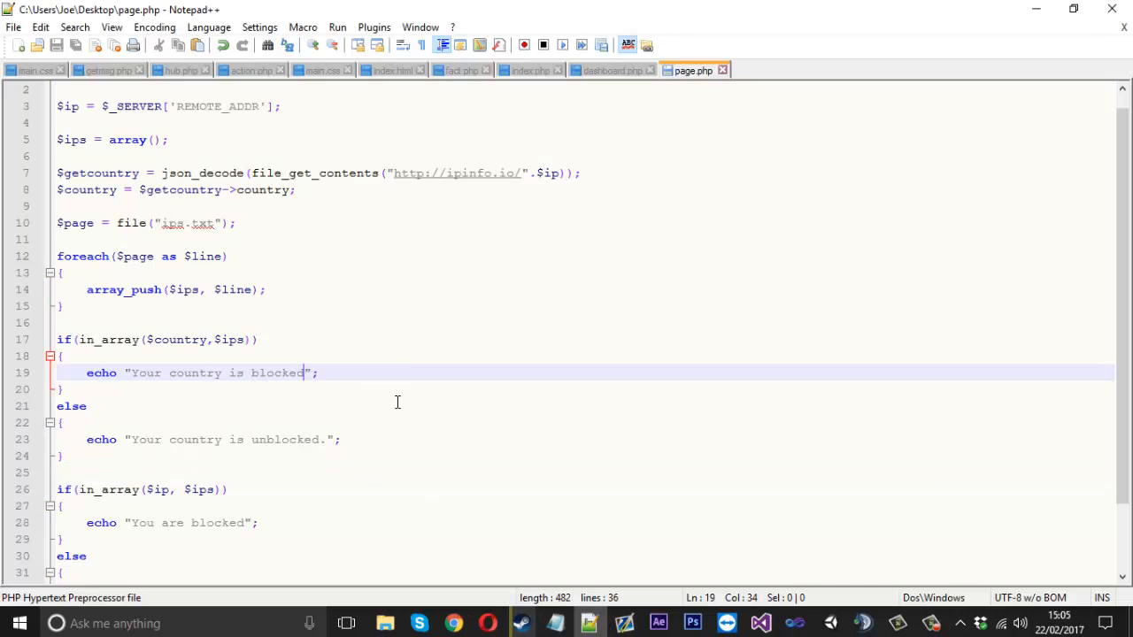
text(. <>)
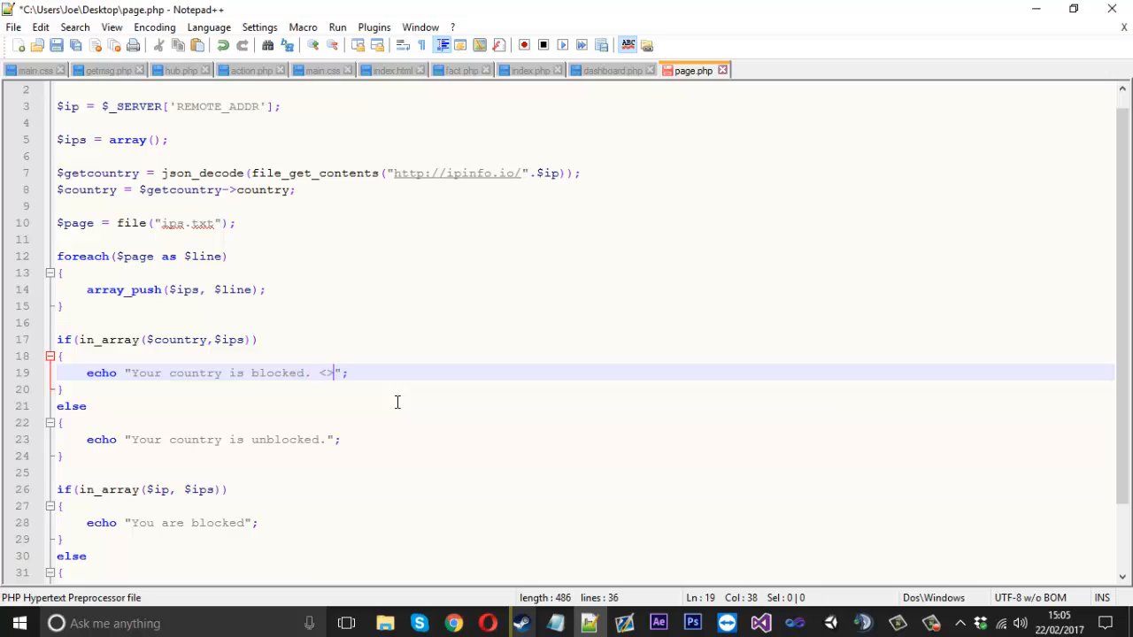
text(br)
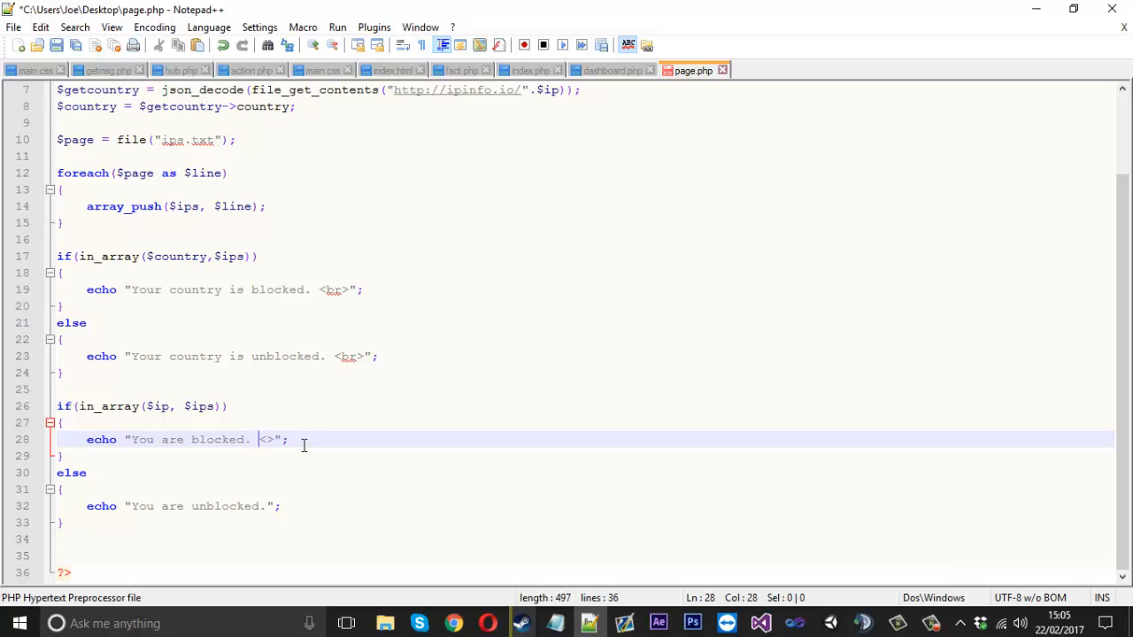
text(br)
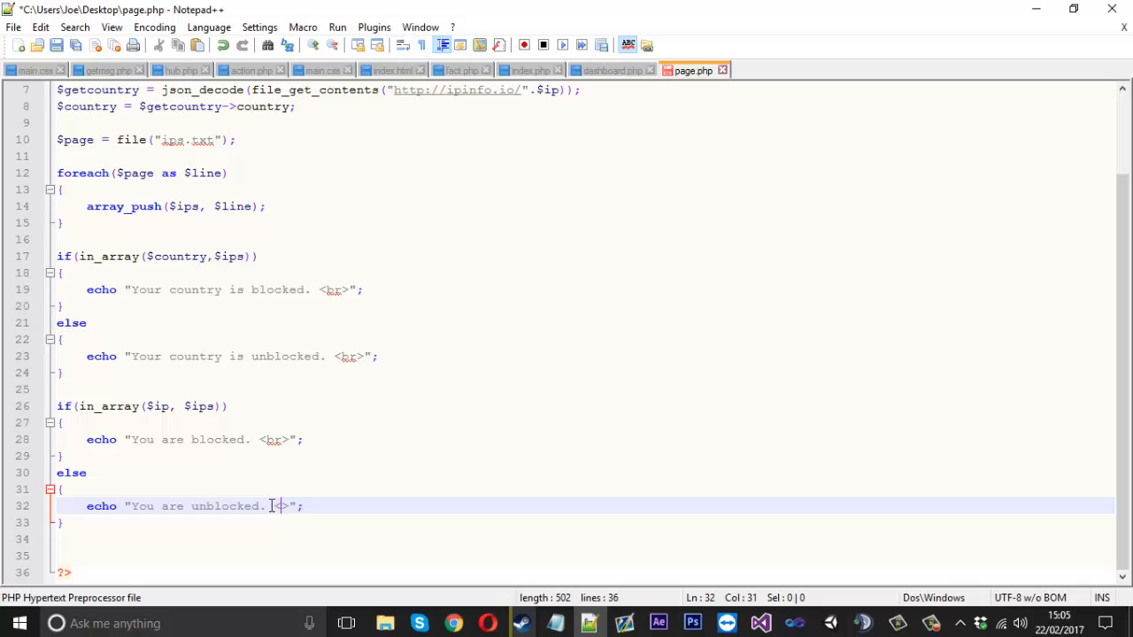
text(br)
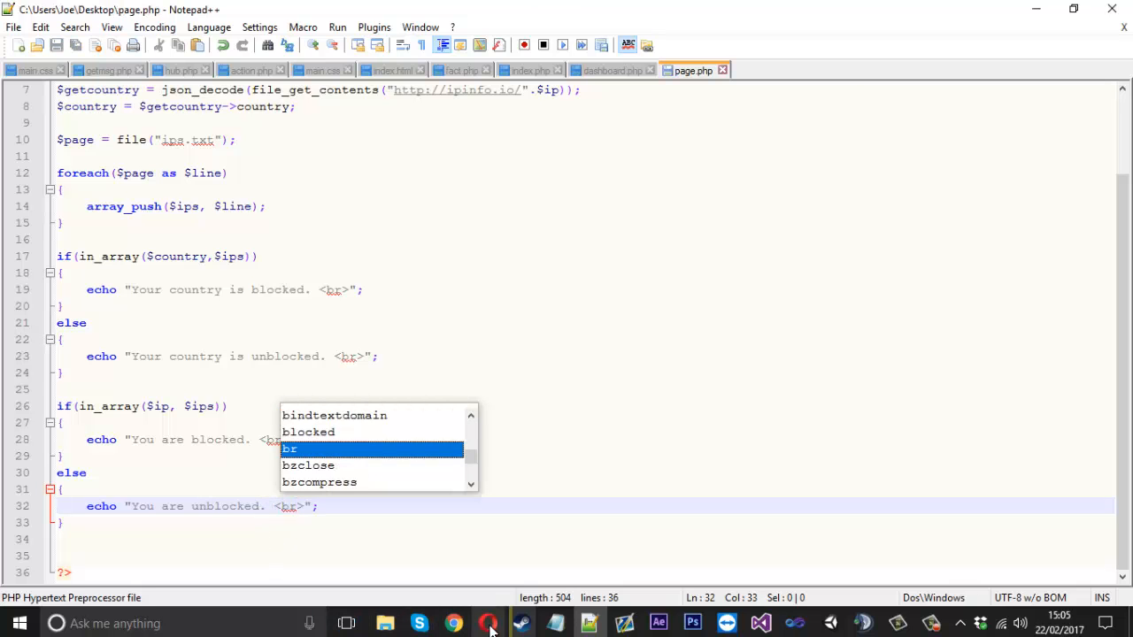
click(453, 623)
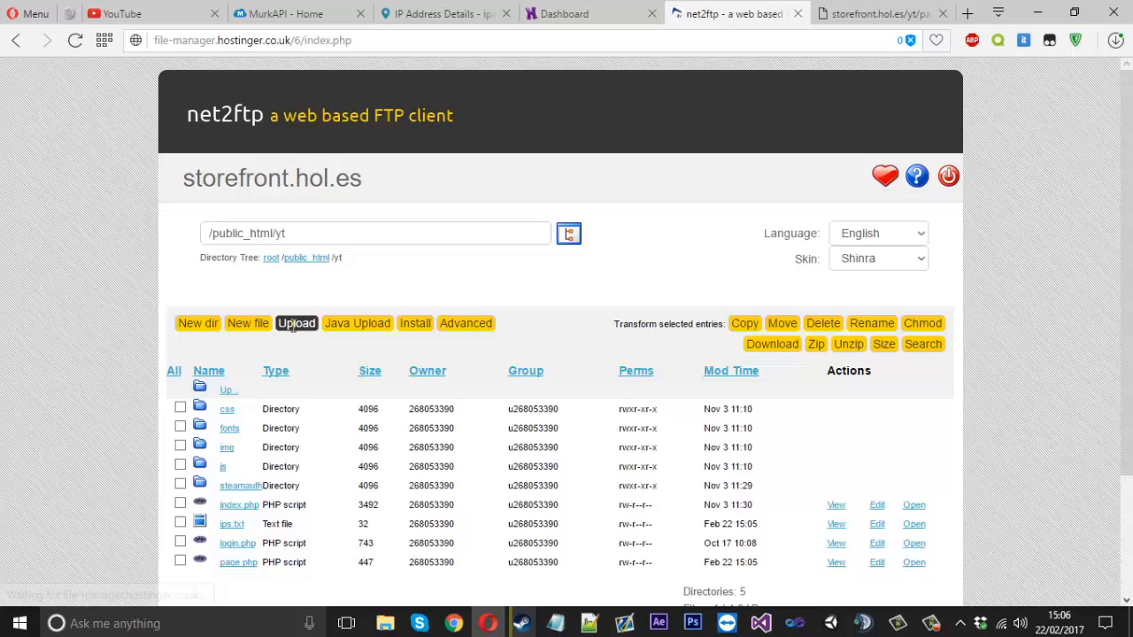
Upload the revised page.php and reload the live page: country blocked, IP unblocked
click(242, 446)
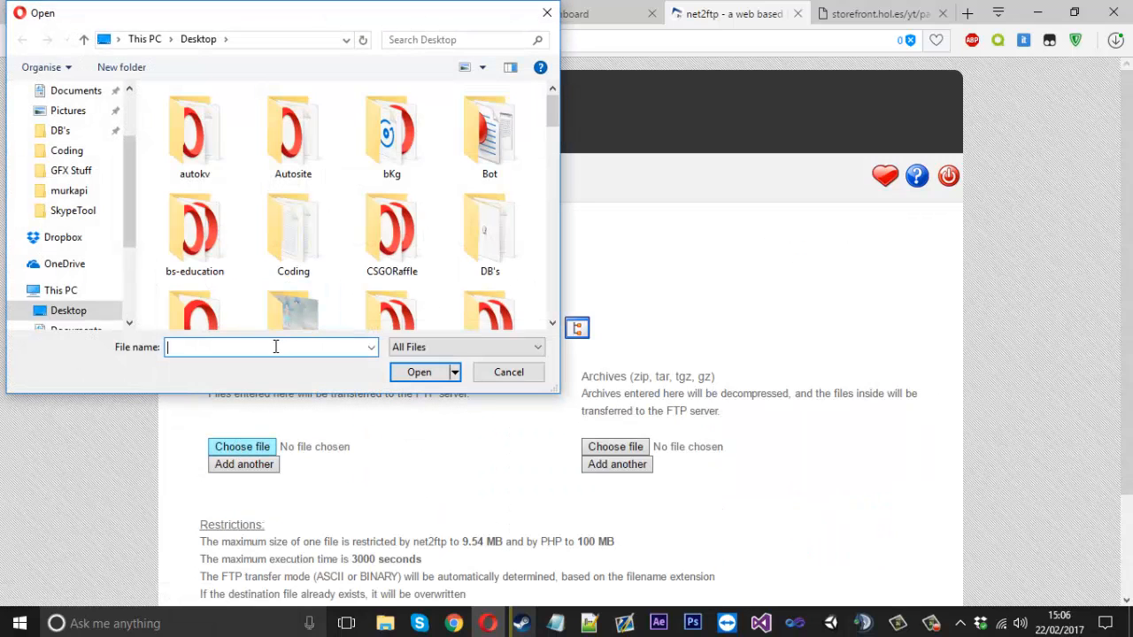
text(pa)
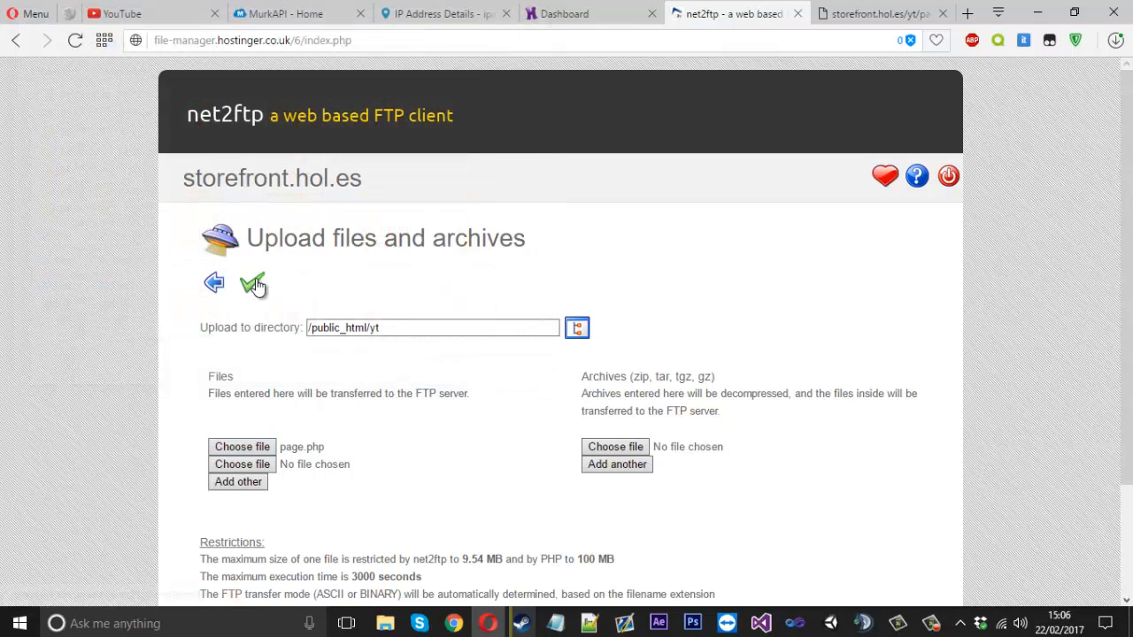
click(253, 282)
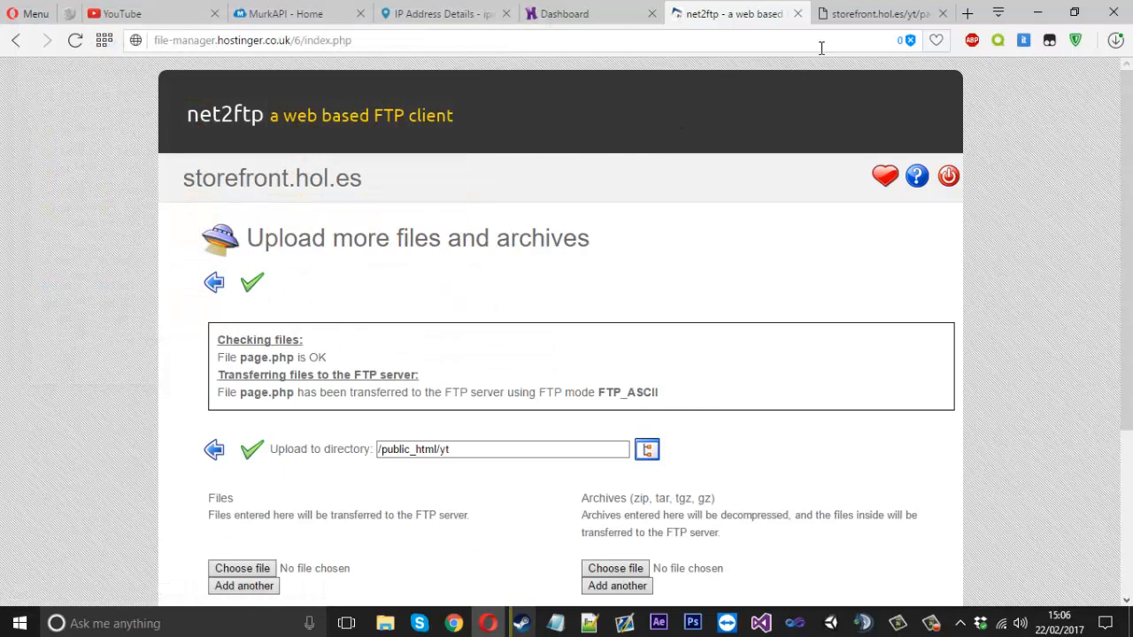
click(876, 13)
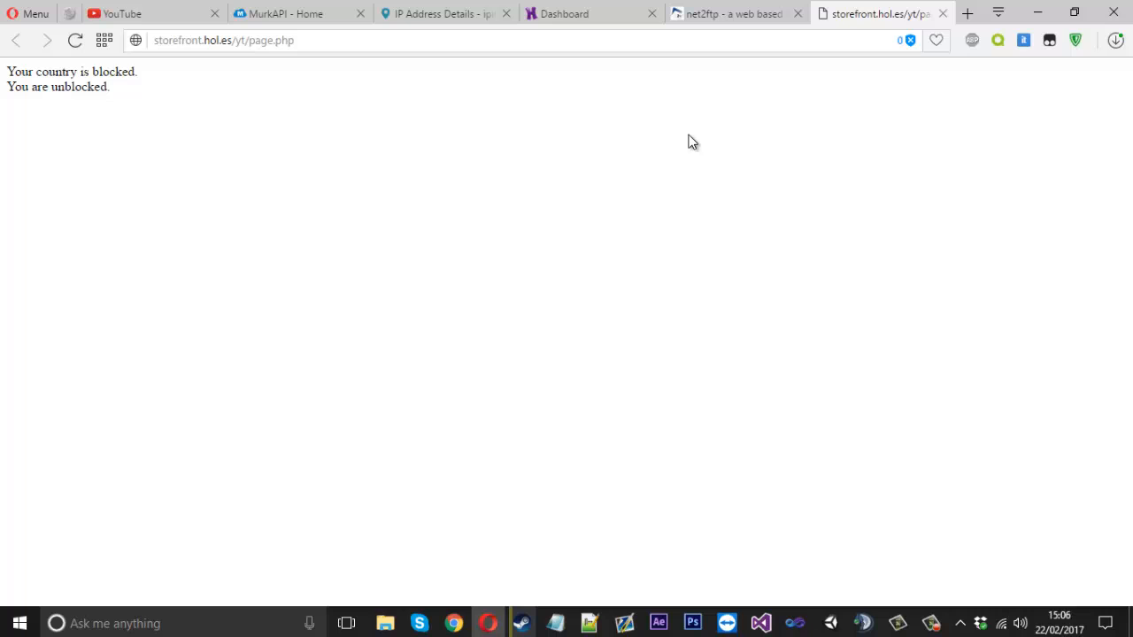
double_click(86, 86)
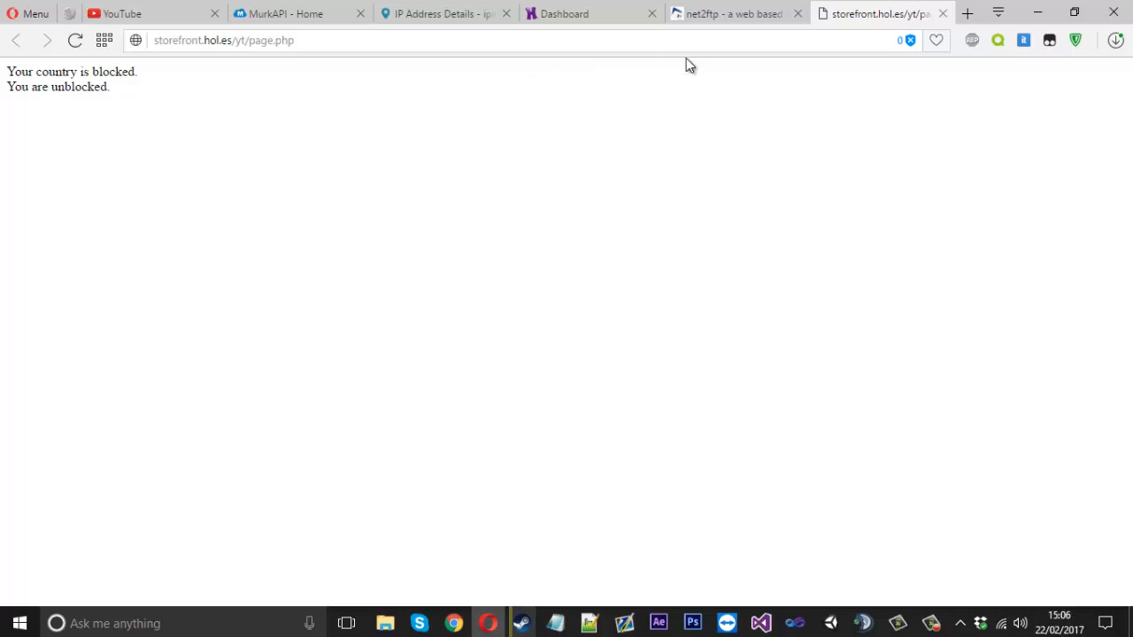
mouse_move(543, 511)
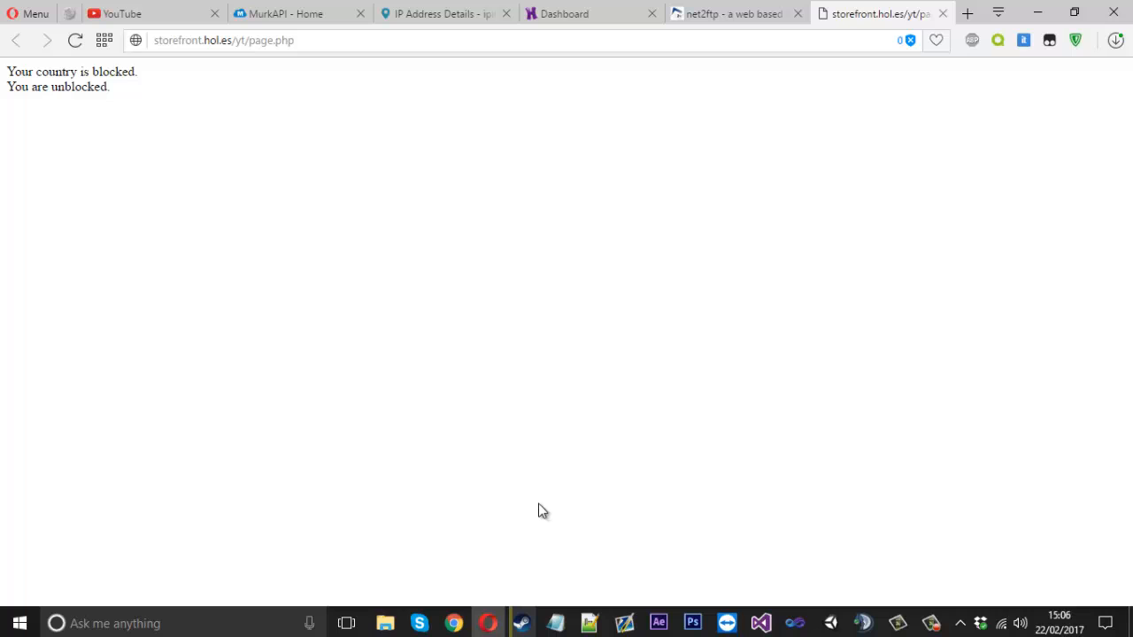
mouse_move(524, 373)
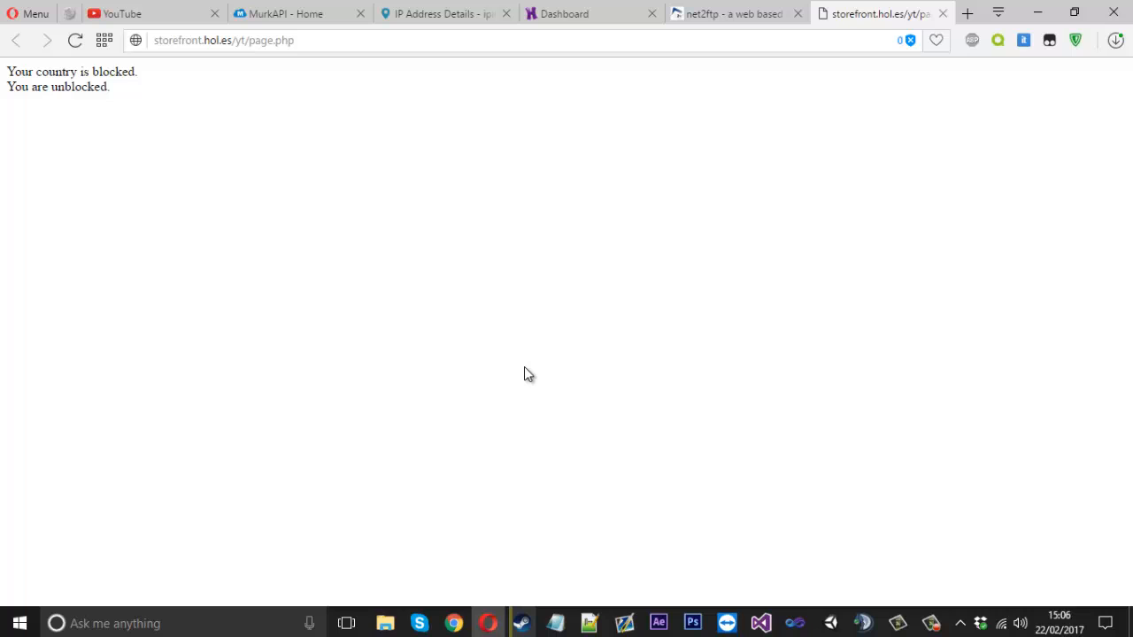
mouse_move(468, 263)
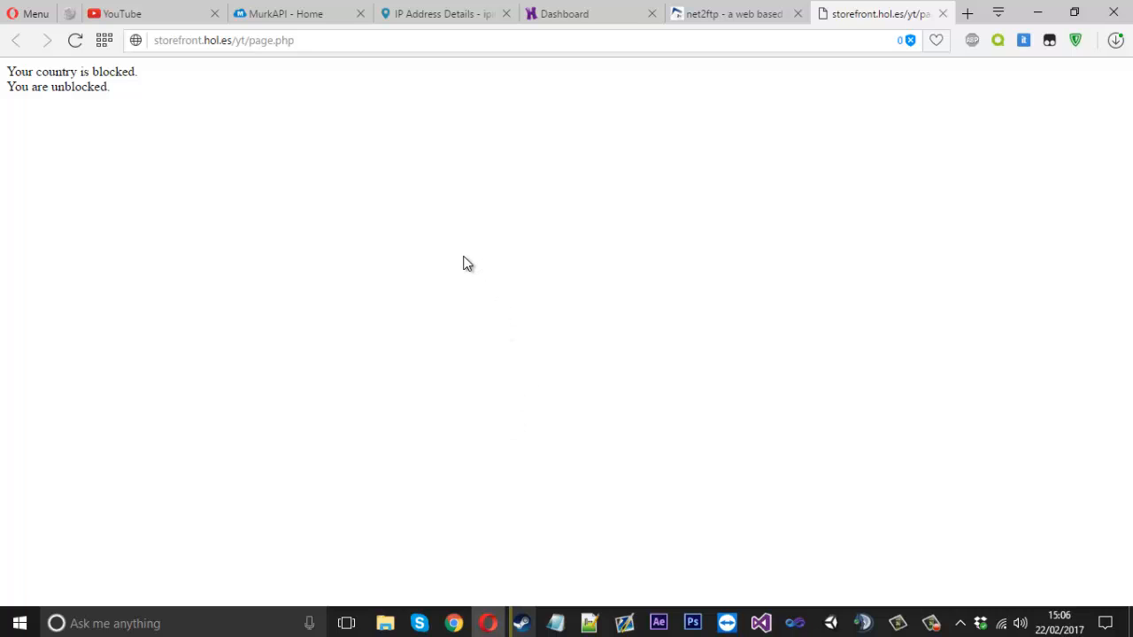
mouse_move(460, 266)
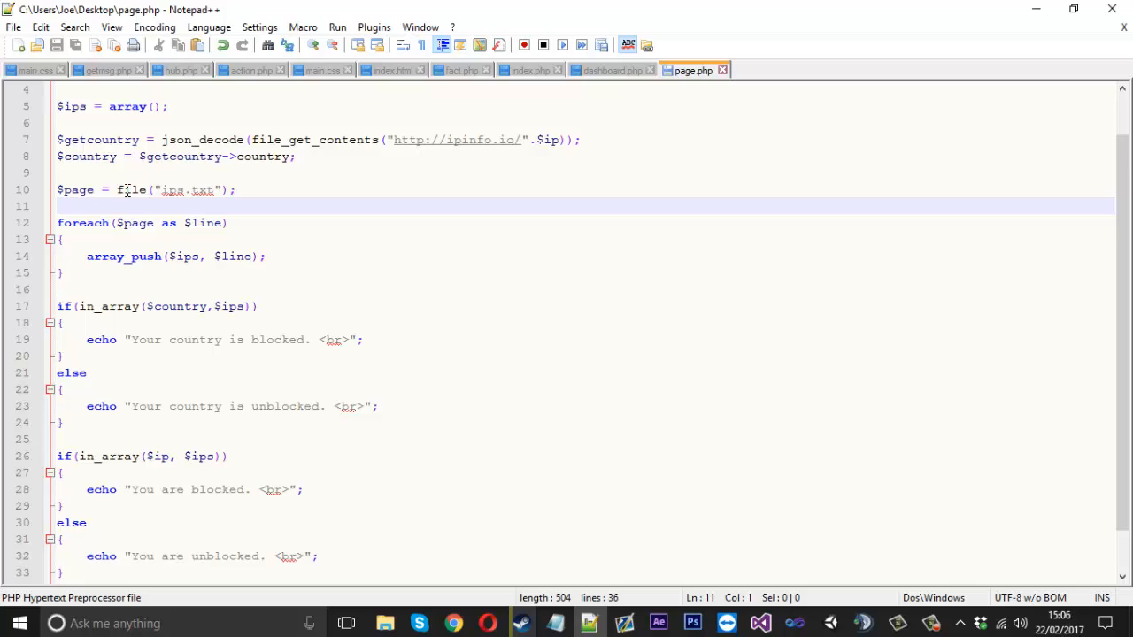
scroll(down, 3)
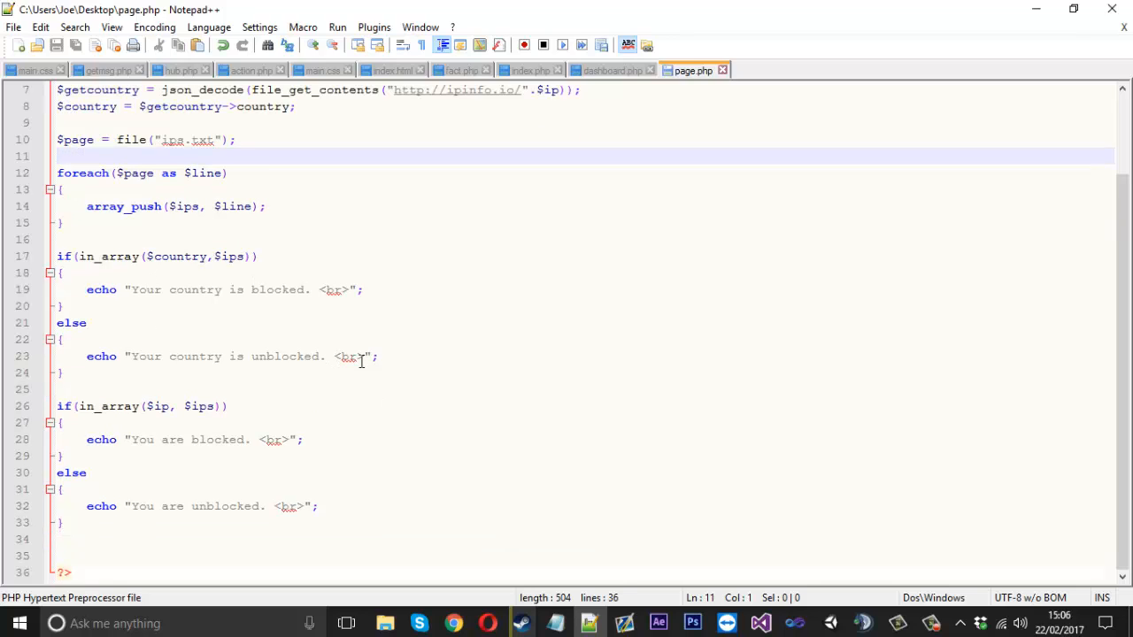
mouse_move(341, 341)
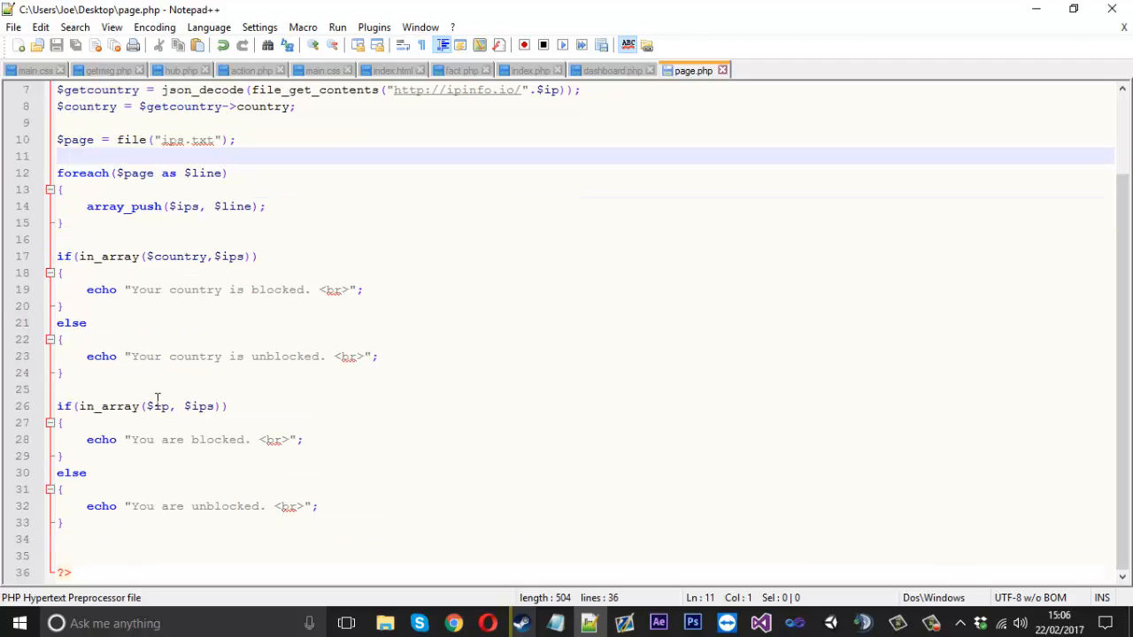
click(82, 389)
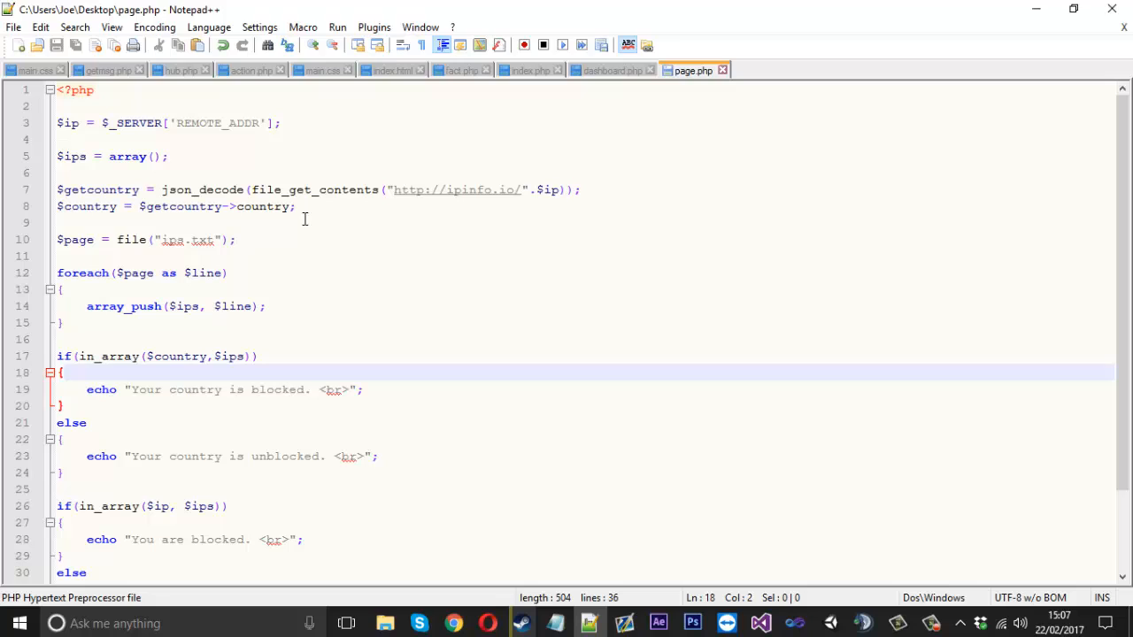
mouse_move(287, 230)
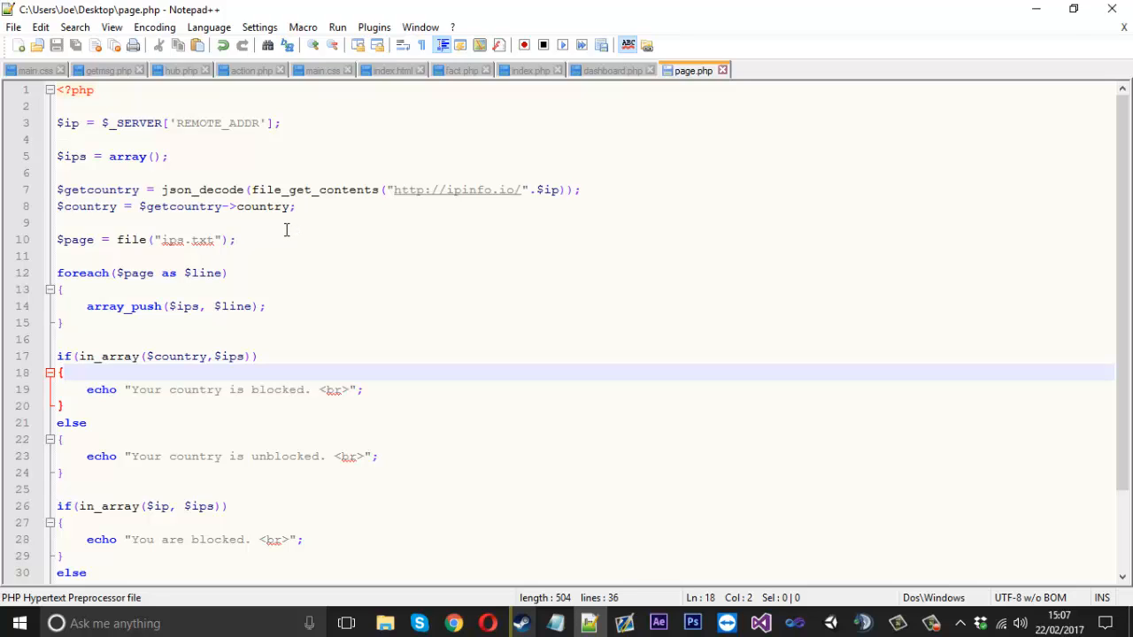